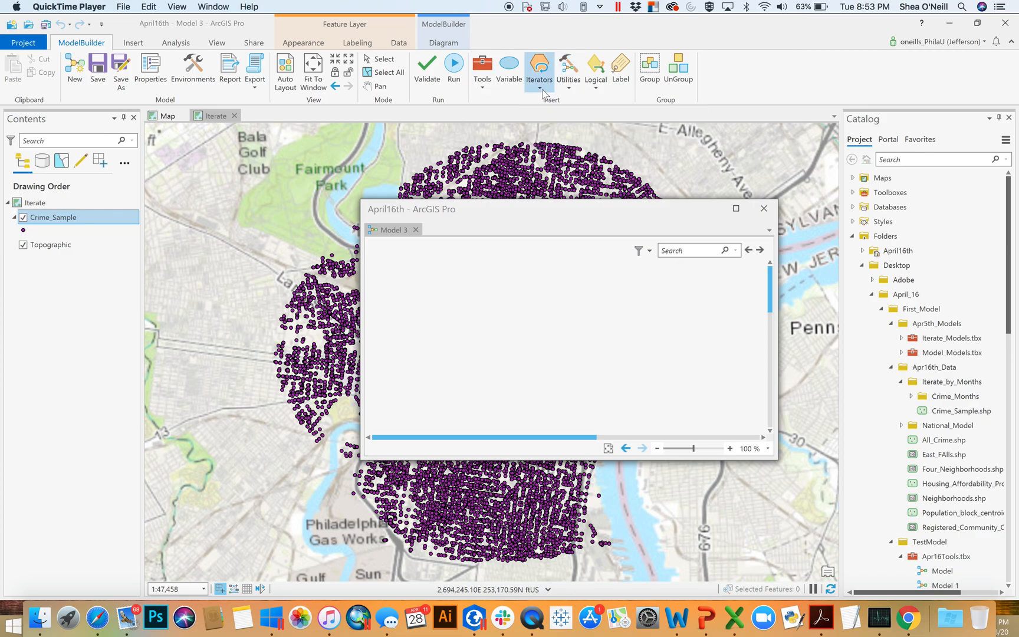
mouse_move(539, 71)
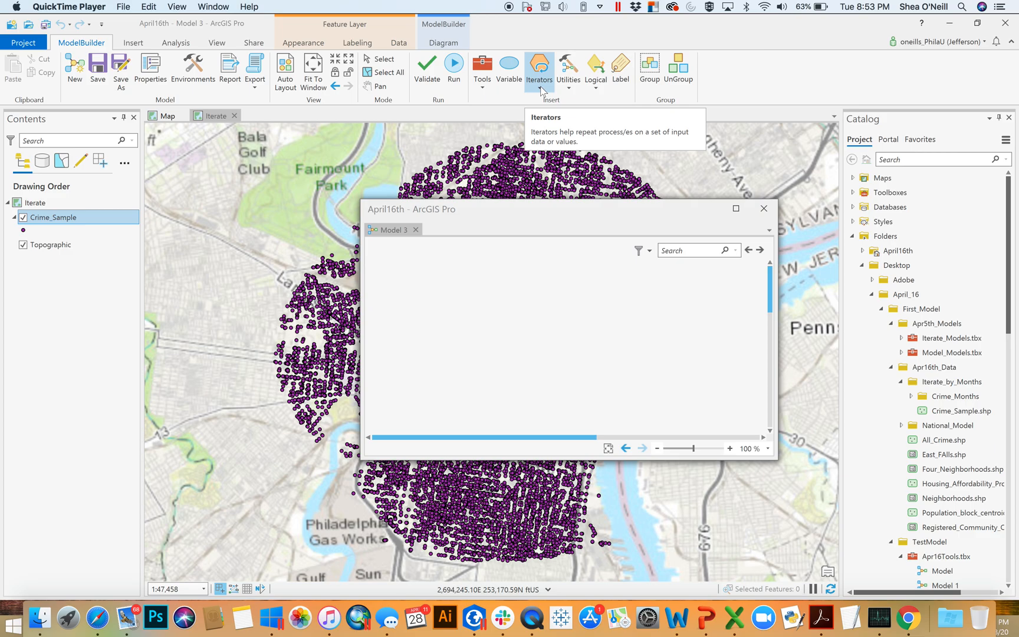
mouse_move(499, 279)
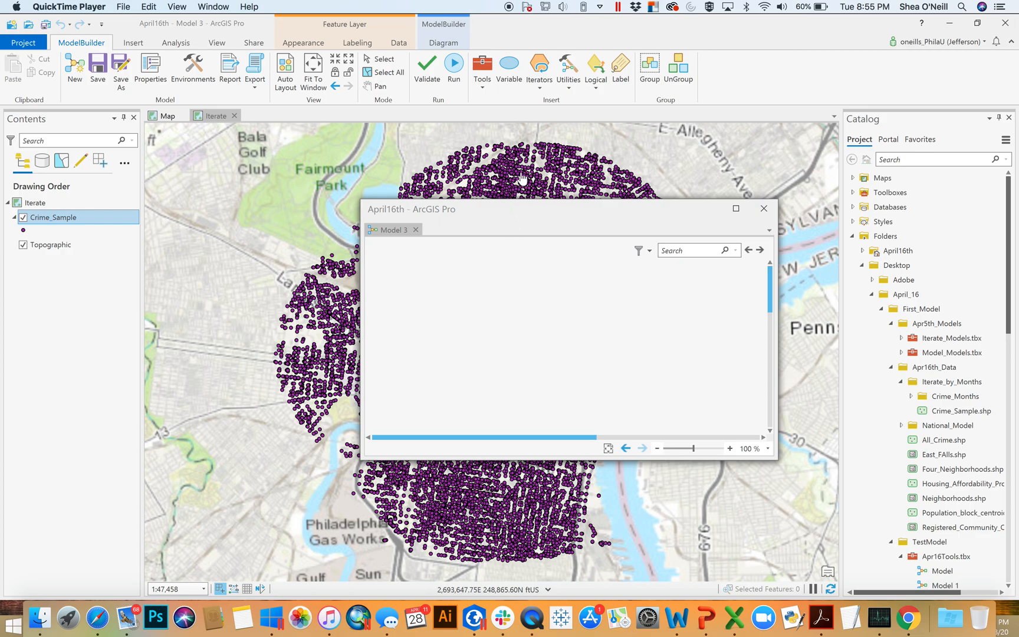
Show the Iterators list (For, While, Iterate Feature Selection...) over the empty model.
left_click(539, 69)
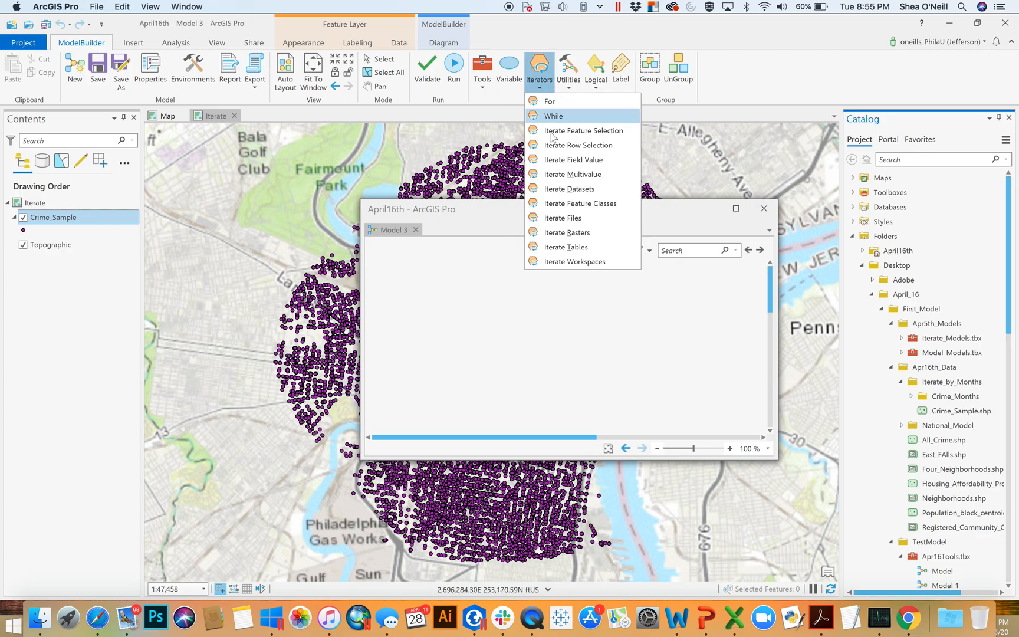
mouse_move(573, 159)
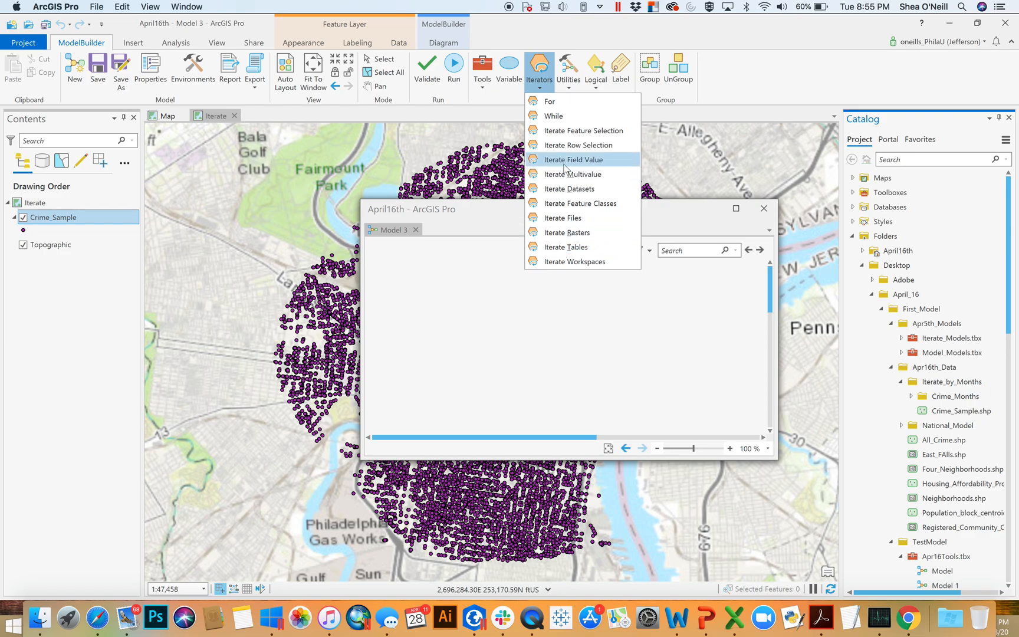
mouse_move(550, 100)
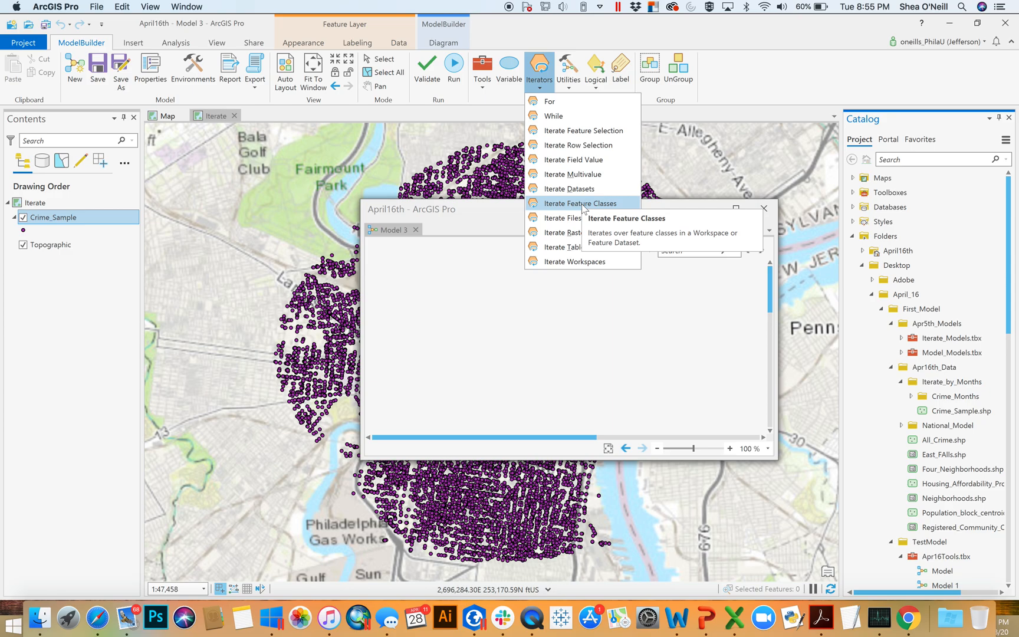
mouse_move(578, 130)
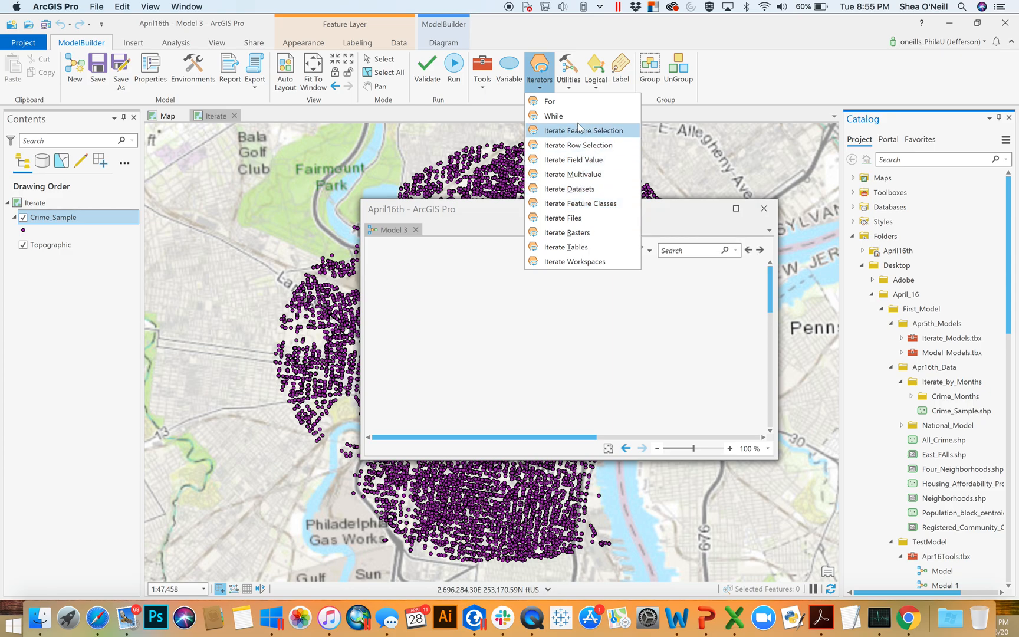
mouse_move(550, 100)
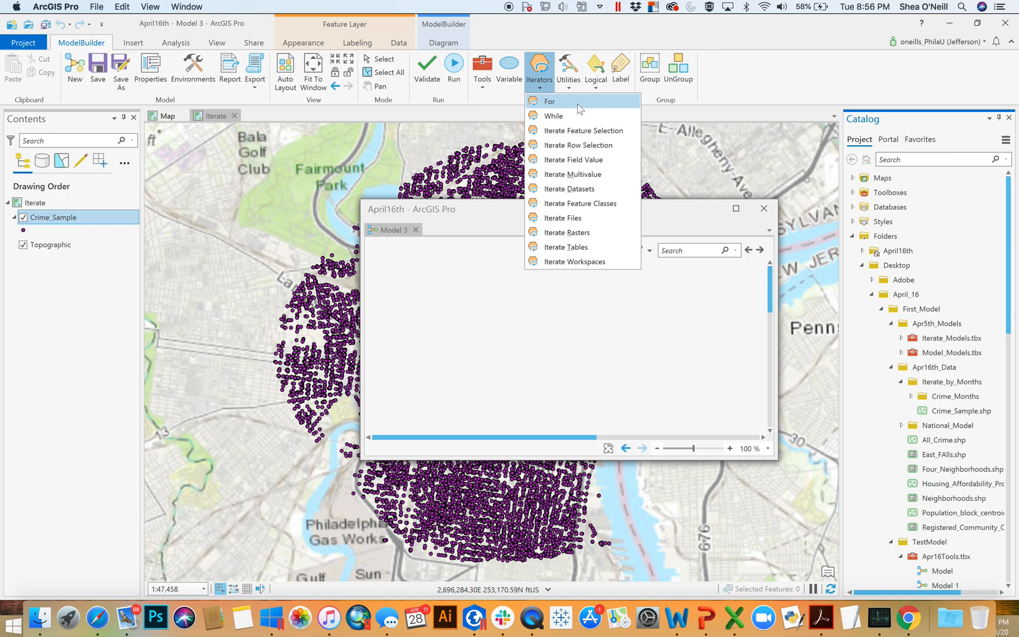
mouse_move(589, 203)
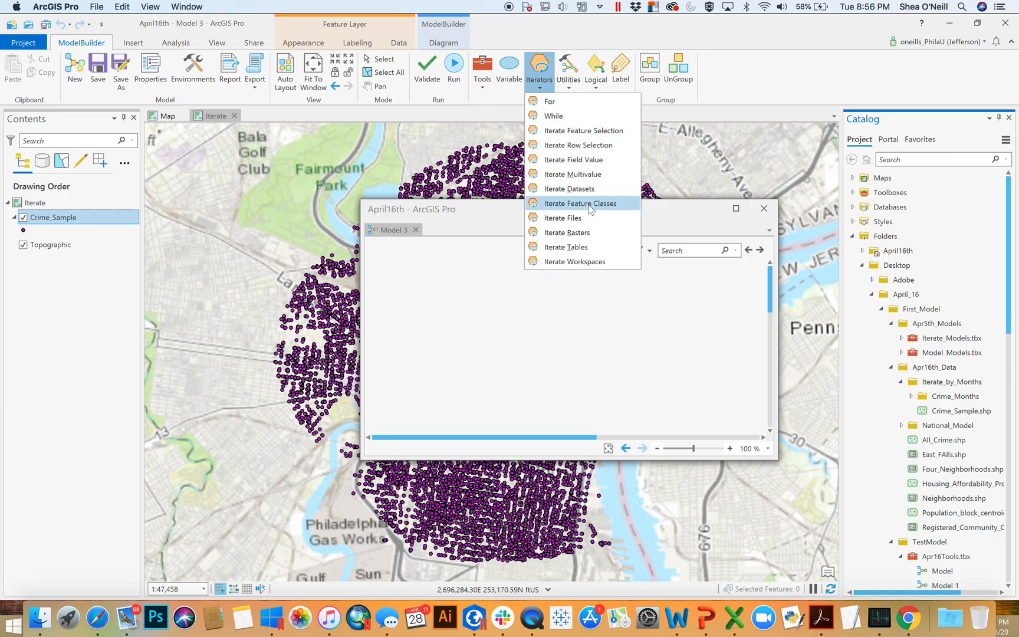
mouse_move(581, 203)
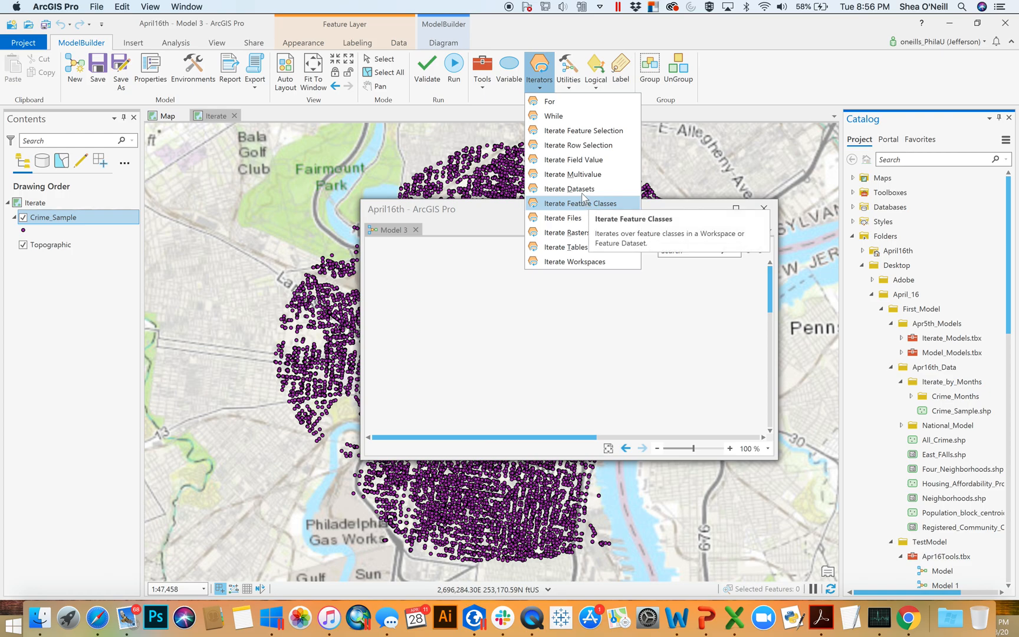
mouse_move(564, 218)
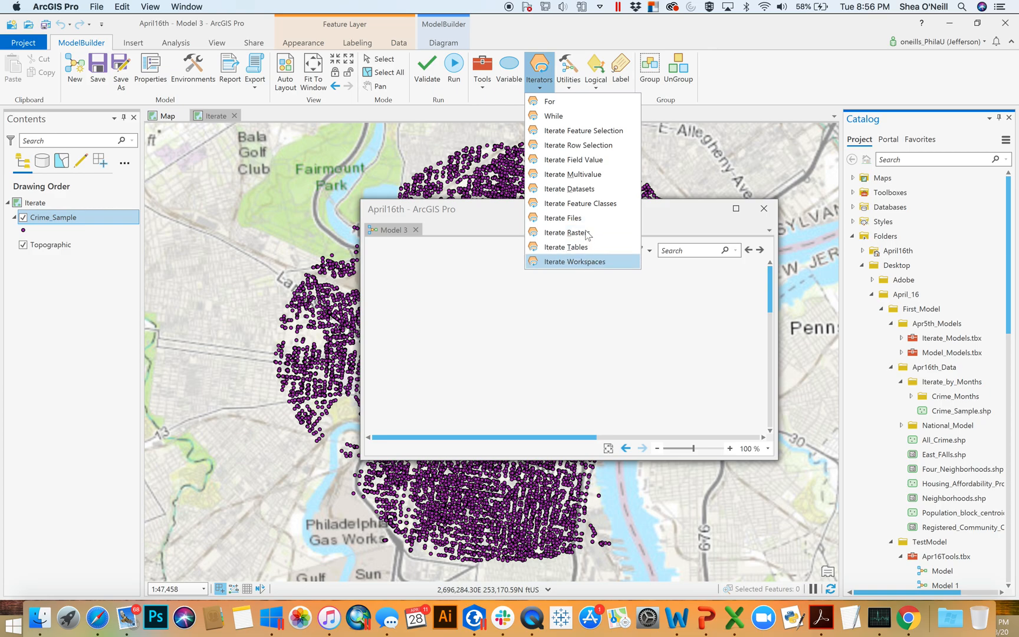
mouse_move(575, 189)
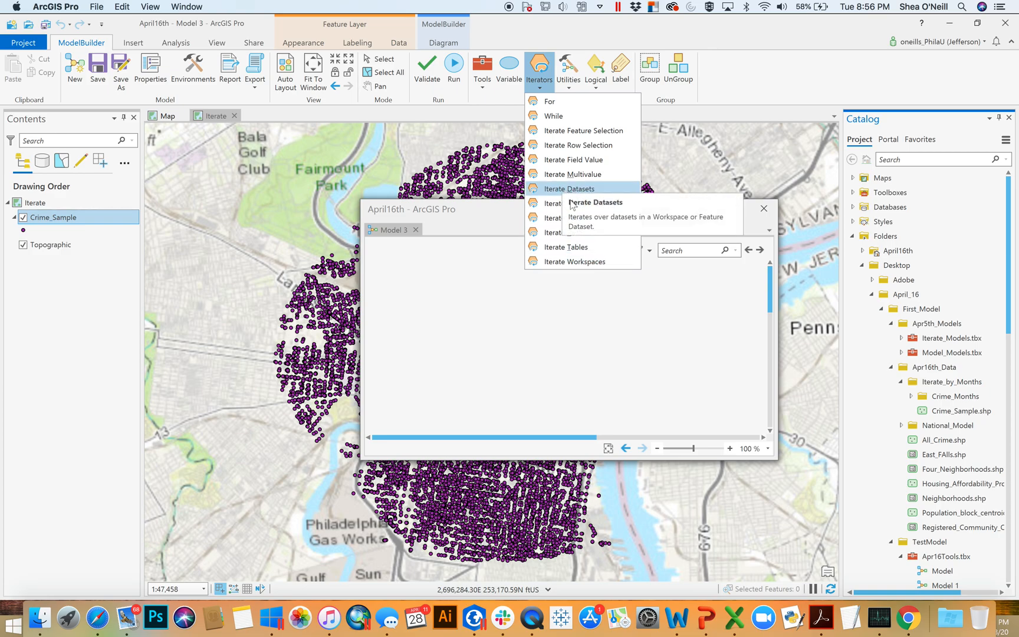
mouse_move(573, 262)
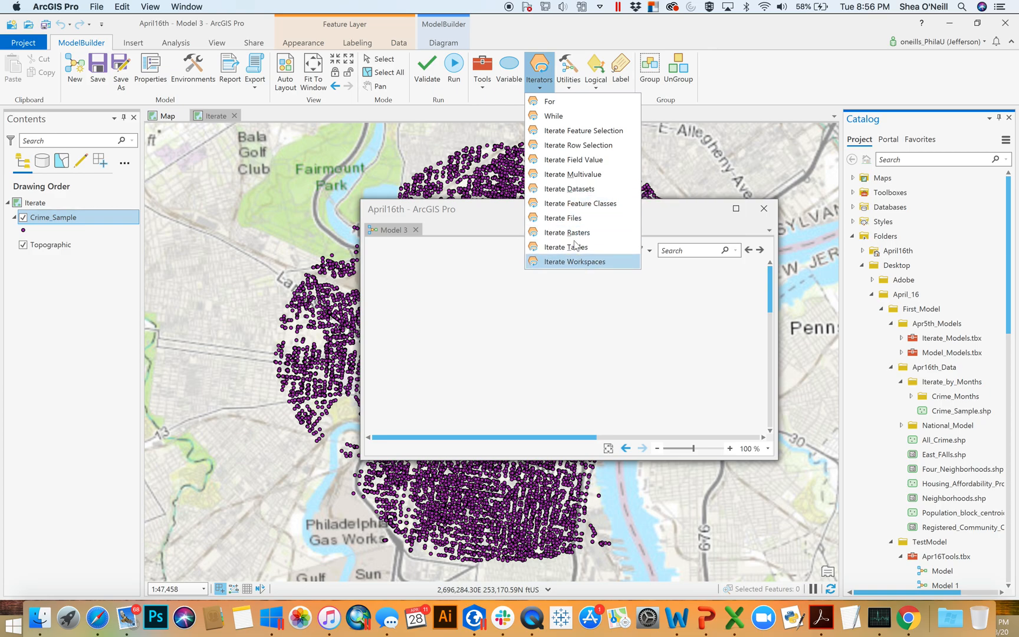
mouse_move(565, 218)
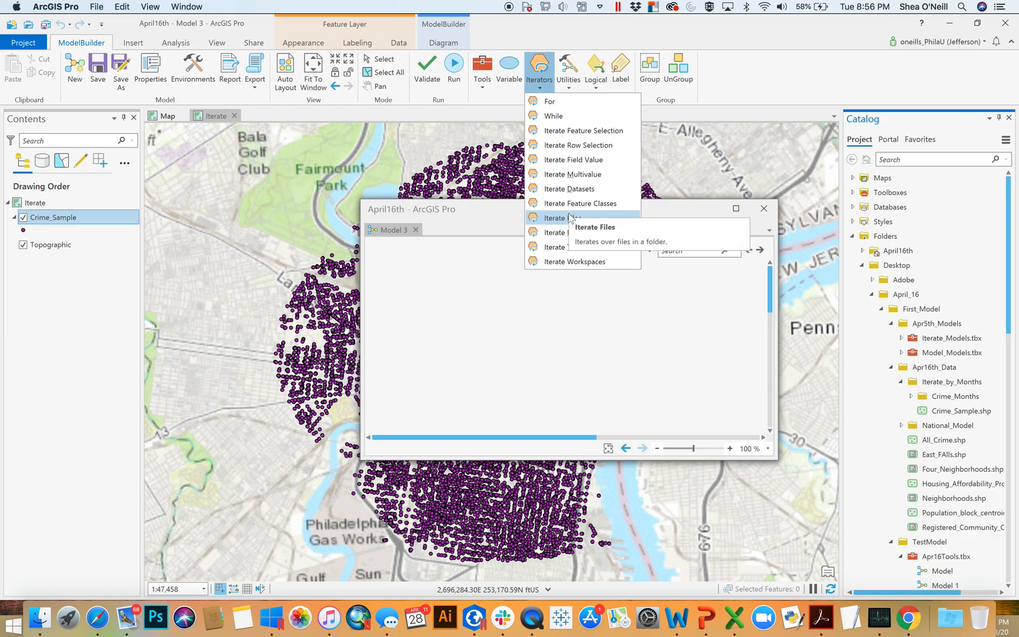
mouse_move(581, 203)
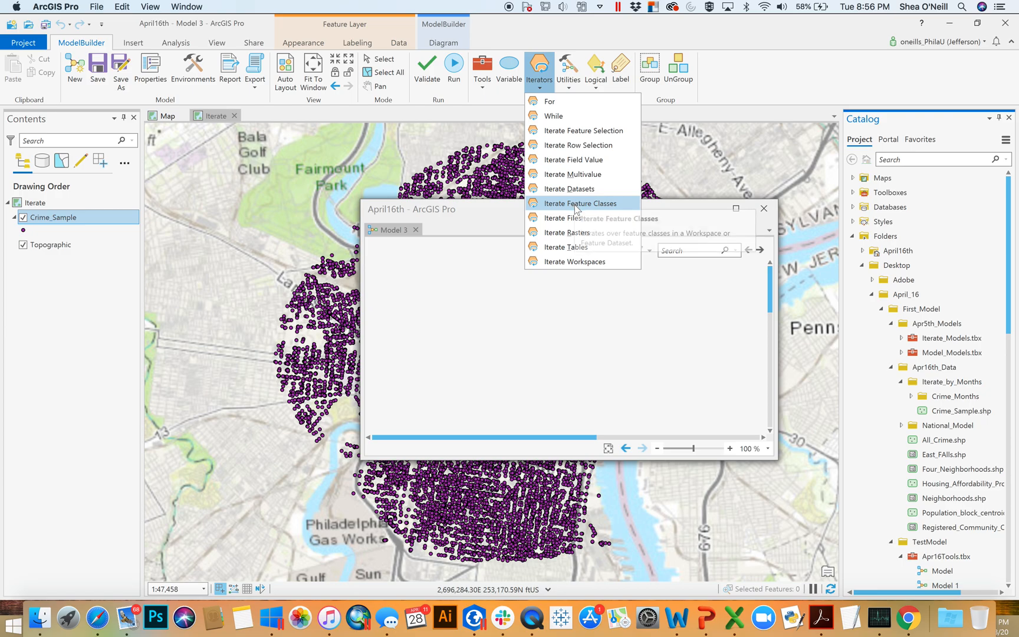
mouse_move(583, 203)
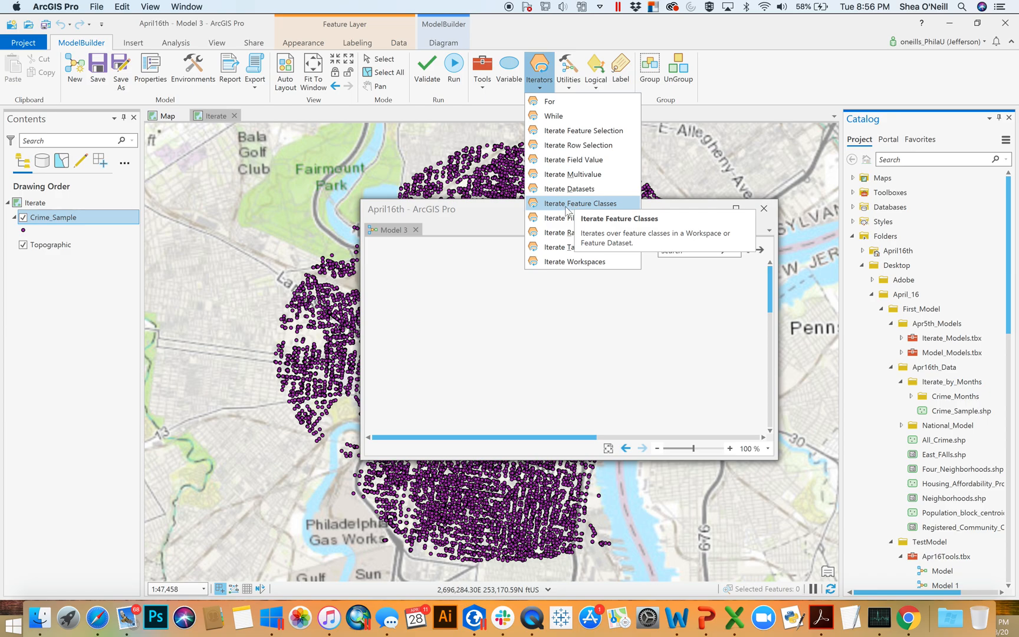
mouse_move(578, 129)
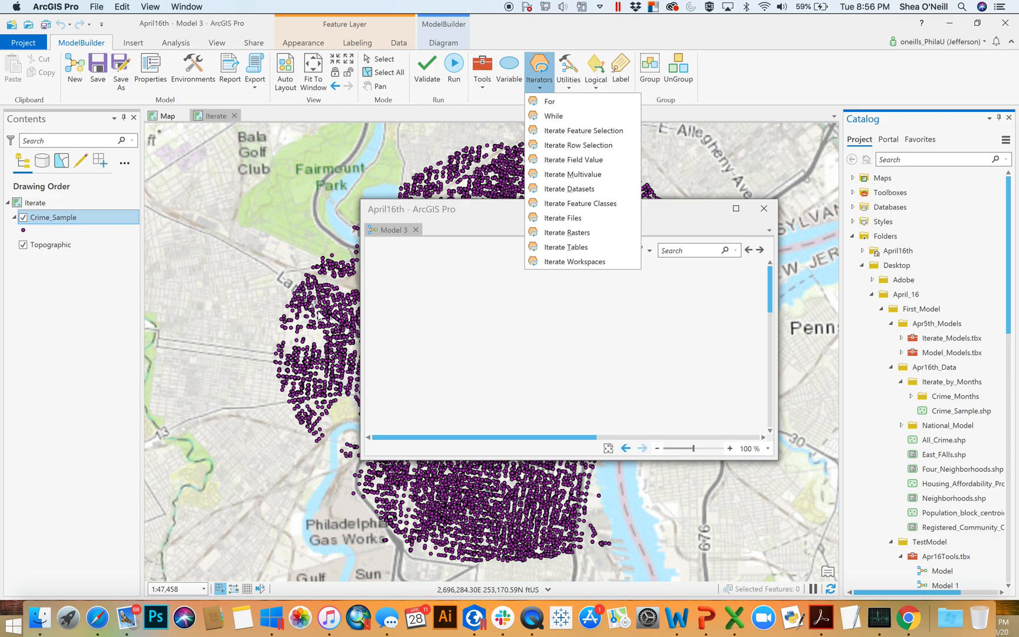
mouse_move(400, 323)
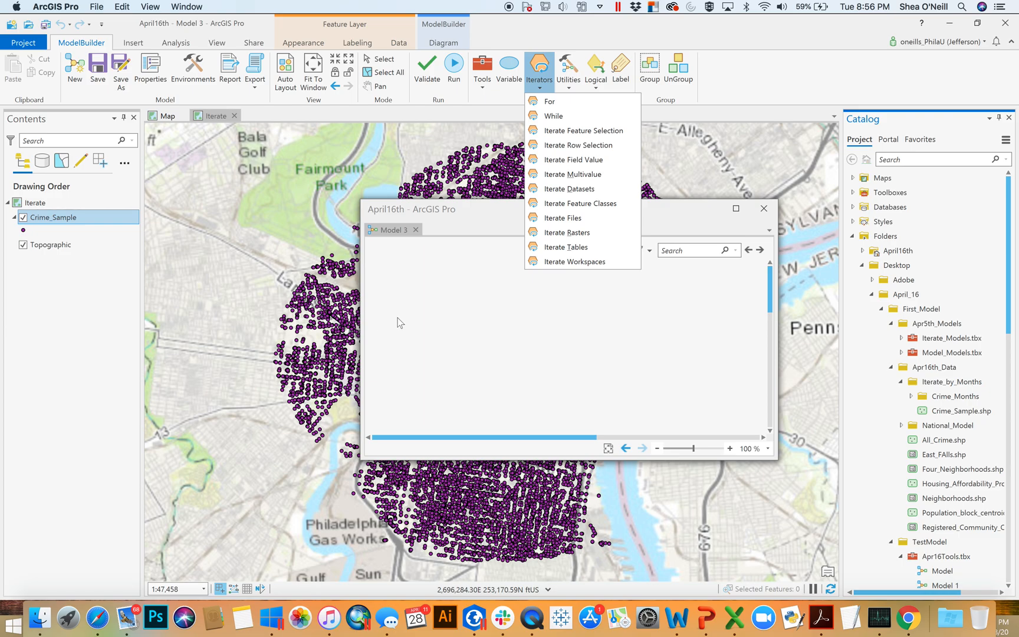
mouse_move(572, 189)
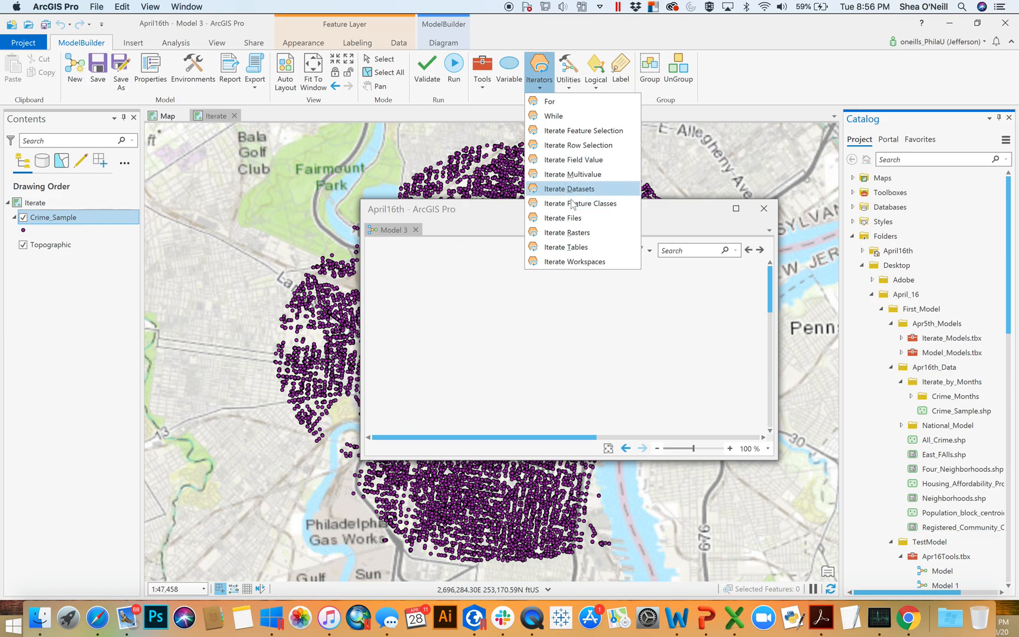
mouse_move(581, 203)
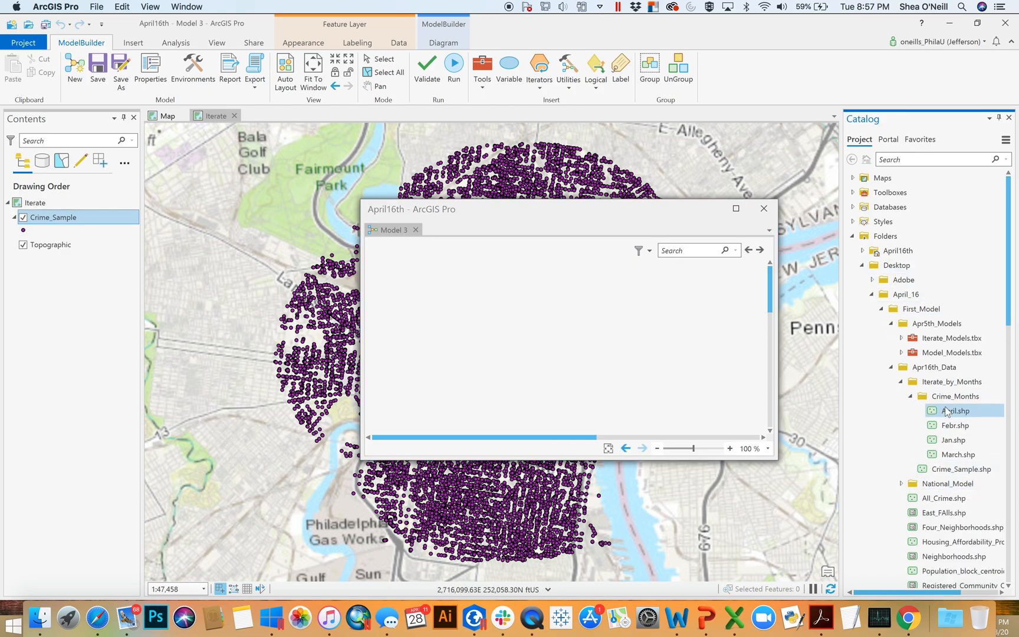
mouse_move(955, 397)
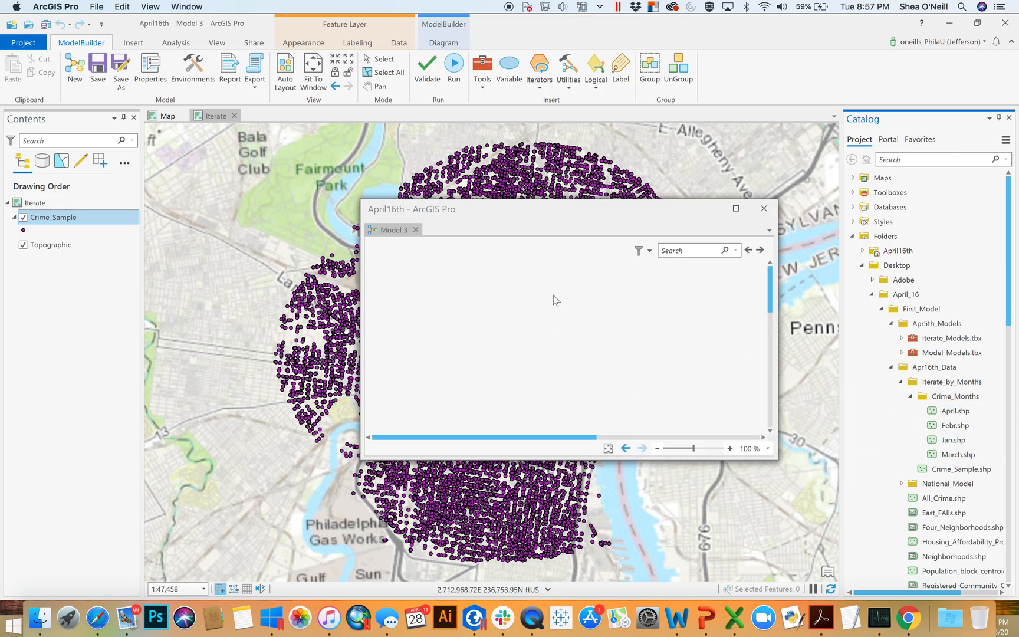
mouse_move(568, 317)
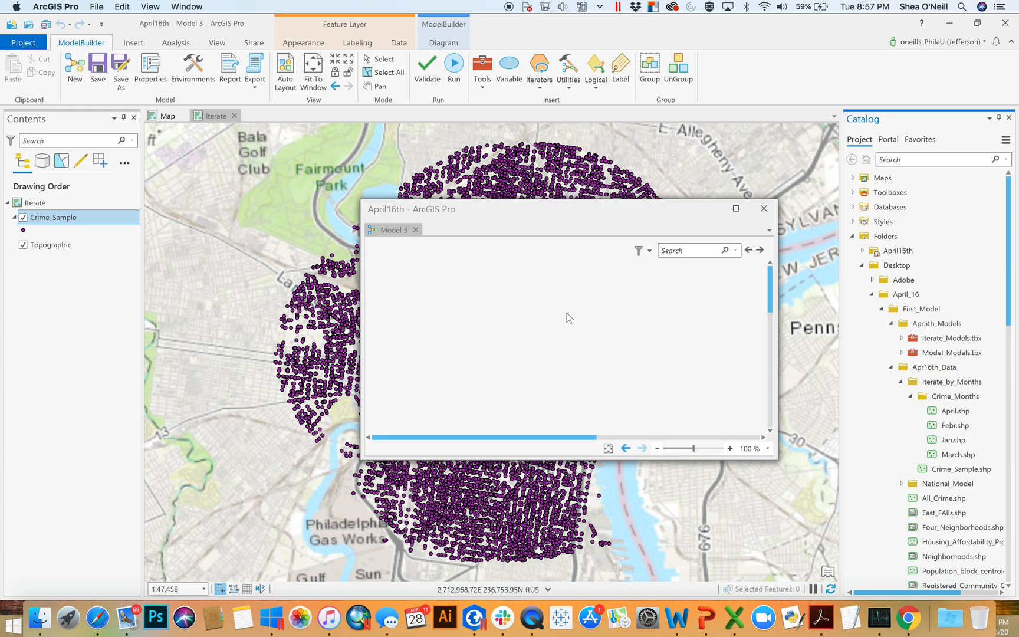
mouse_move(660, 329)
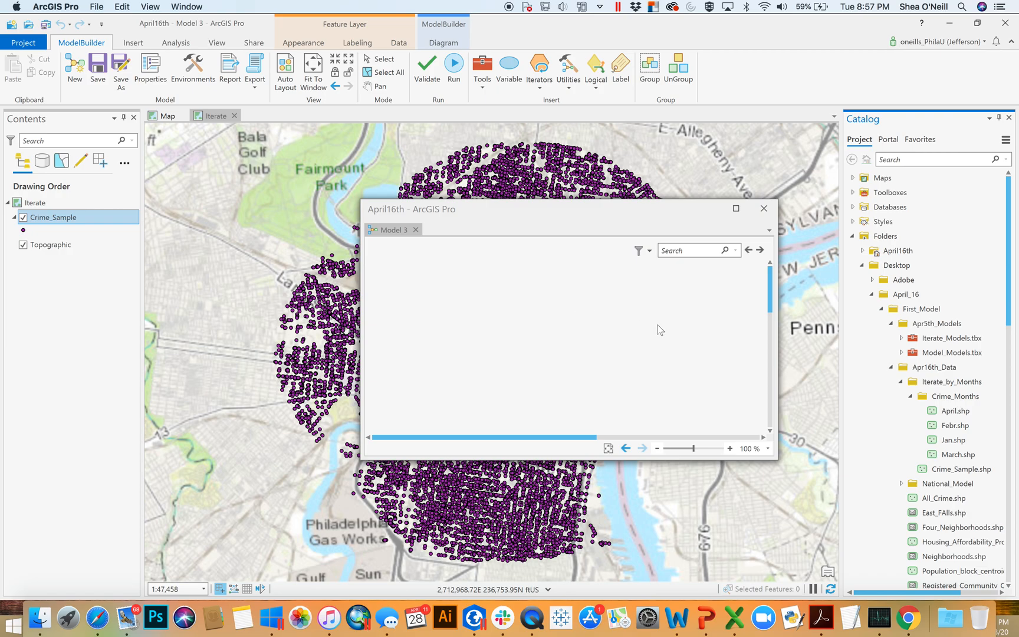
mouse_move(954, 425)
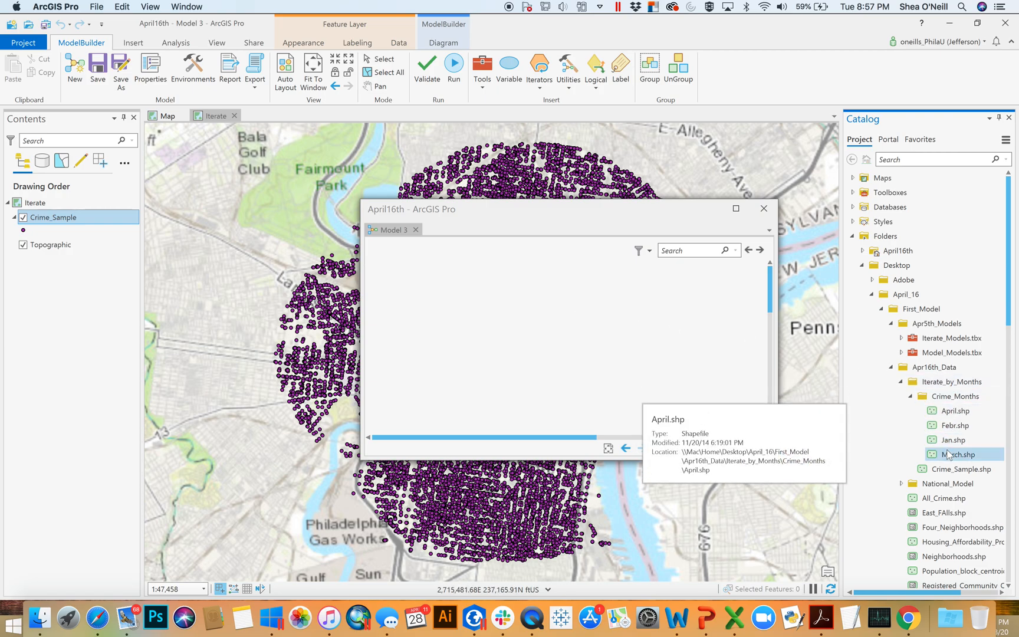
mouse_move(960, 454)
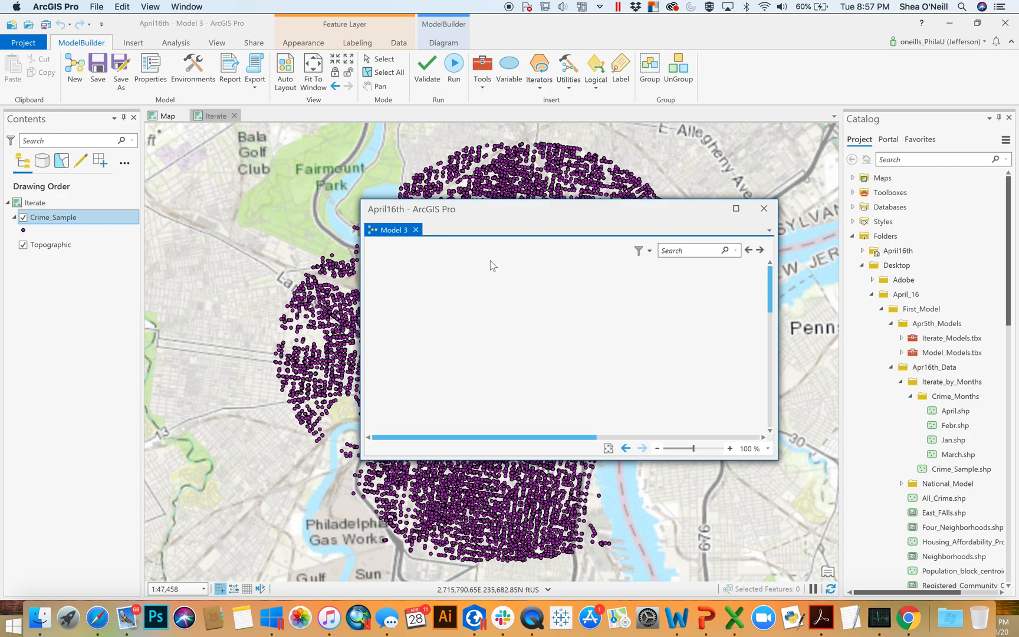
Add Iterate Feature Classes and arrange it above its Name and FeatureClass outputs.
left_click(538, 67)
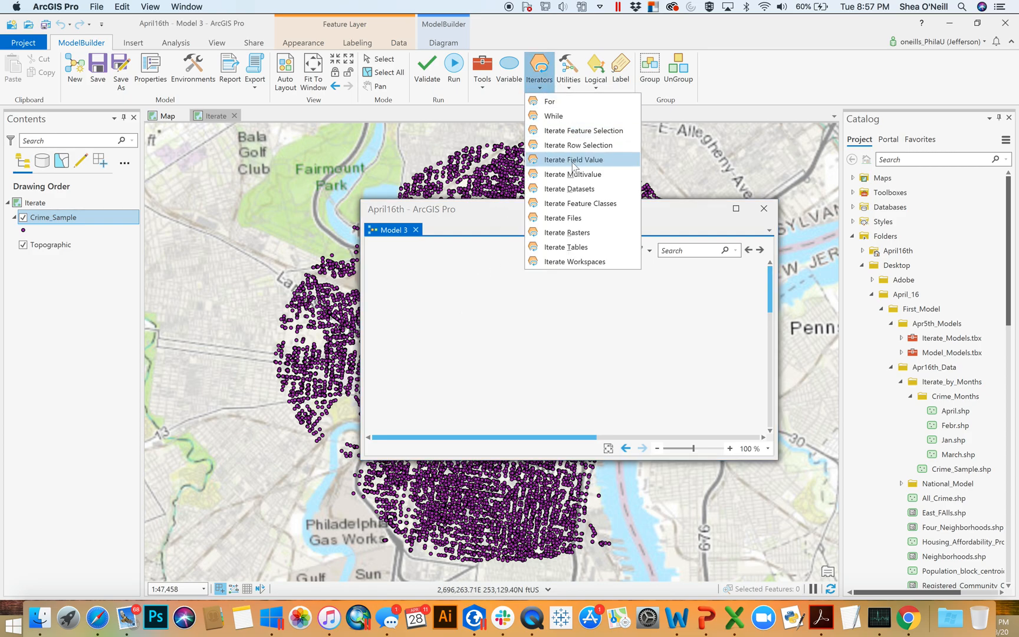
left_click(582, 203)
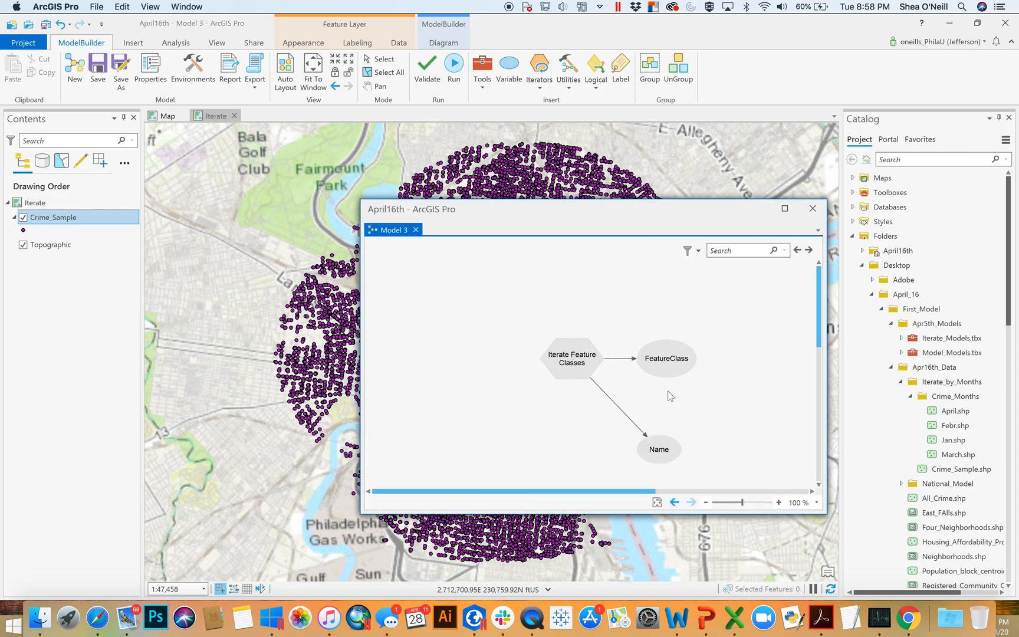
left_click_drag(658, 448, 556, 408)
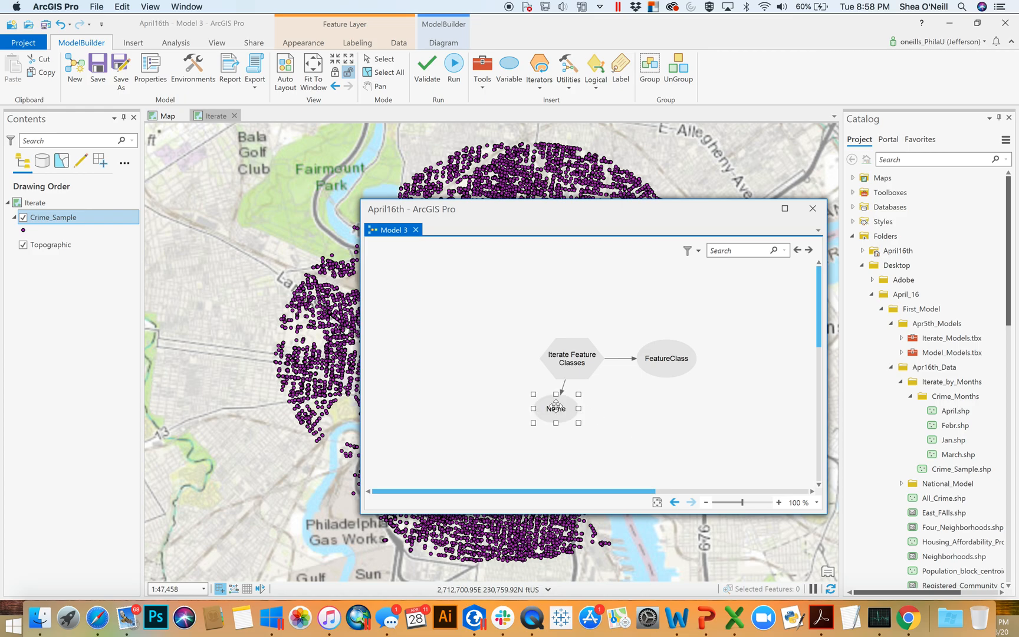
left_click_drag(557, 409, 475, 356)
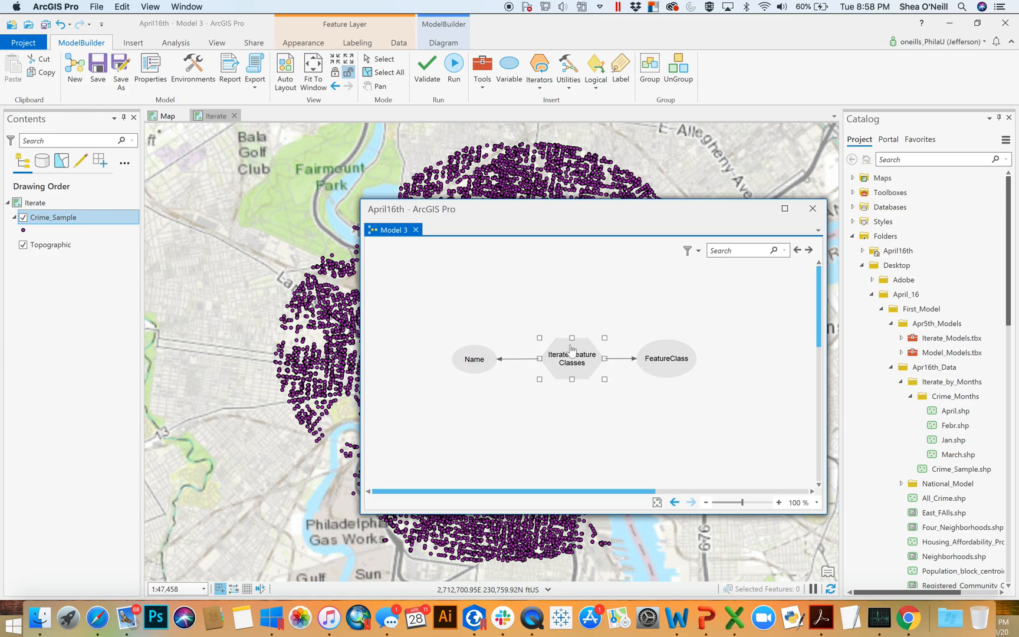
left_click_drag(571, 358, 571, 318)
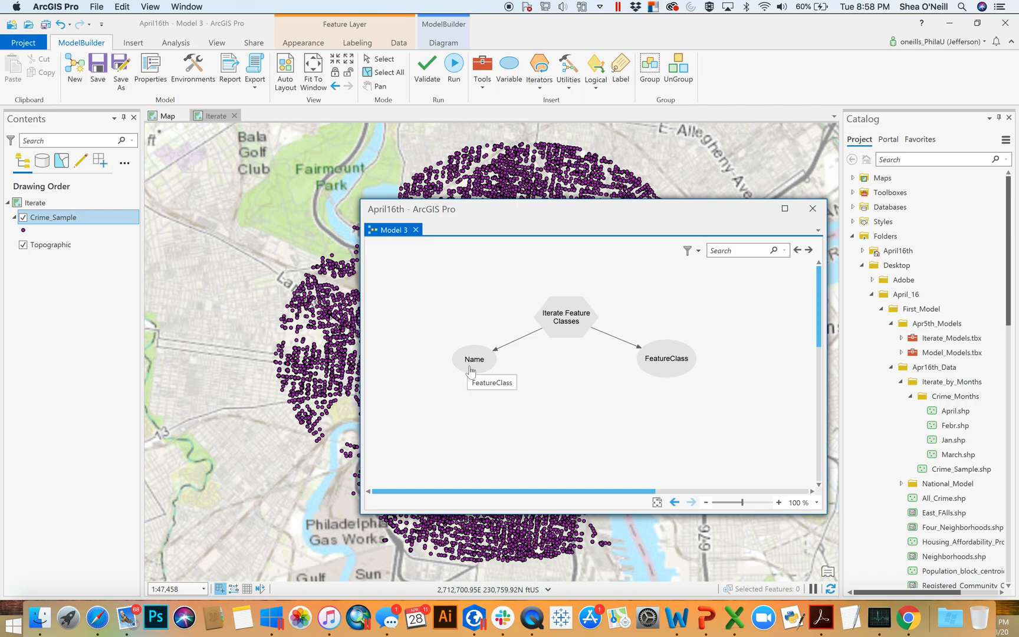
mouse_move(470, 374)
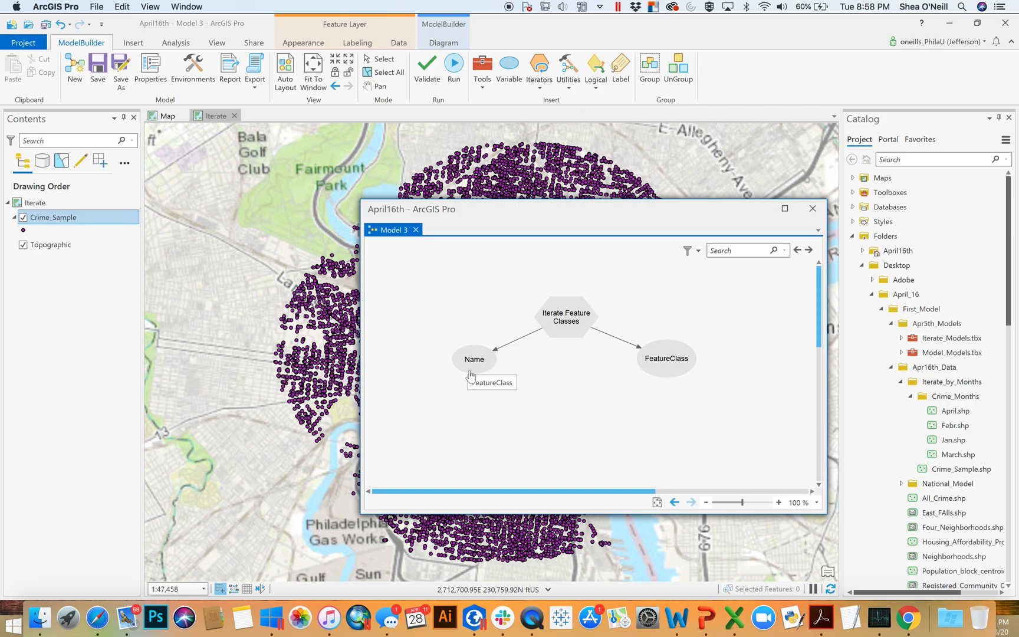
mouse_move(467, 365)
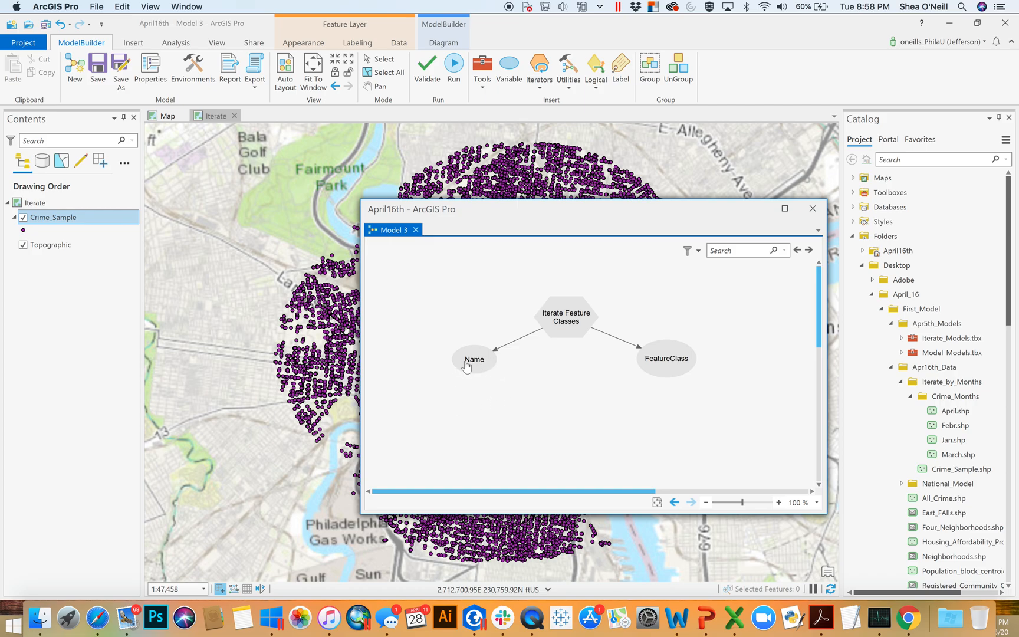
mouse_move(466, 361)
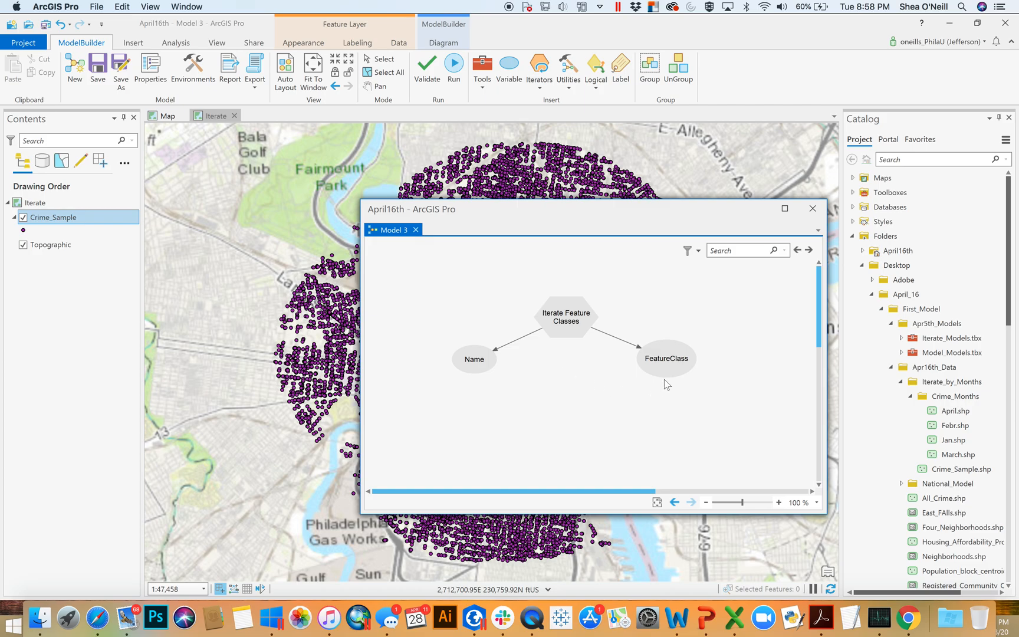
mouse_move(664, 375)
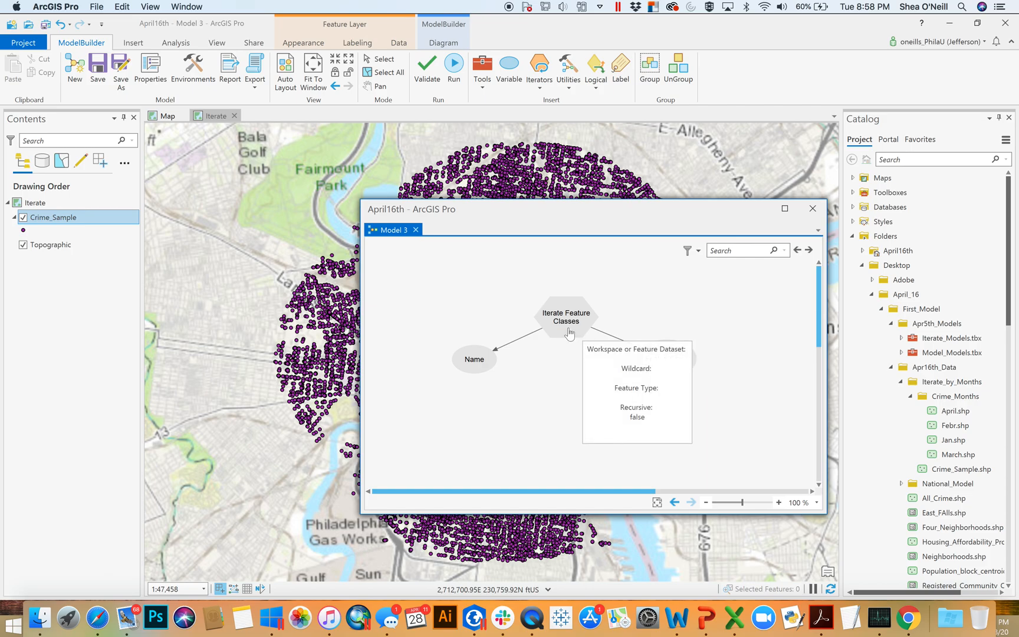
Bring up the Iterate Feature Classes parameters and browse for its workspace folder.
double_click(564, 317)
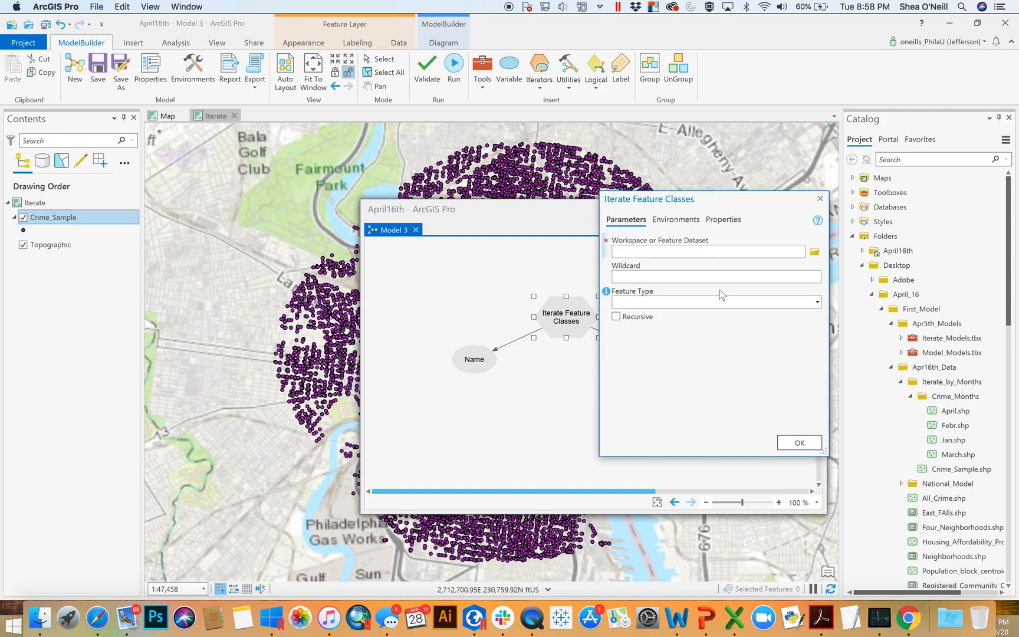
left_click(706, 251)
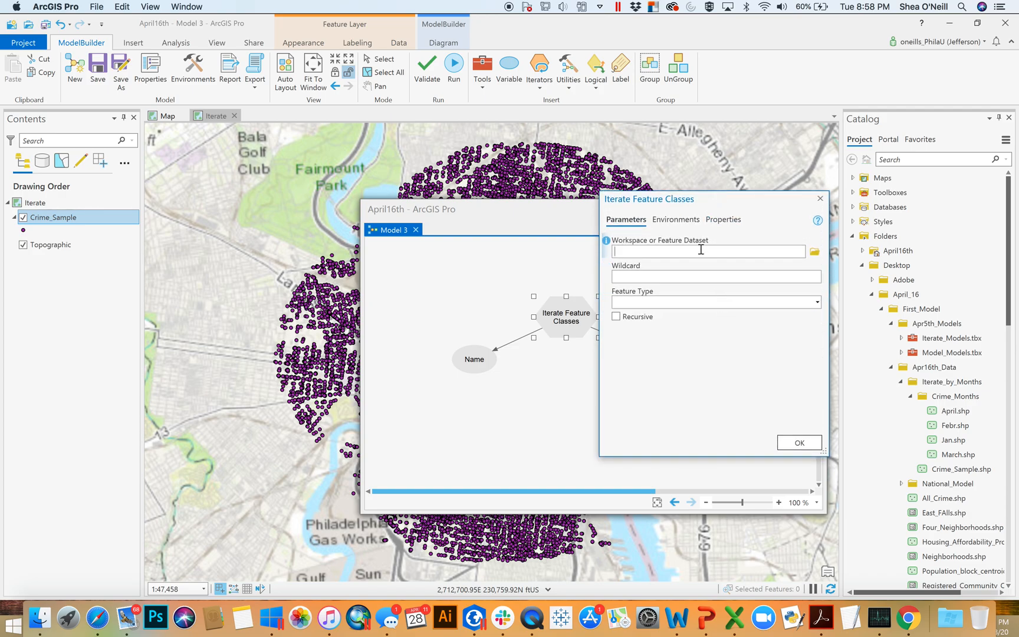
left_click_drag(647, 199, 679, 162)
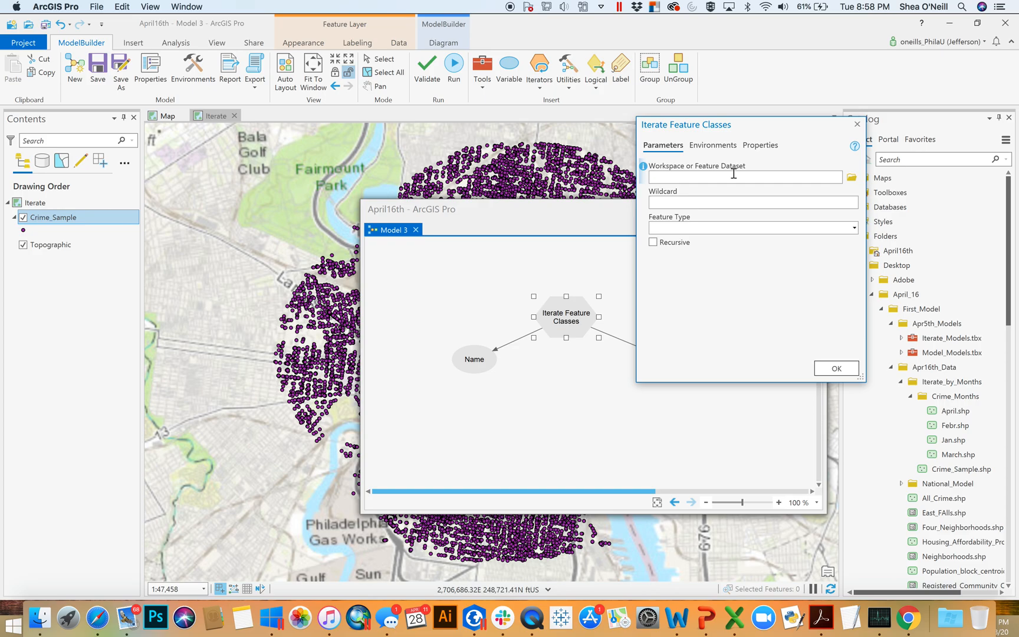
left_click(944, 324)
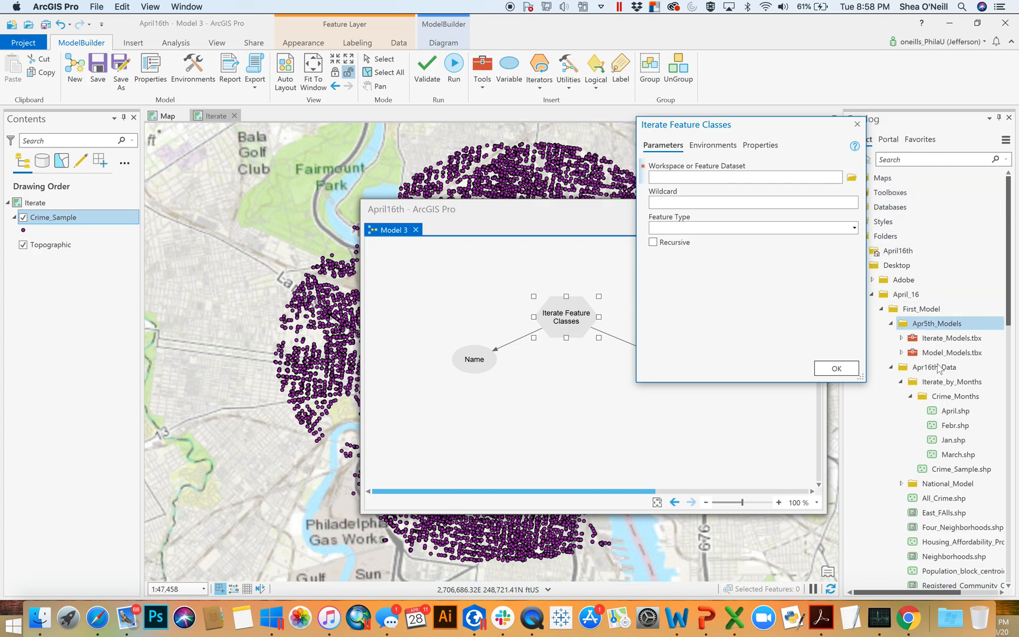
left_click(956, 396)
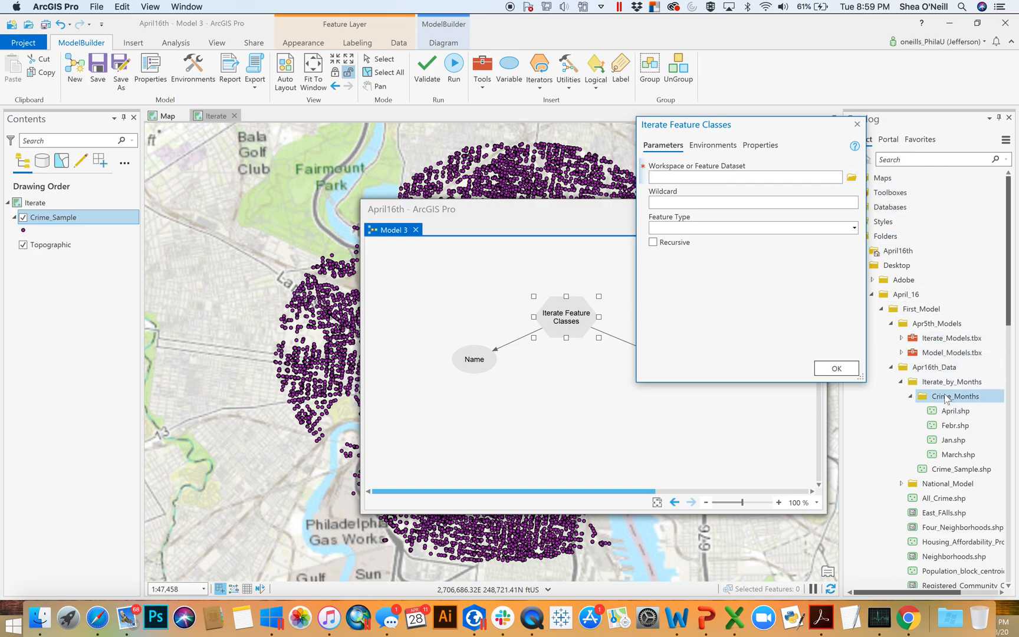
left_click(851, 177)
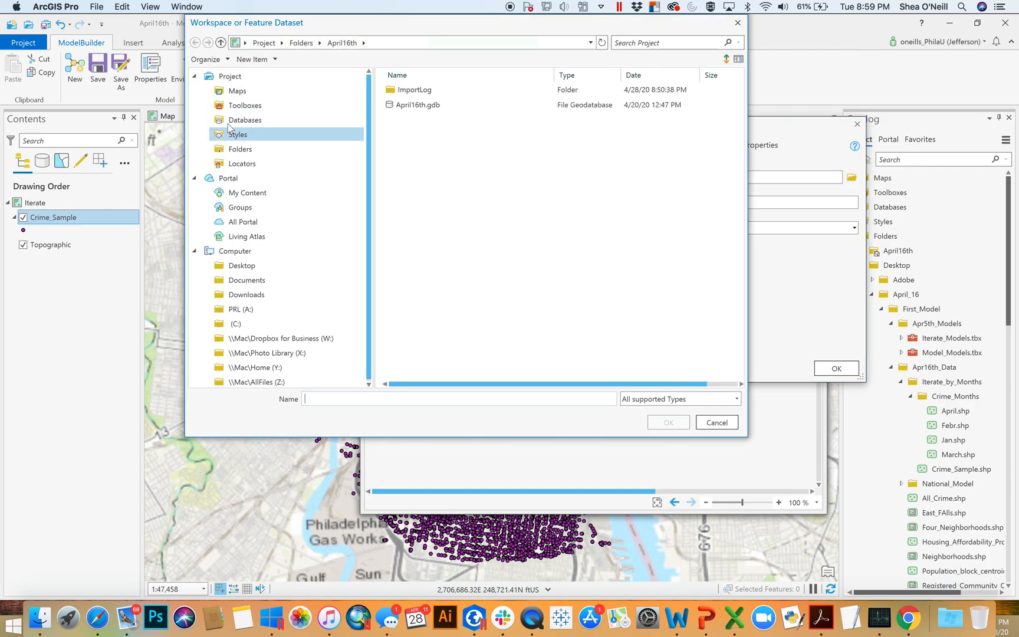
Navigate Desktop > First_Model and choose Crime_Months as the iterator workspace.
left_click(241, 265)
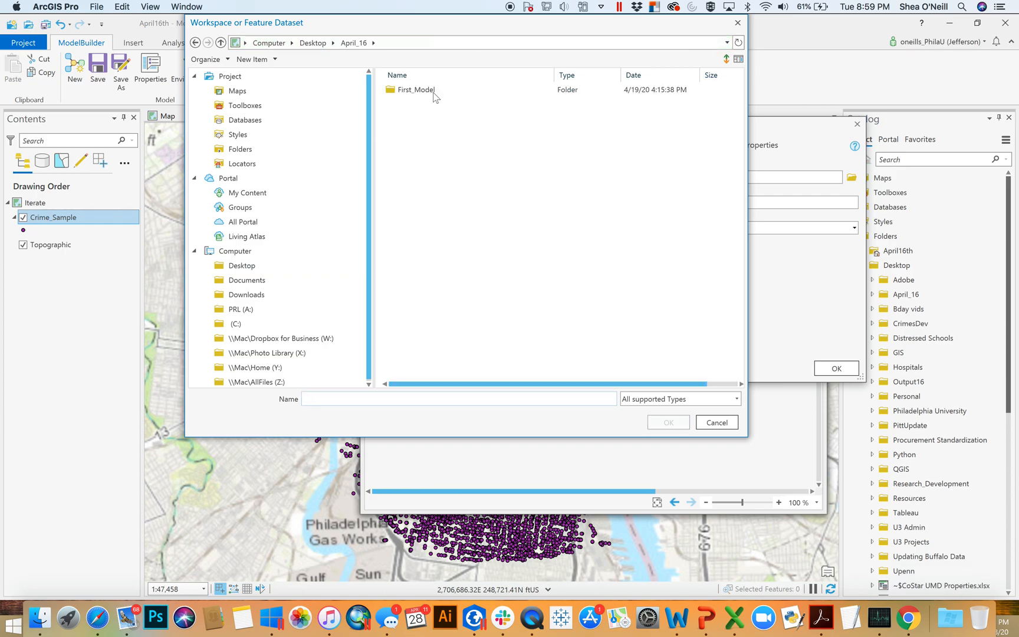
double_click(415, 89)
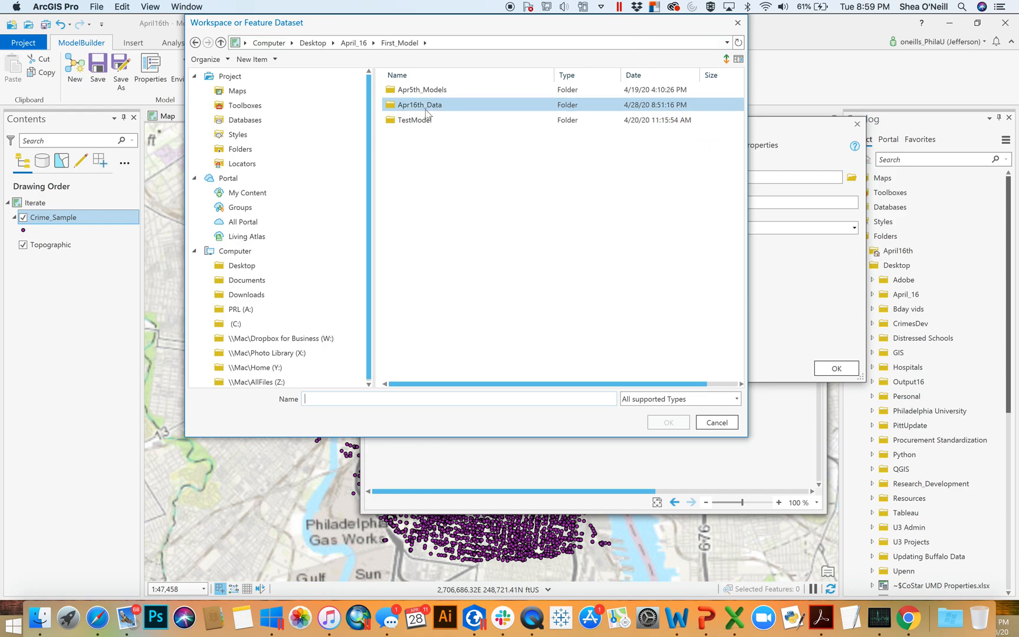
double_click(419, 105)
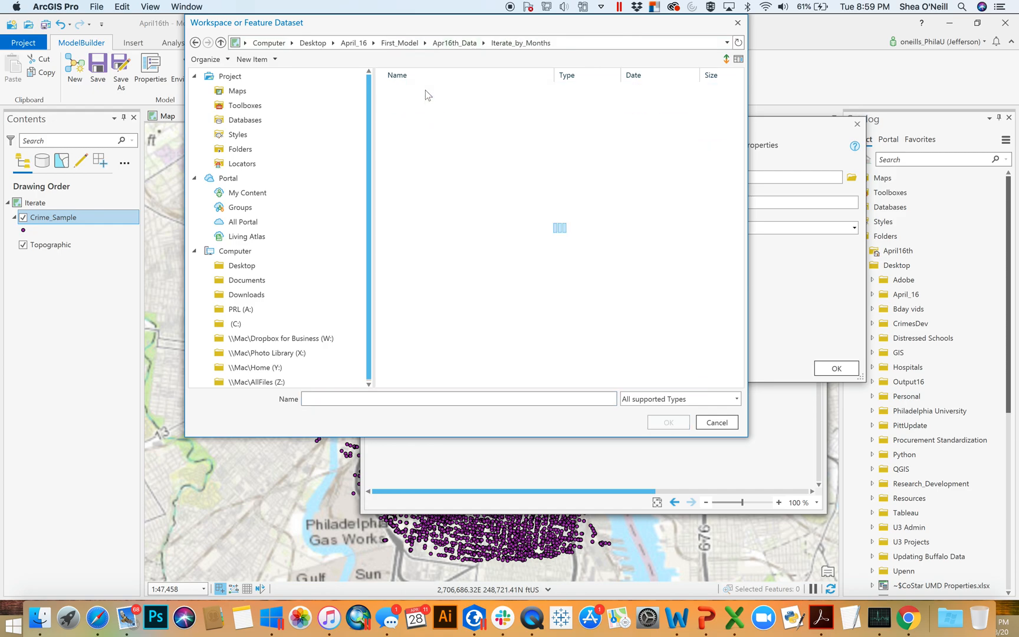
left_click(421, 89)
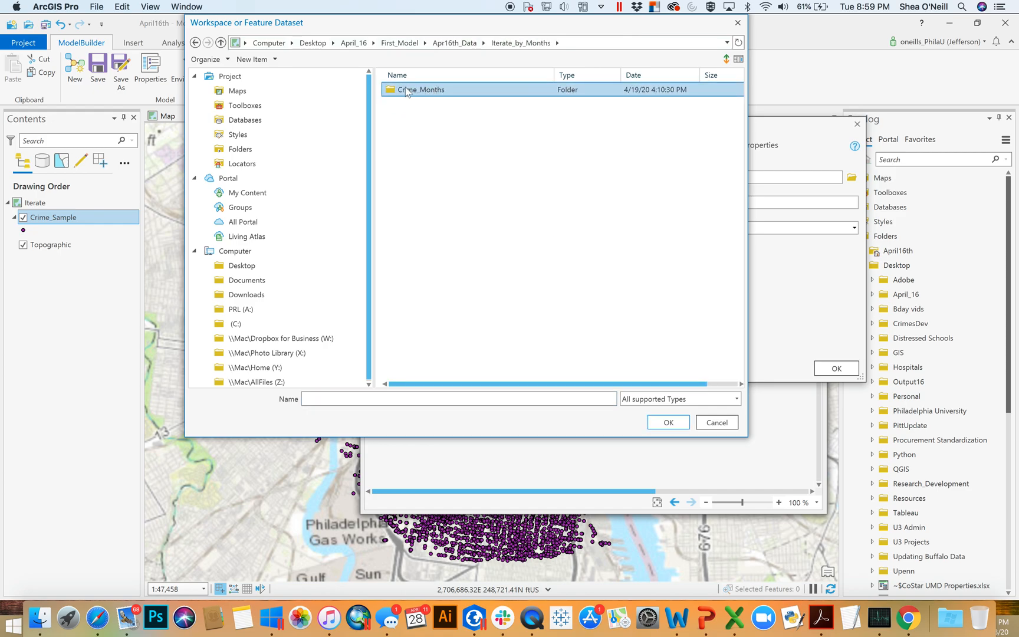
left_click(667, 422)
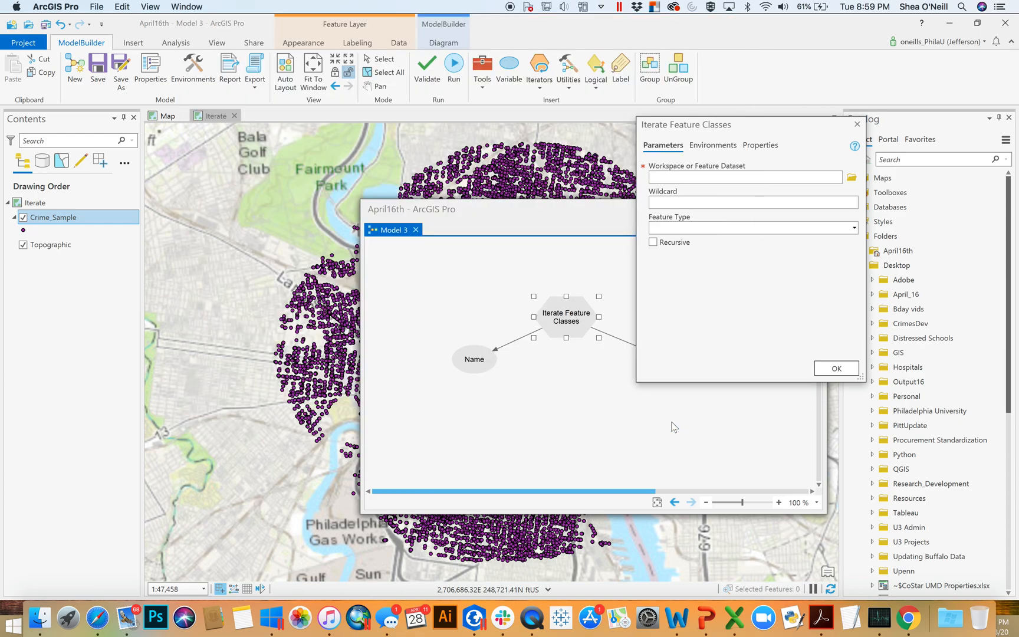
Enter Crime_Months as the workspace and choose Point as the feature type.
type("Crime_Months")
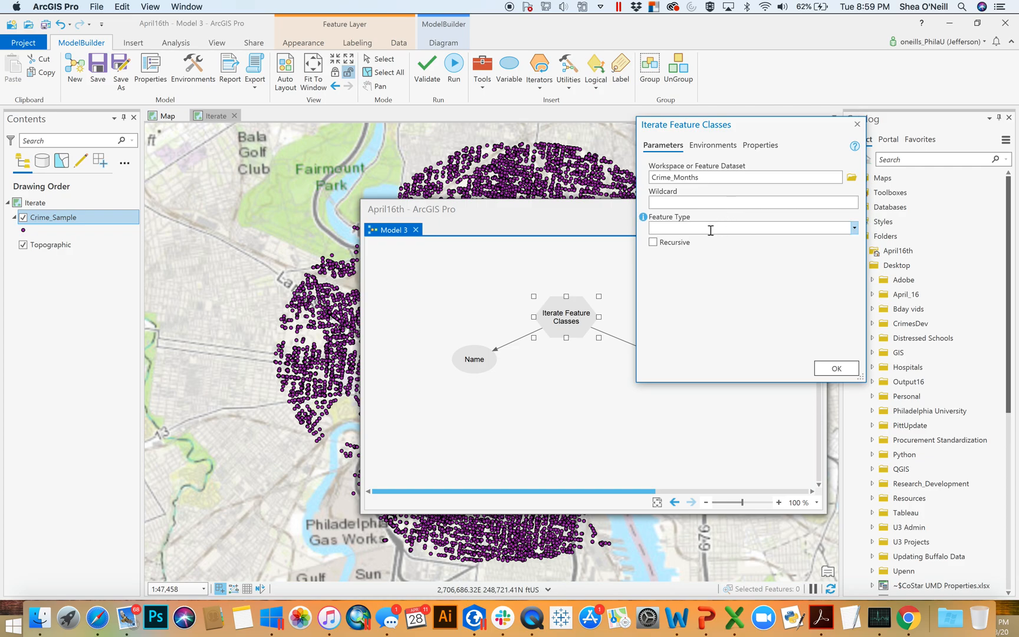
mouse_move(855, 232)
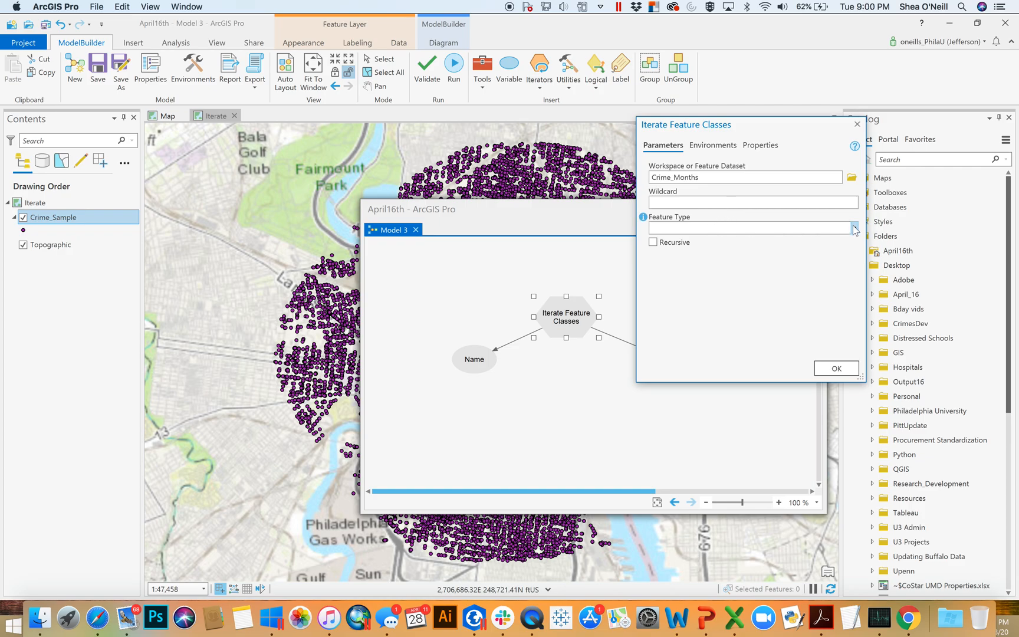
left_click(853, 228)
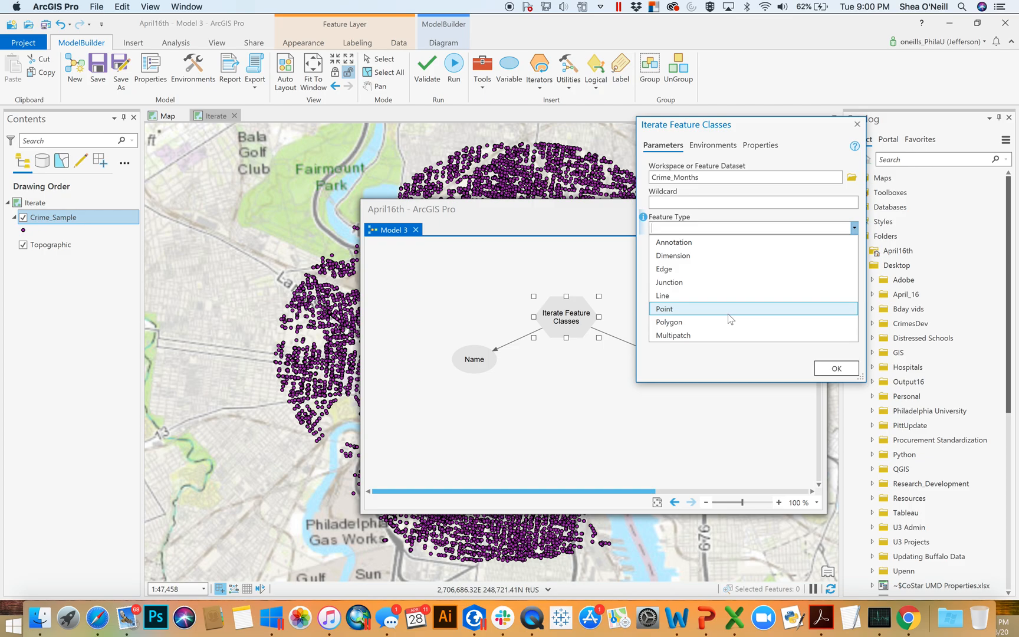
left_click(663, 309)
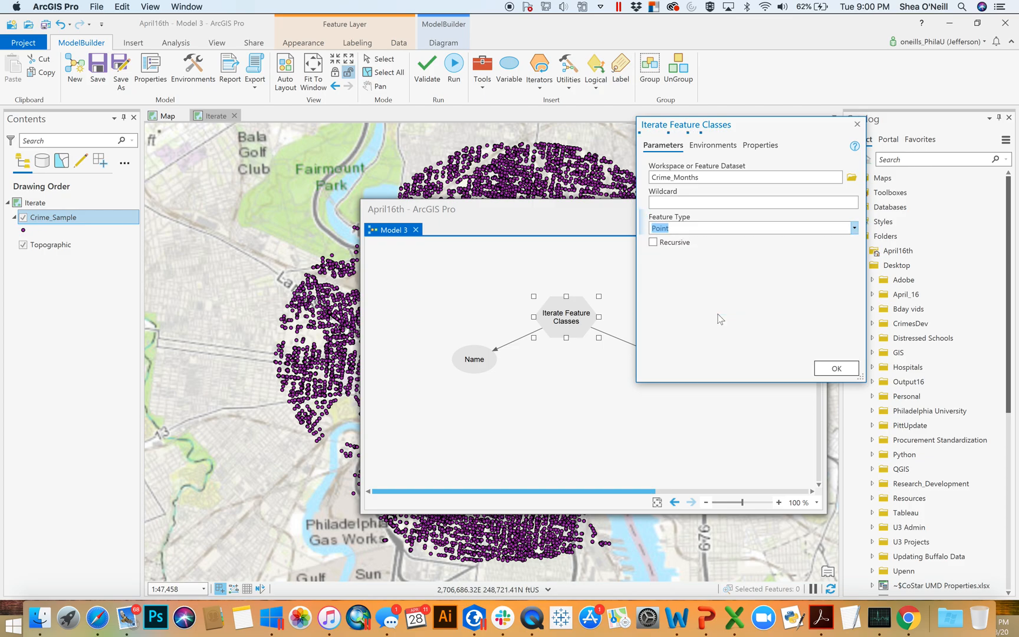
mouse_move(572, 360)
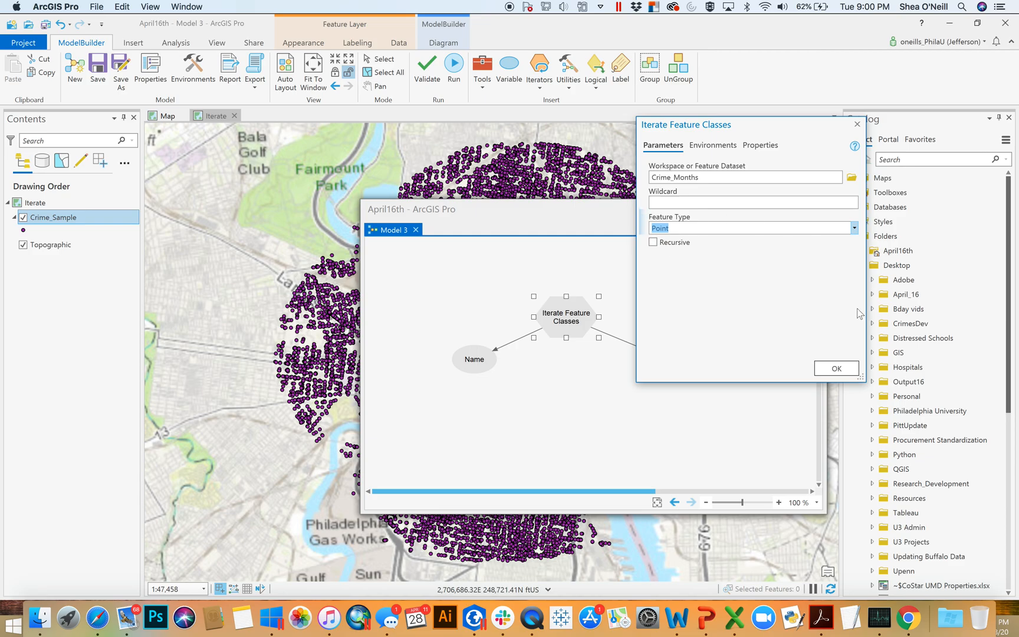
Apply the iterator settings and move the Name variable above the iterator.
left_click(836, 368)
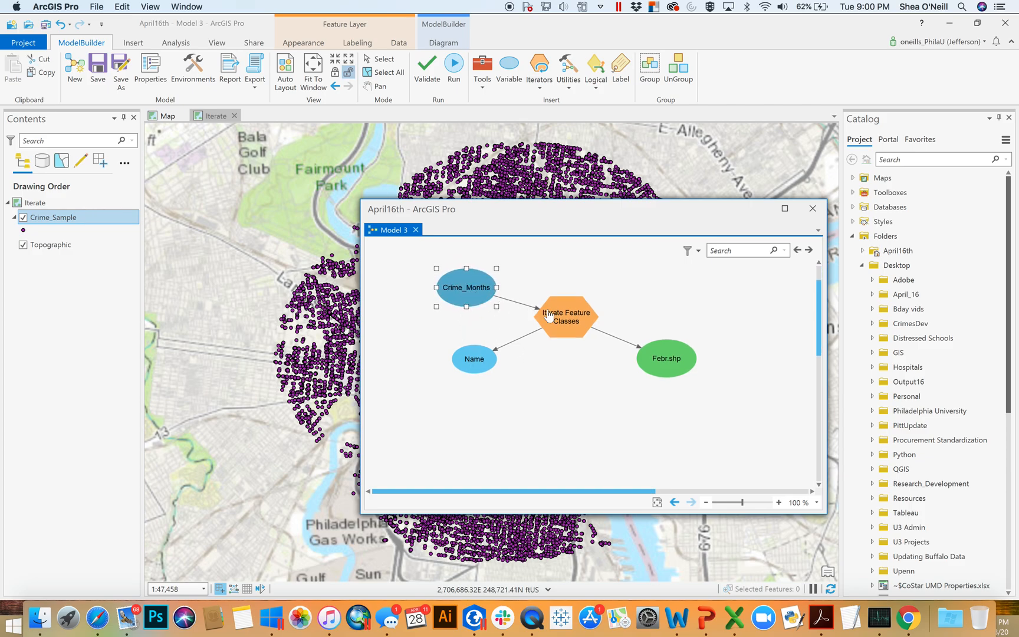
mouse_move(666, 361)
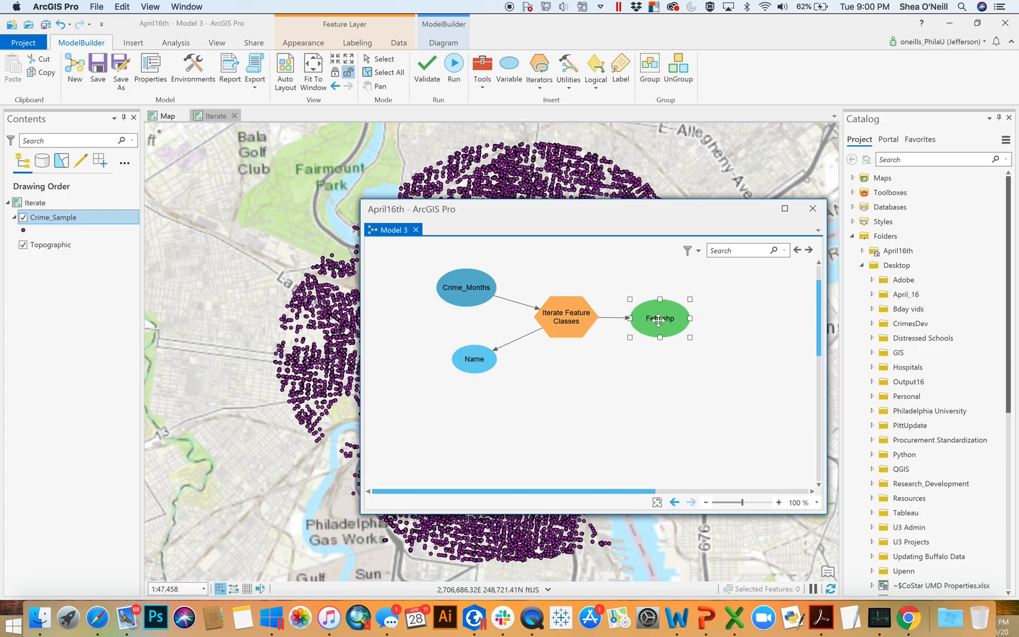
mouse_move(658, 319)
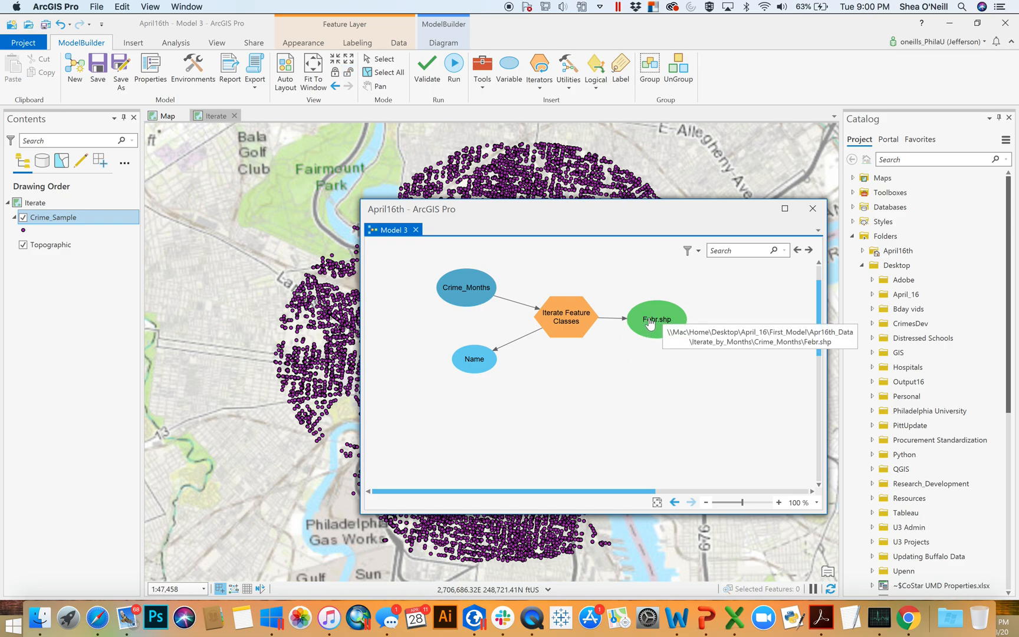
mouse_move(626, 341)
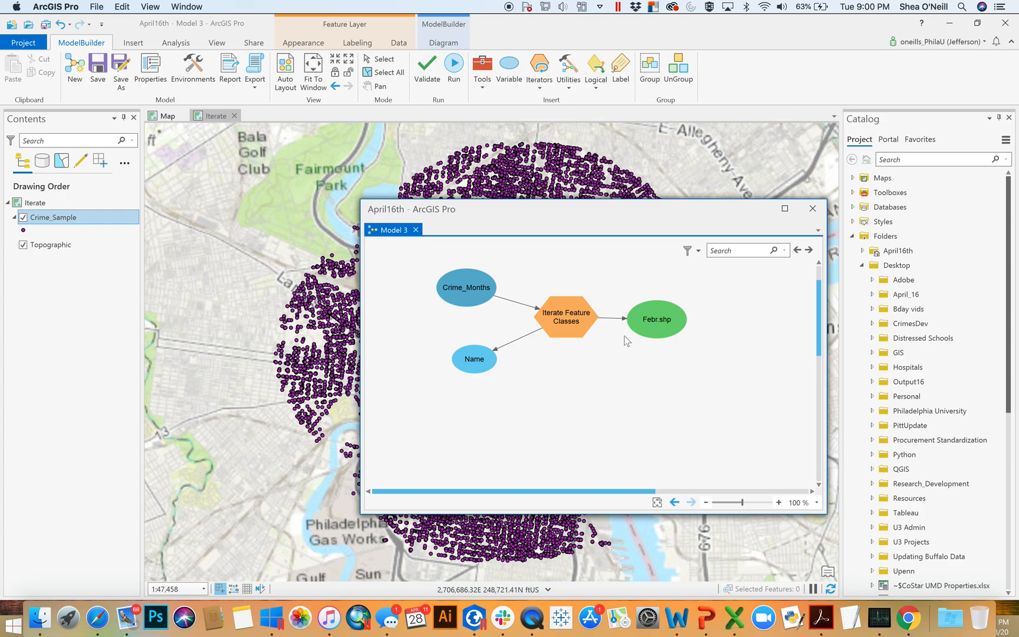
mouse_move(610, 347)
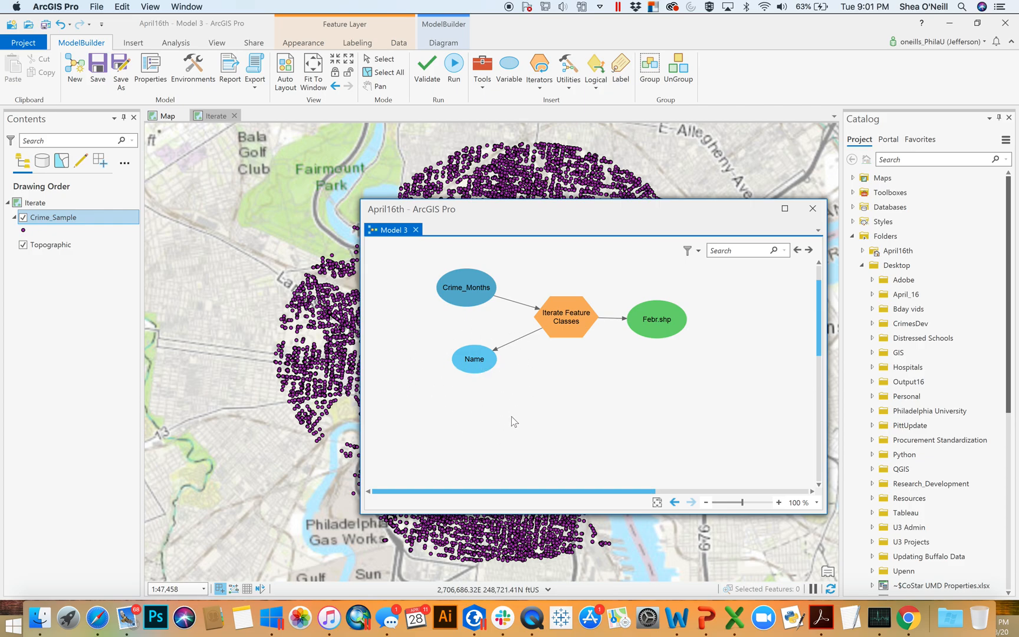
mouse_move(492, 400)
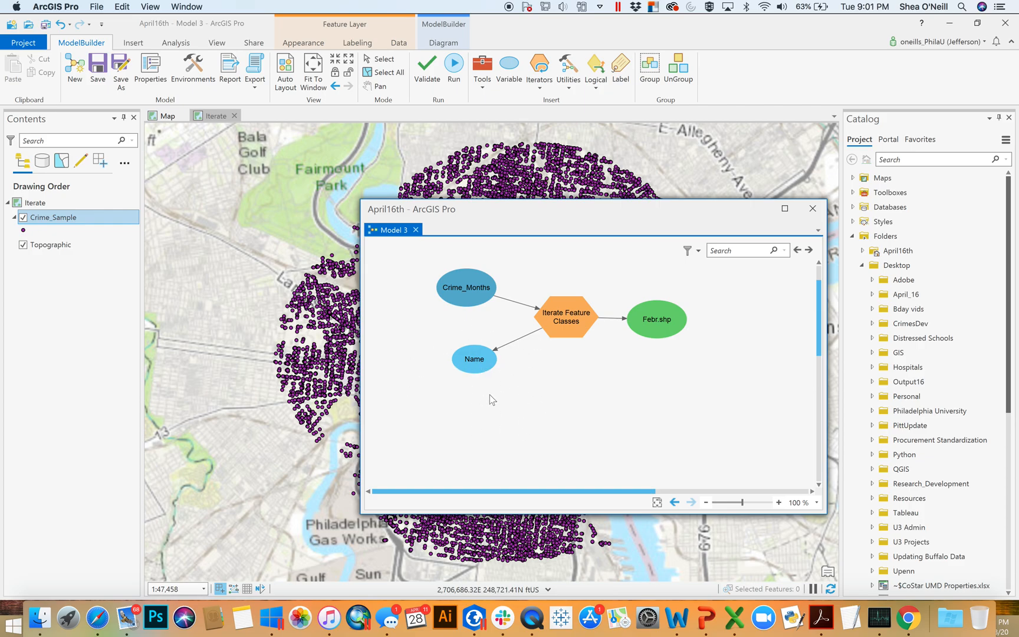
mouse_move(637, 409)
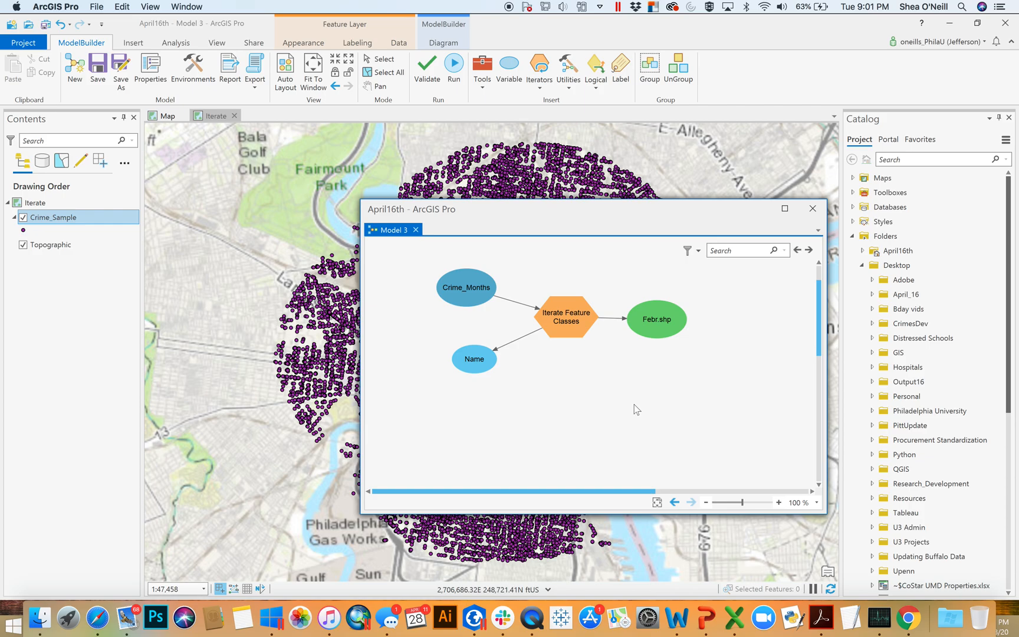
mouse_move(554, 384)
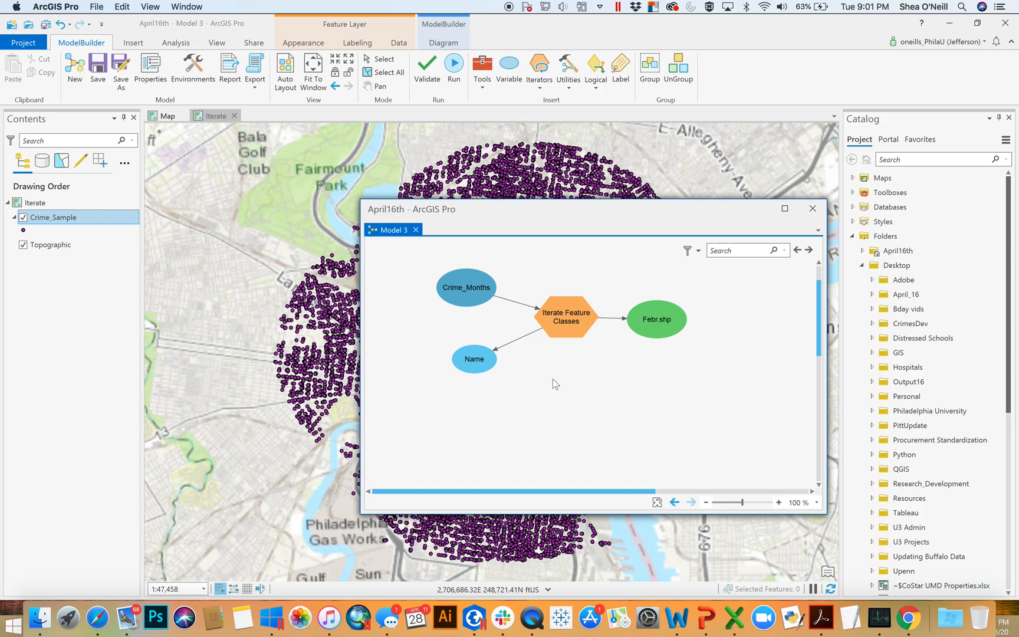
mouse_move(473, 312)
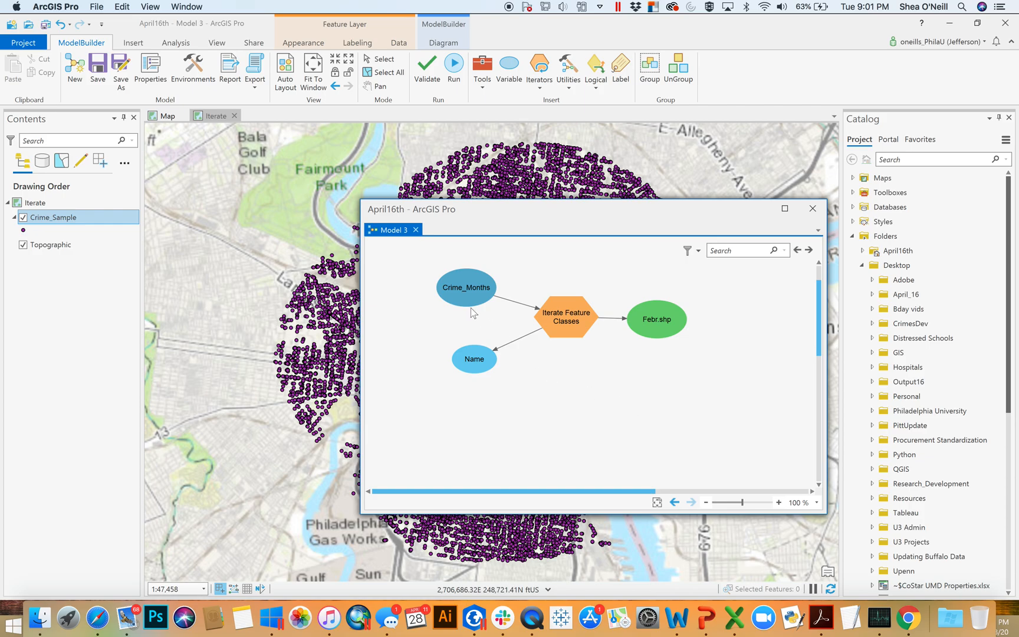
left_click_drag(475, 358, 577, 291)
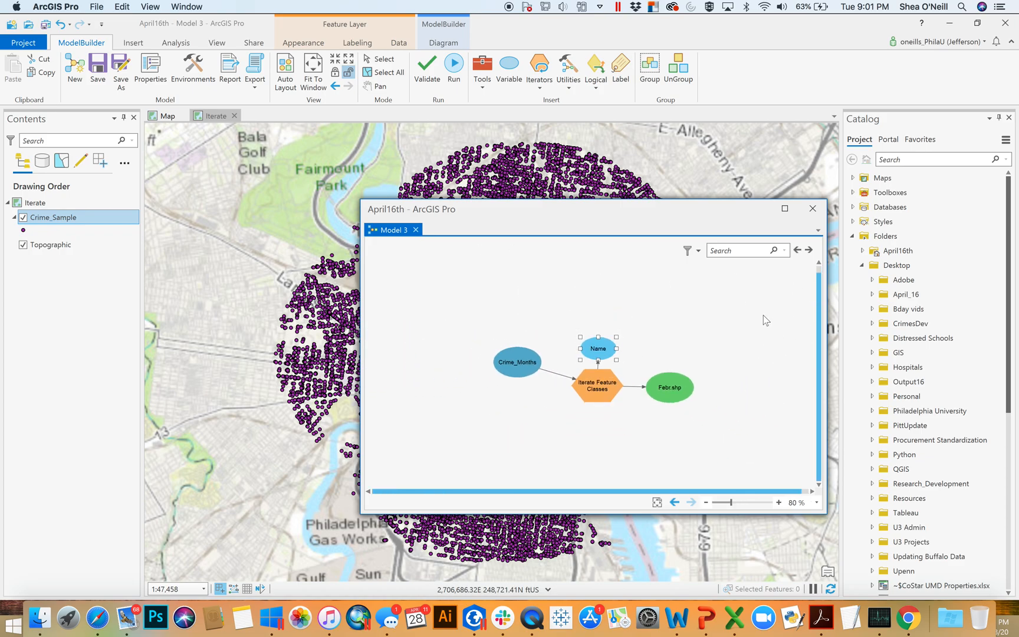
mouse_move(798, 452)
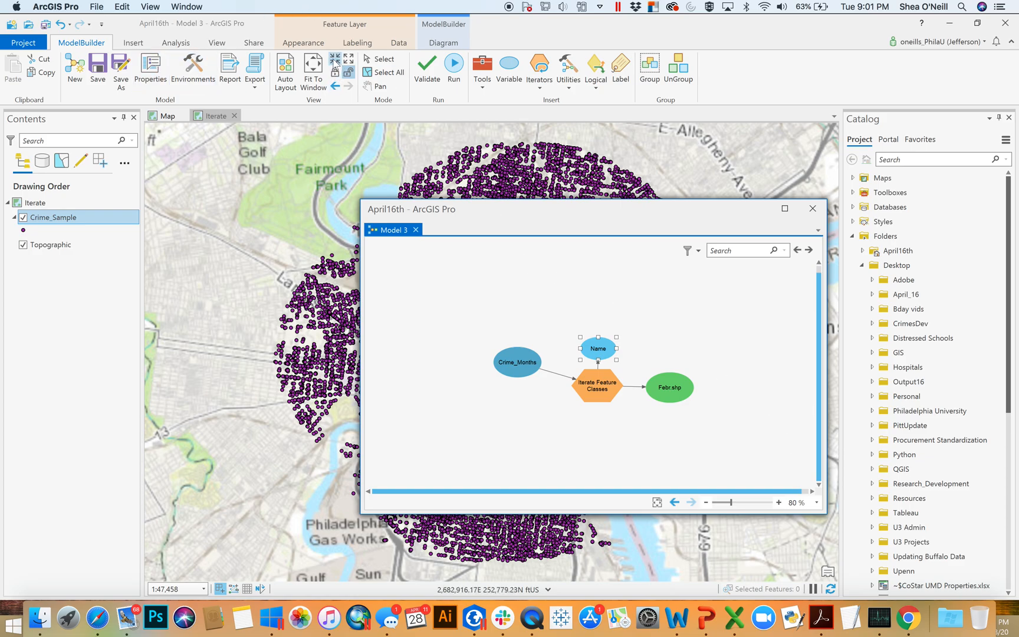
Reset the diagram to 100% and search the tool list for 'density'.
left_click(778, 501)
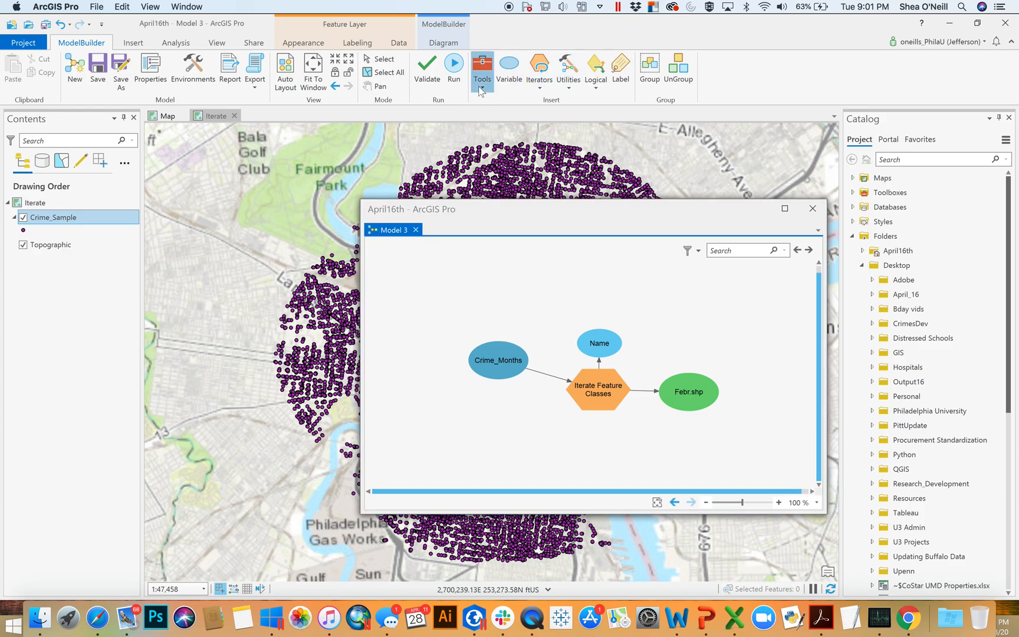
left_click(481, 67)
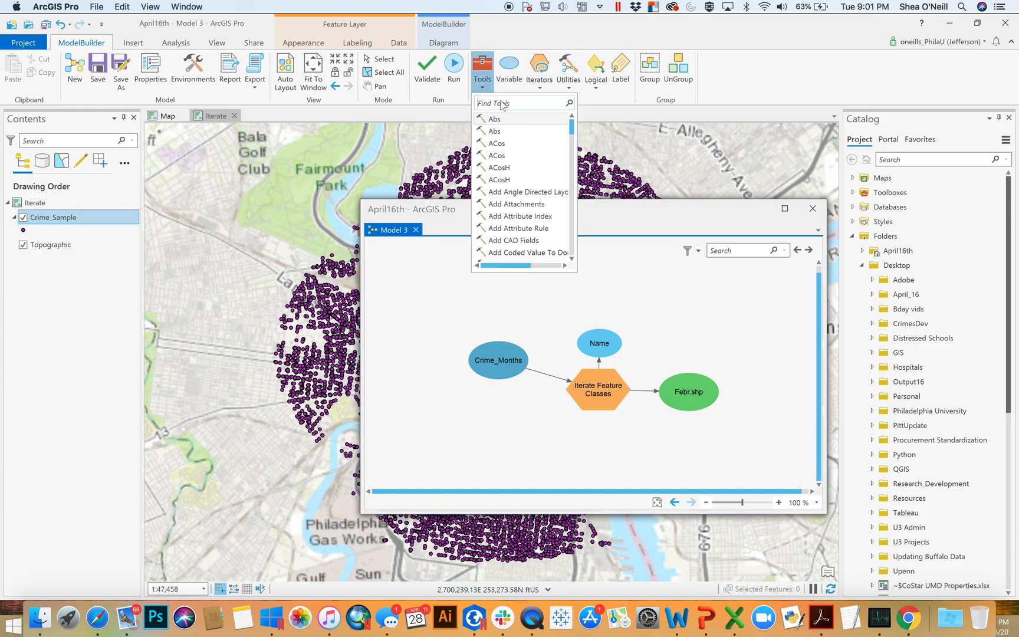
type("density")
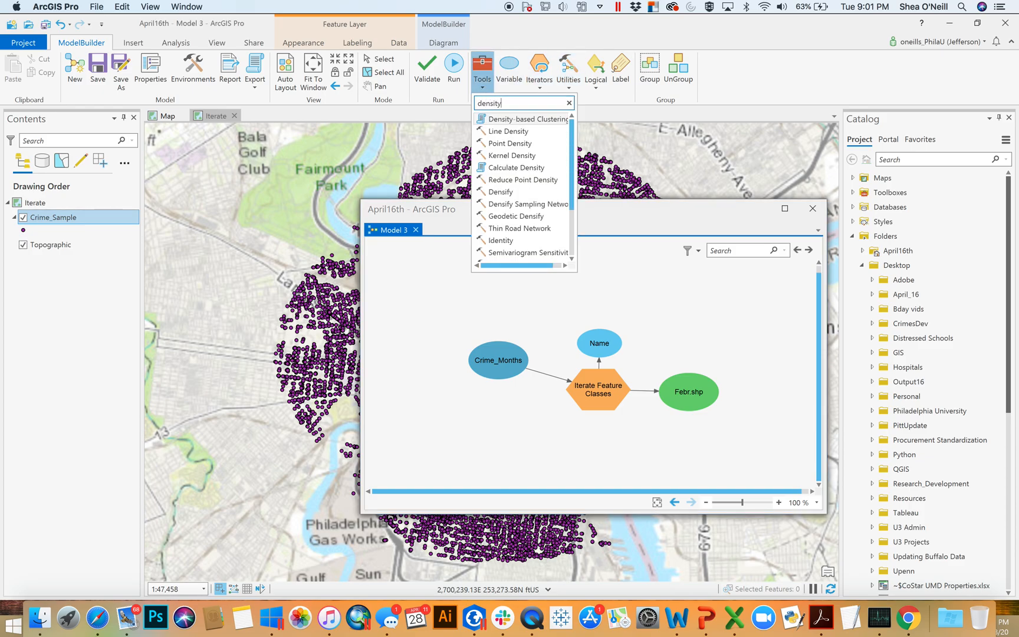
mouse_move(511, 143)
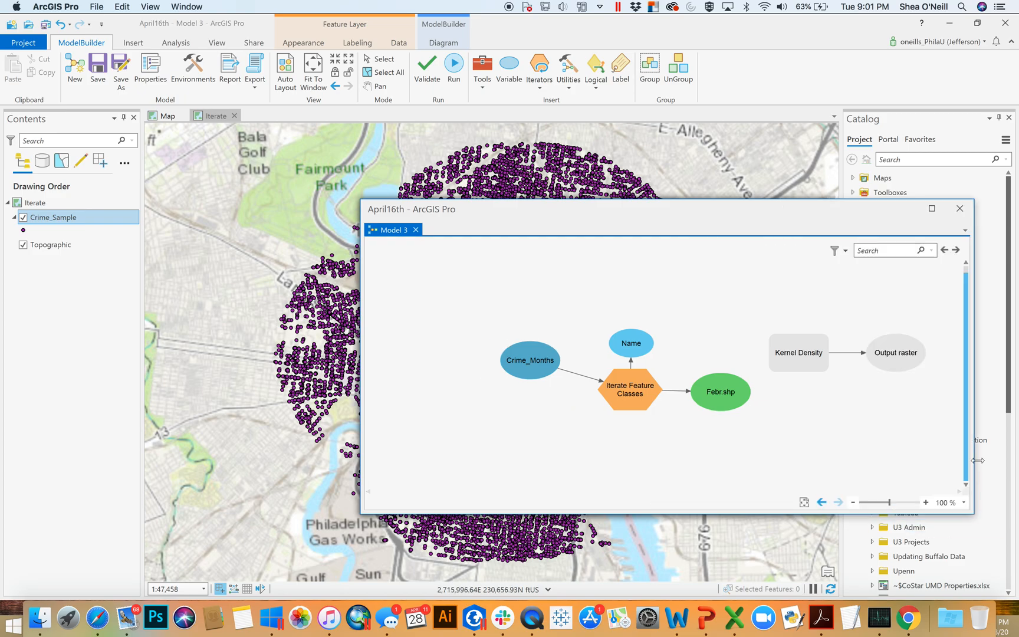
Place Kernel Density beside Febr.shp and connect Febr.shp as its input point features.
left_click(798, 353)
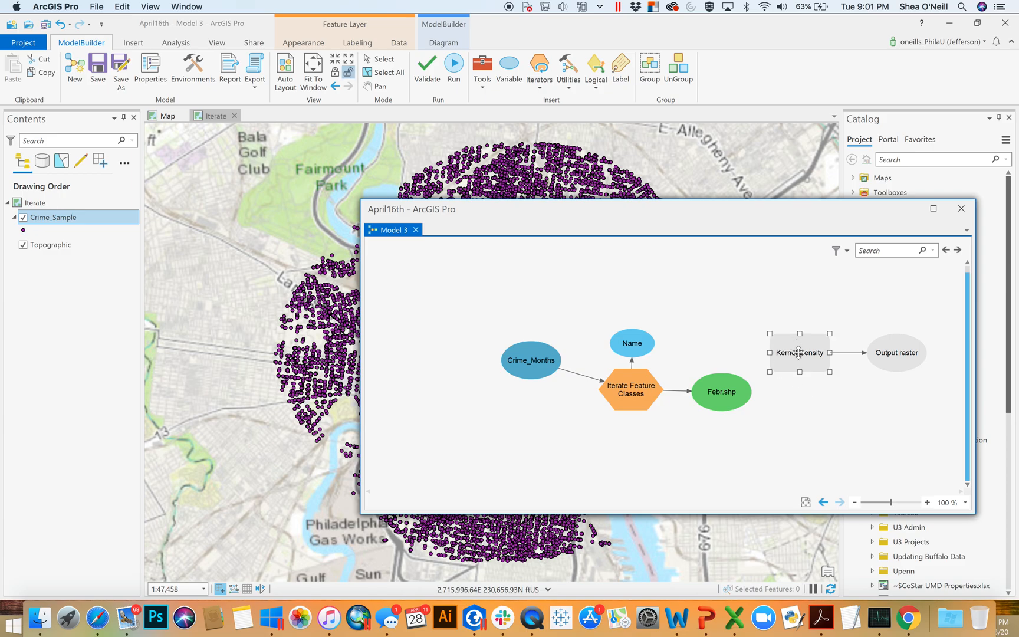
left_click_drag(800, 353, 804, 392)
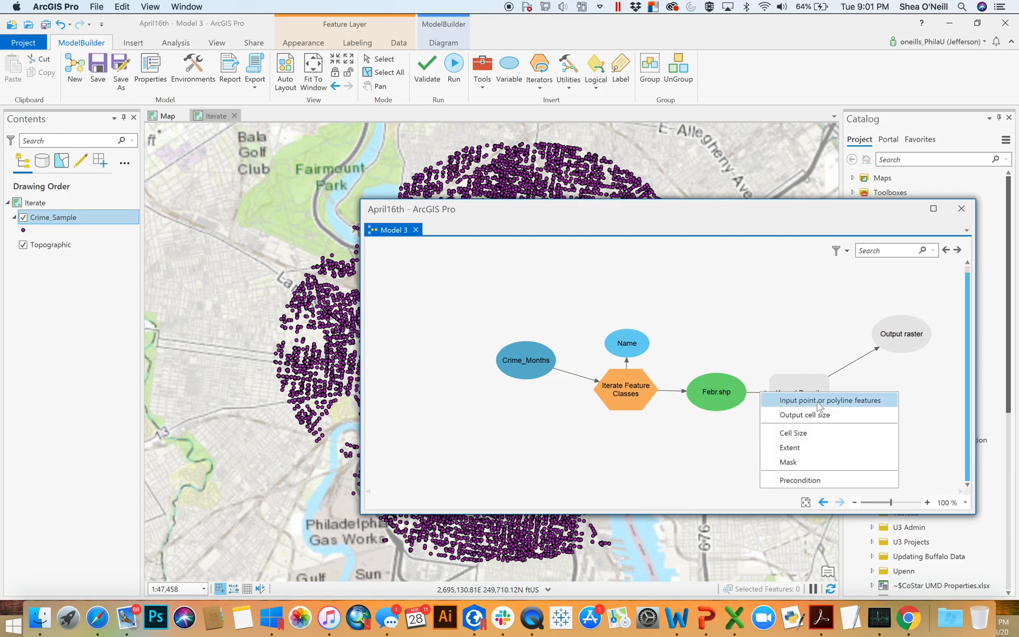
left_click(798, 393)
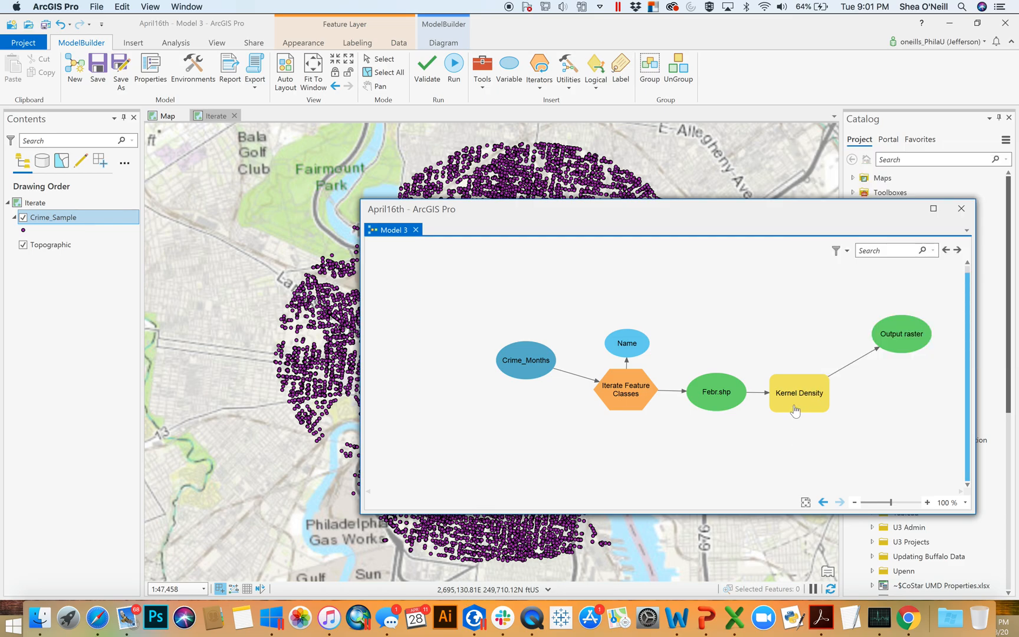
Bring up the Kernel Density parameters and browse for the Output raster location.
double_click(799, 393)
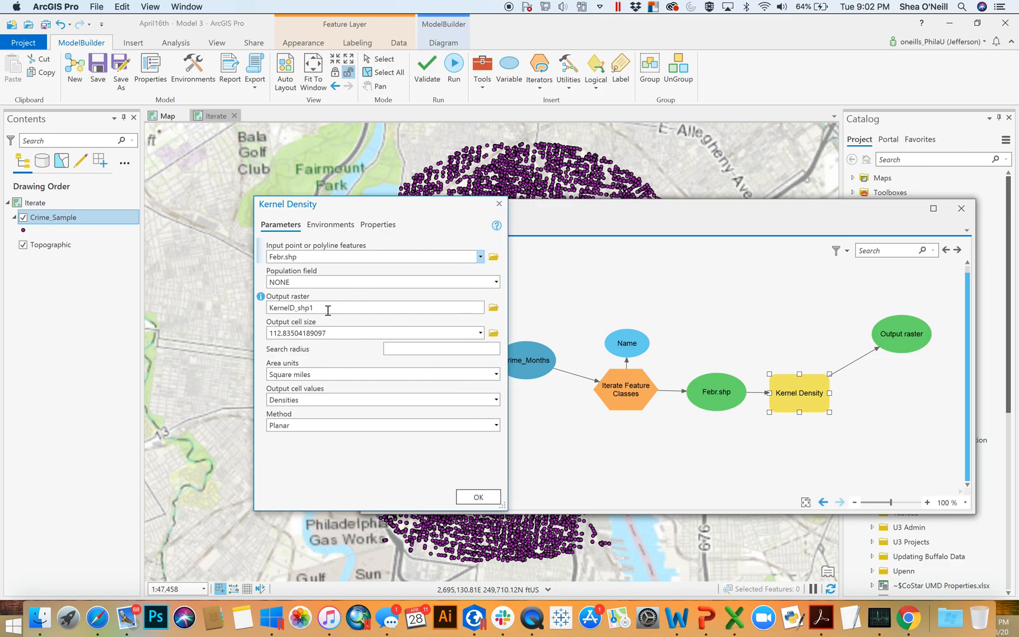
left_click(493, 308)
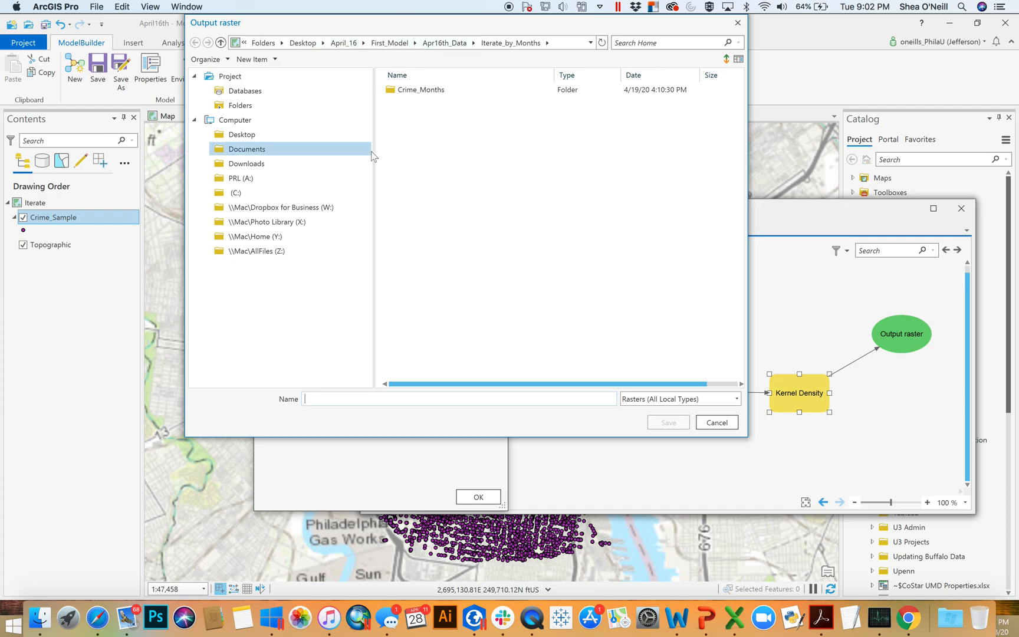
Save the output raster as mydens in the Desktop Output16 folder.
left_click(241, 134)
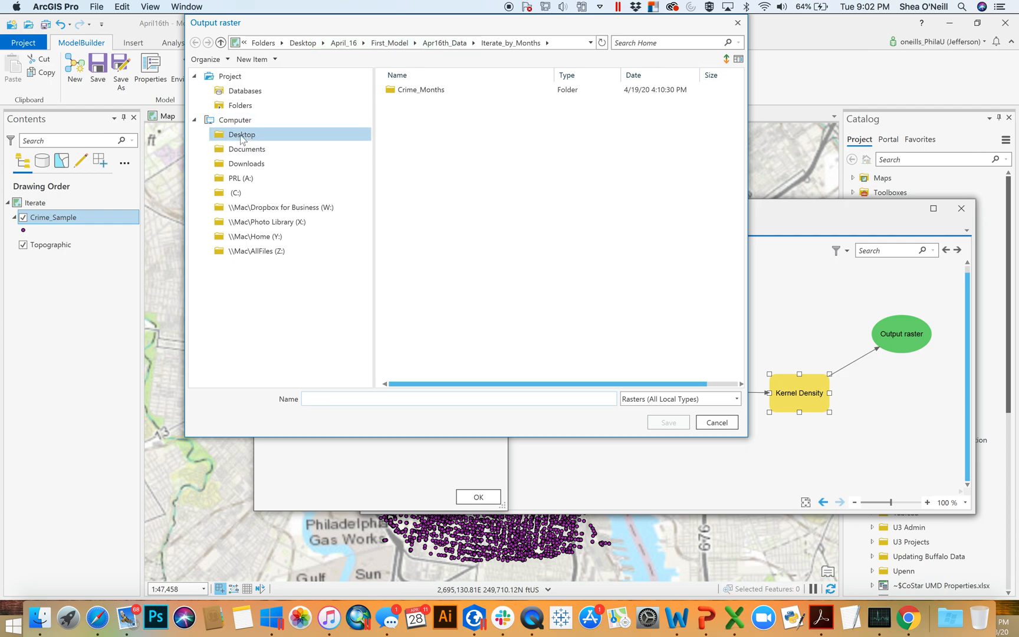
left_click(241, 135)
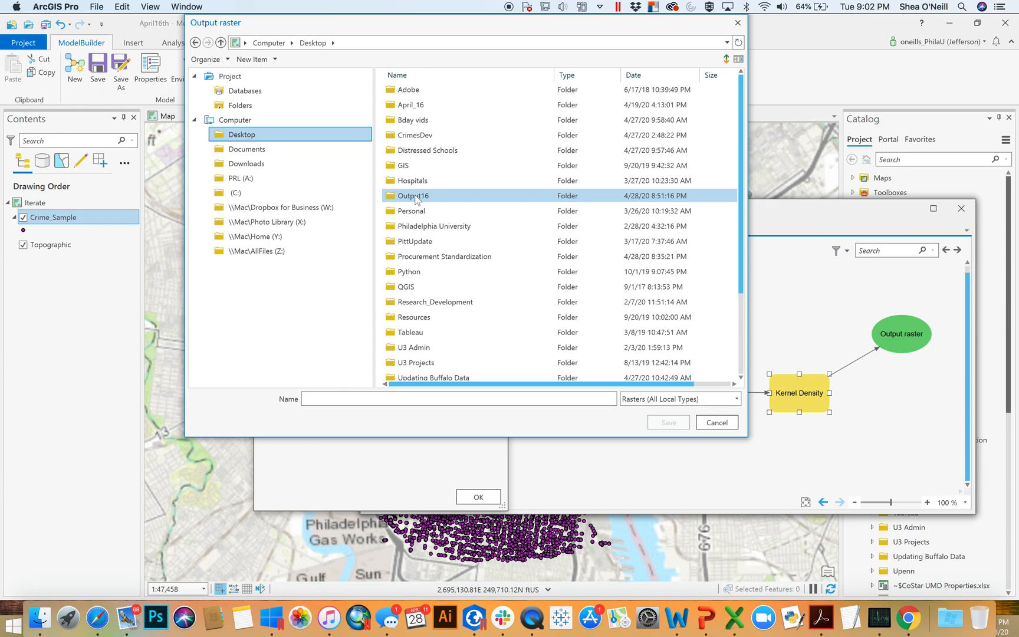
double_click(411, 196)
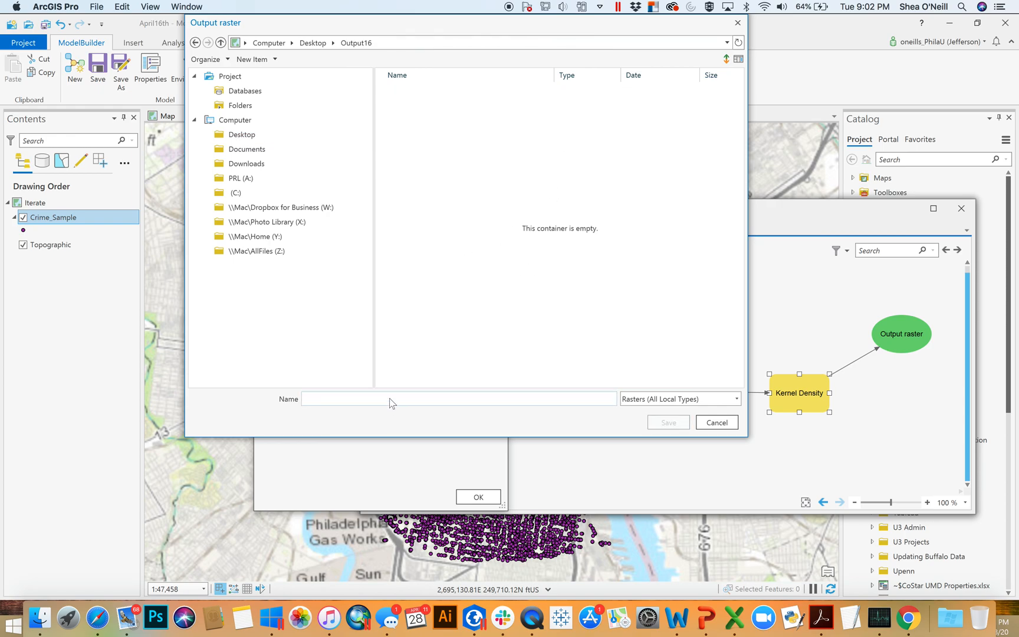
type("mydens")
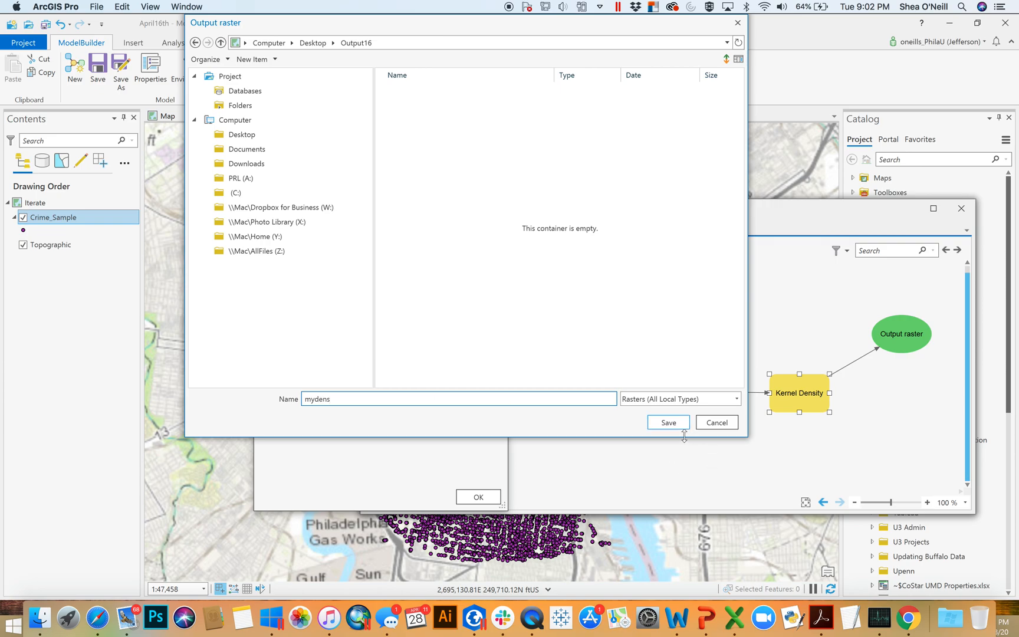
left_click(667, 422)
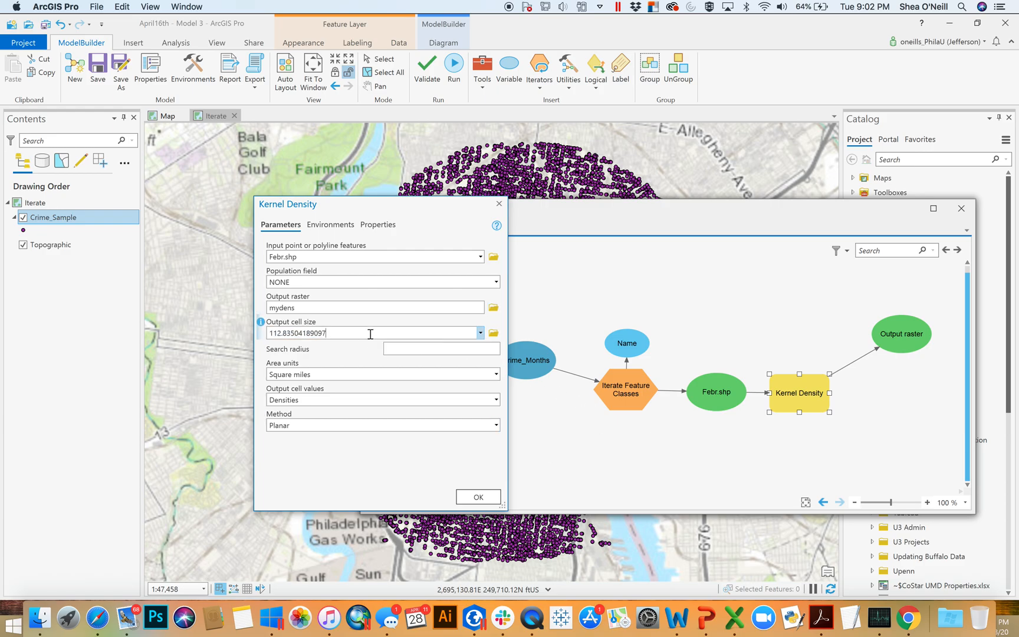
Set Output cell size to 50 and Search radius to 2000.
type("50")
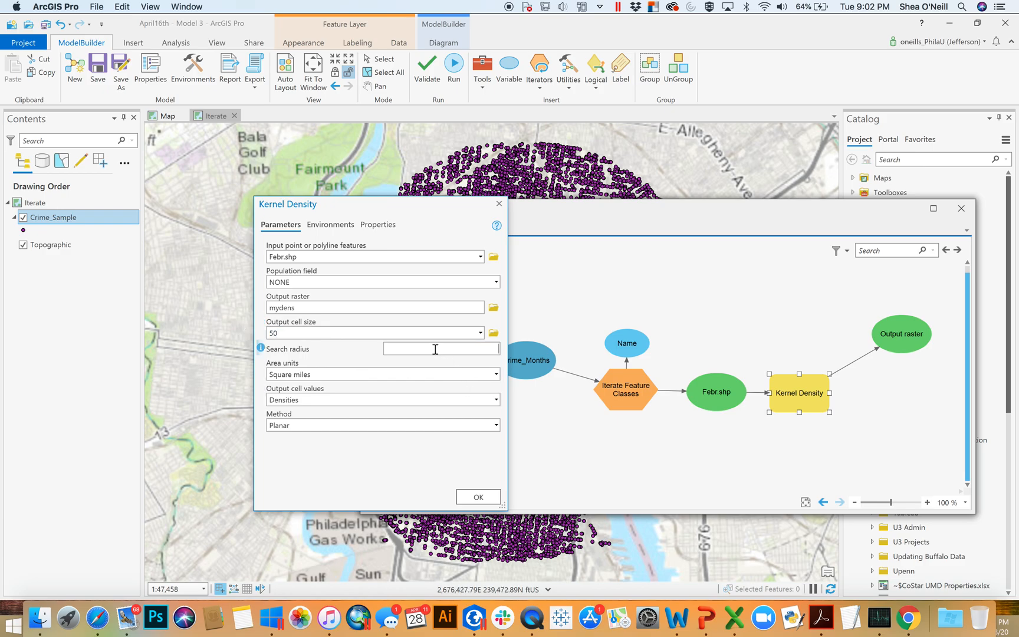
type("2000")
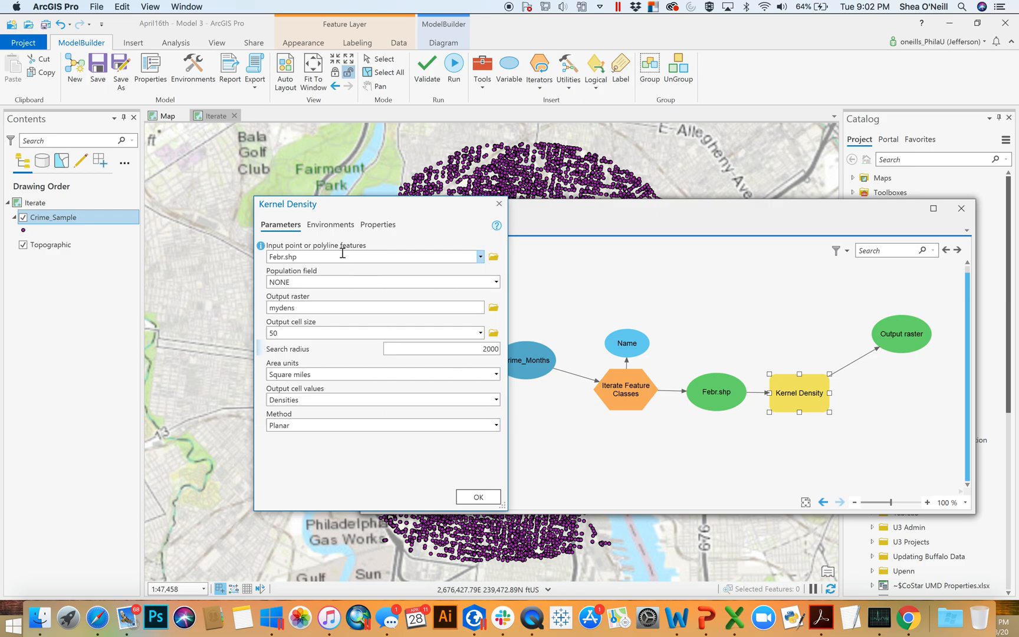
Set Kernel Density's Processing Extent environment to 'As Specified Below'.
left_click(330, 224)
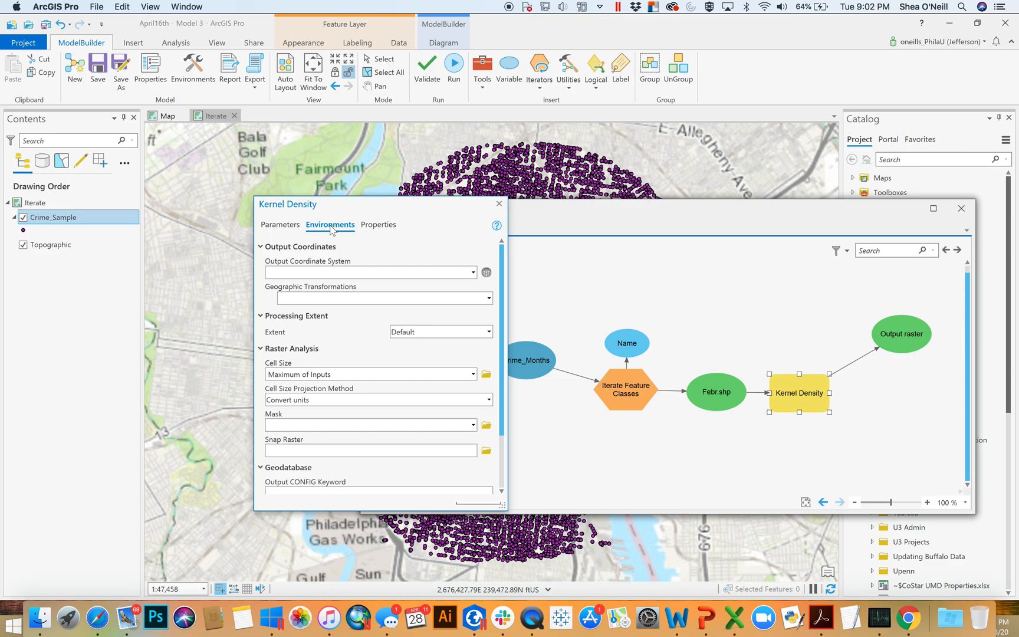
left_click(488, 331)
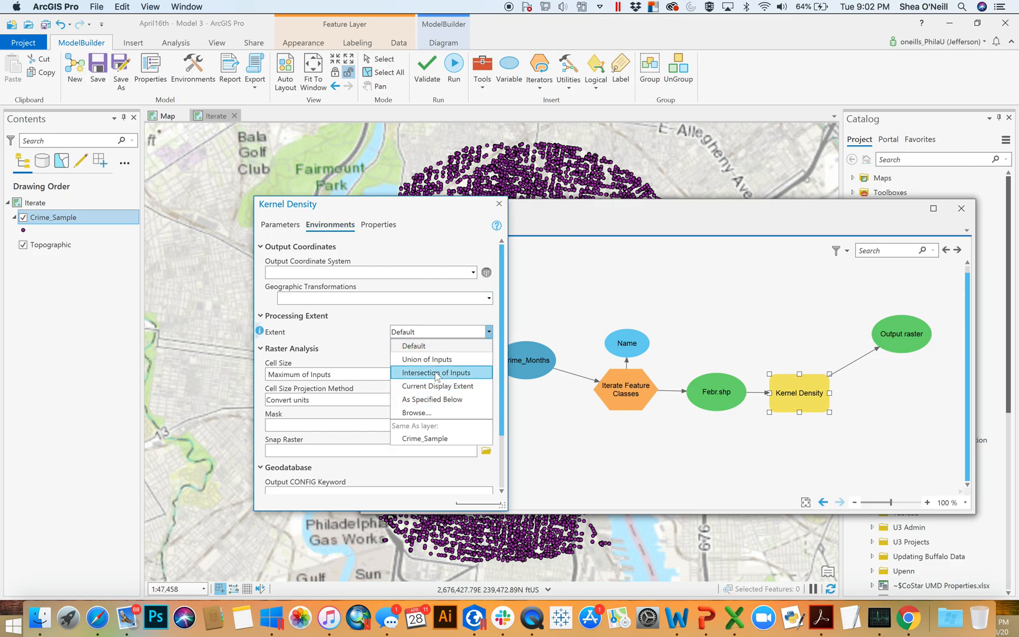
left_click(431, 400)
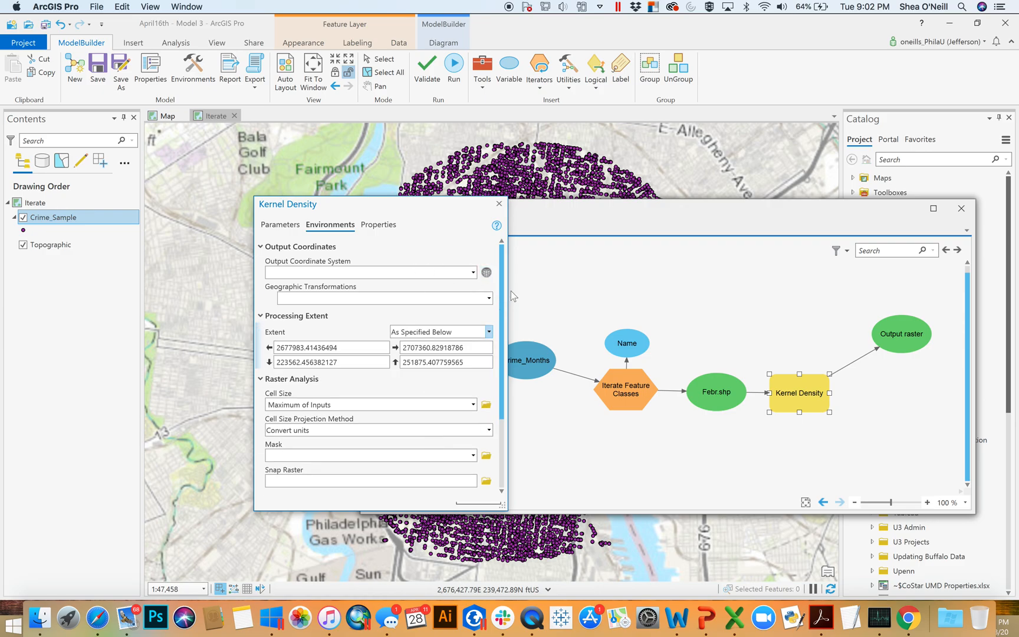
left_click(280, 224)
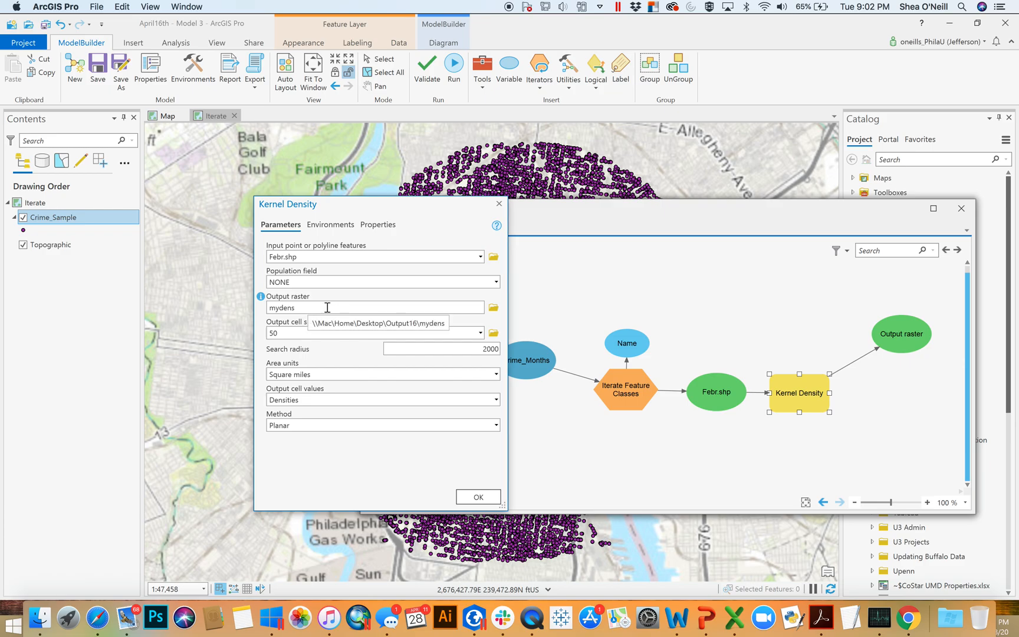
mouse_move(305, 346)
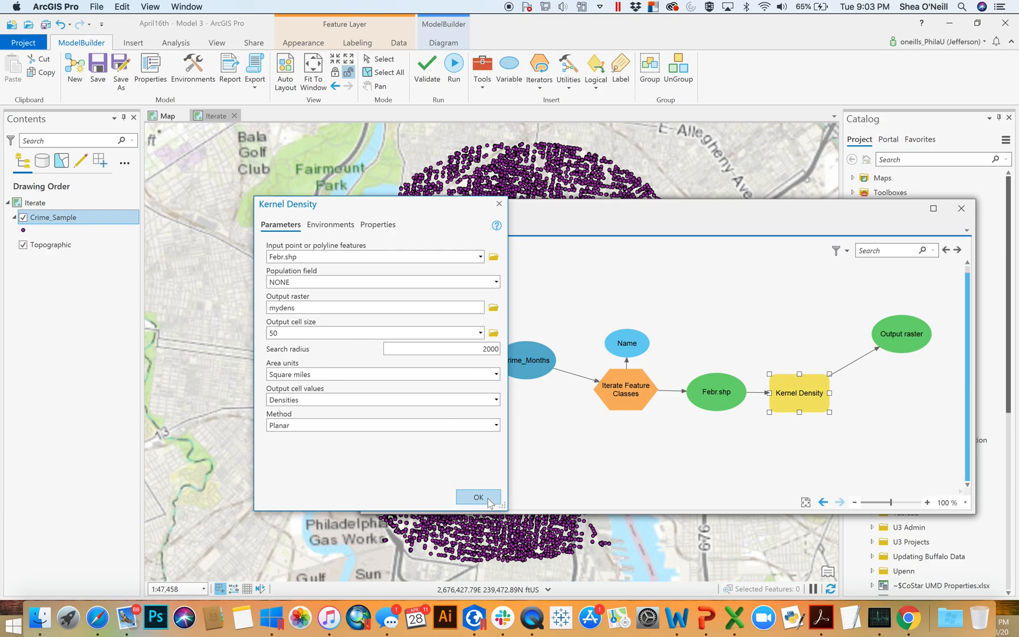
Apply Kernel Density, move mydens below the tool and nudge Name up-right.
left_click(477, 495)
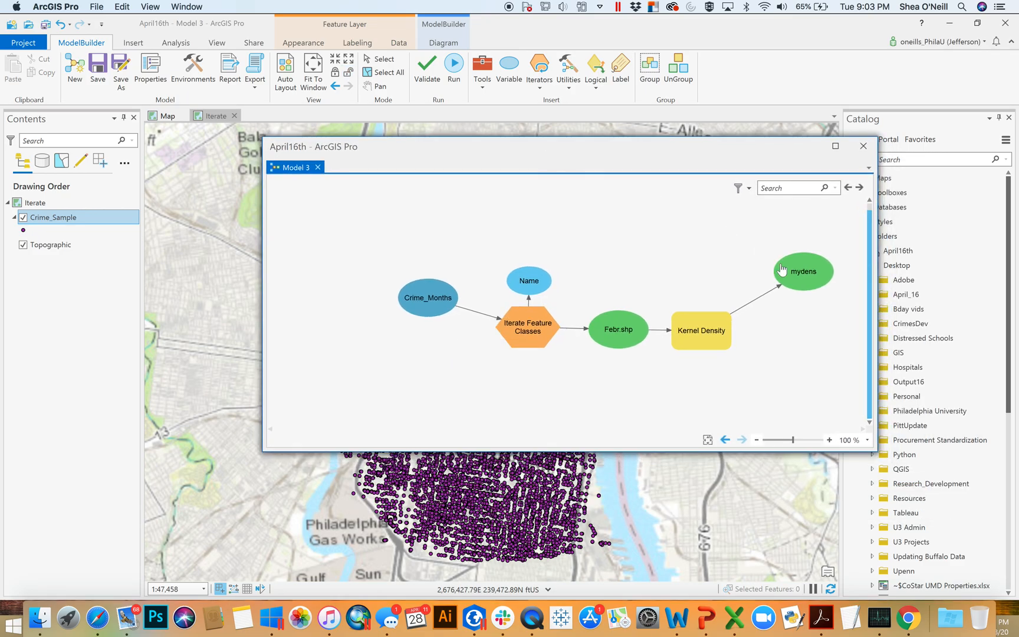
left_click_drag(804, 272, 734, 402)
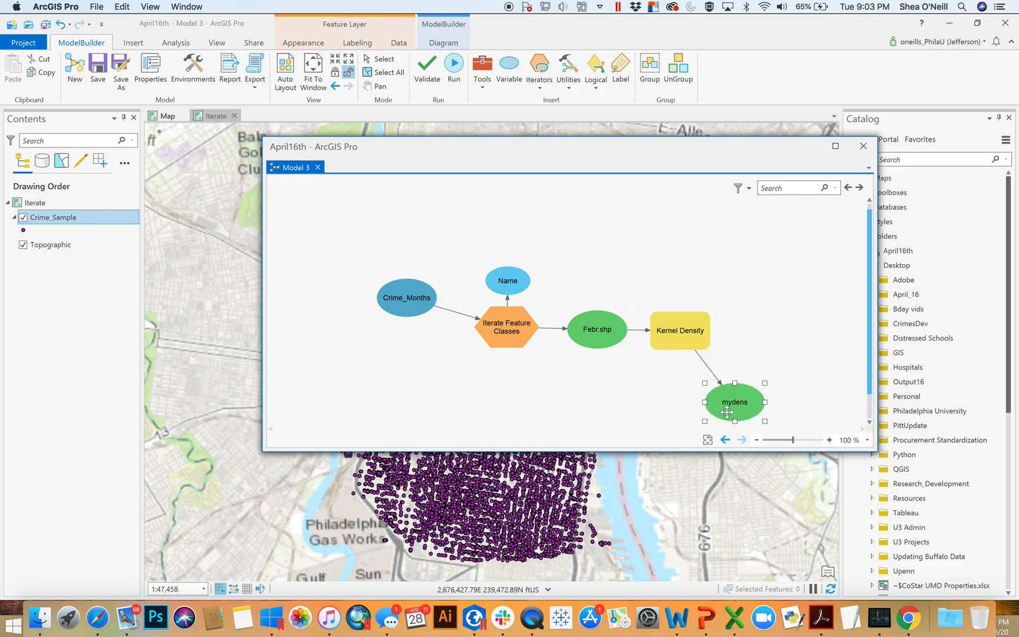
left_click_drag(735, 402, 614, 400)
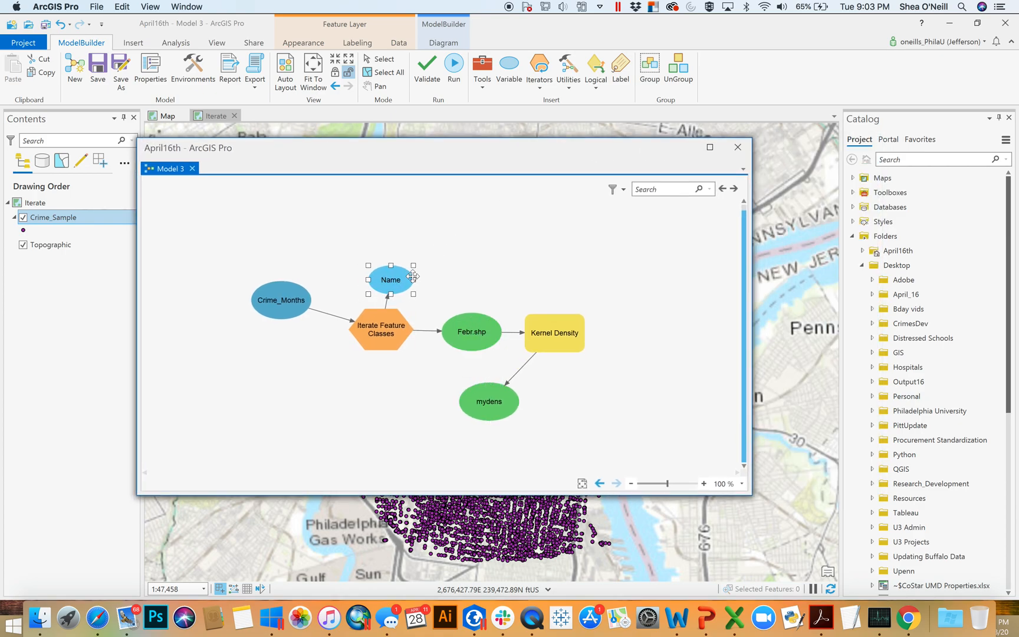
left_click_drag(390, 279, 466, 267)
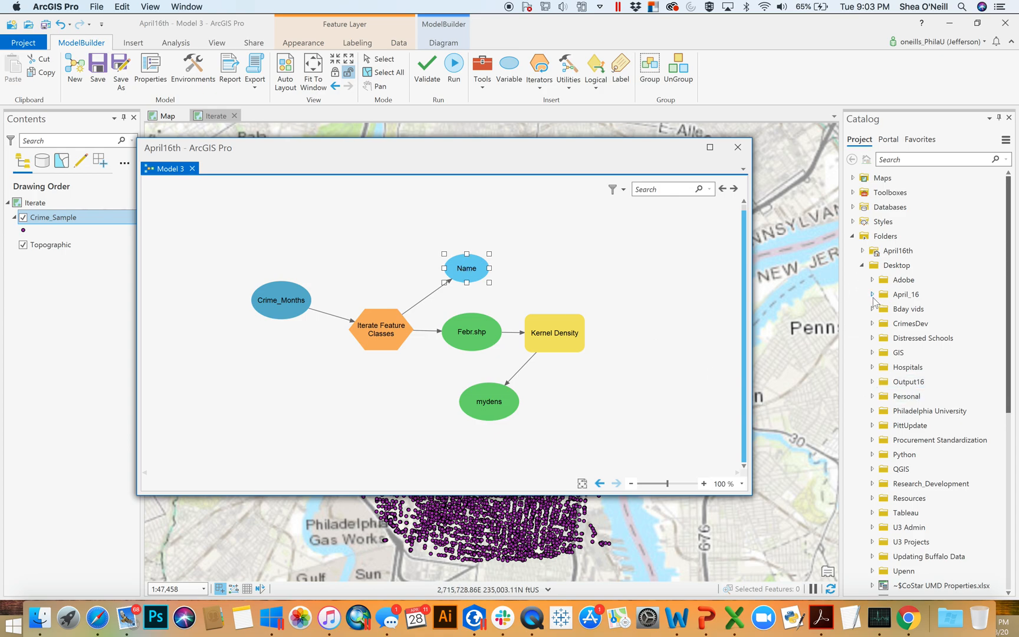
Expand the catalog through April_16, Apr16th_Data and Iterate_by_Months to Crime_Months.
left_click(873, 295)
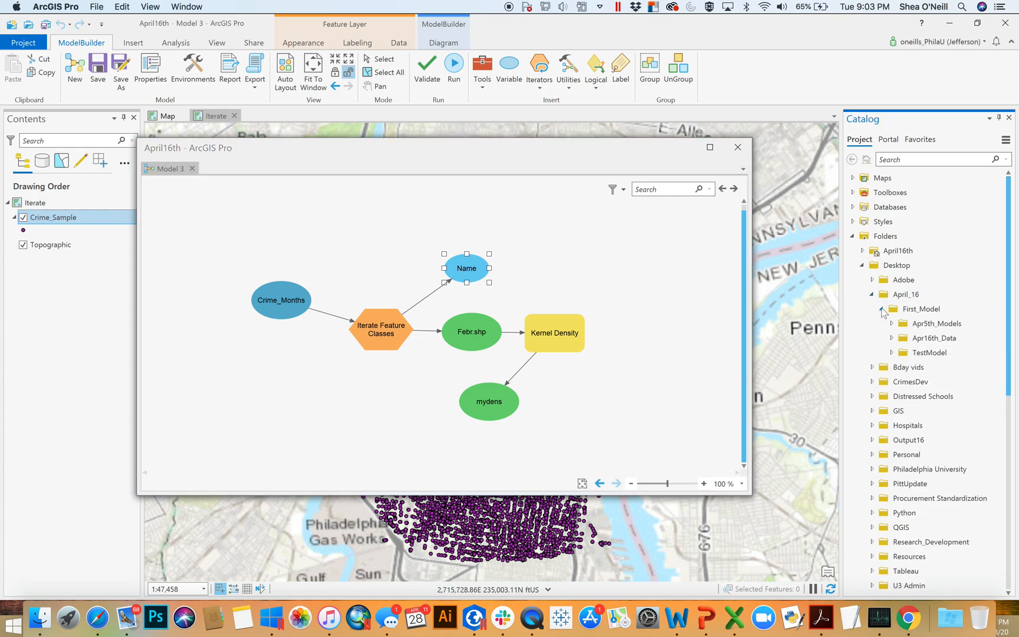
left_click(892, 338)
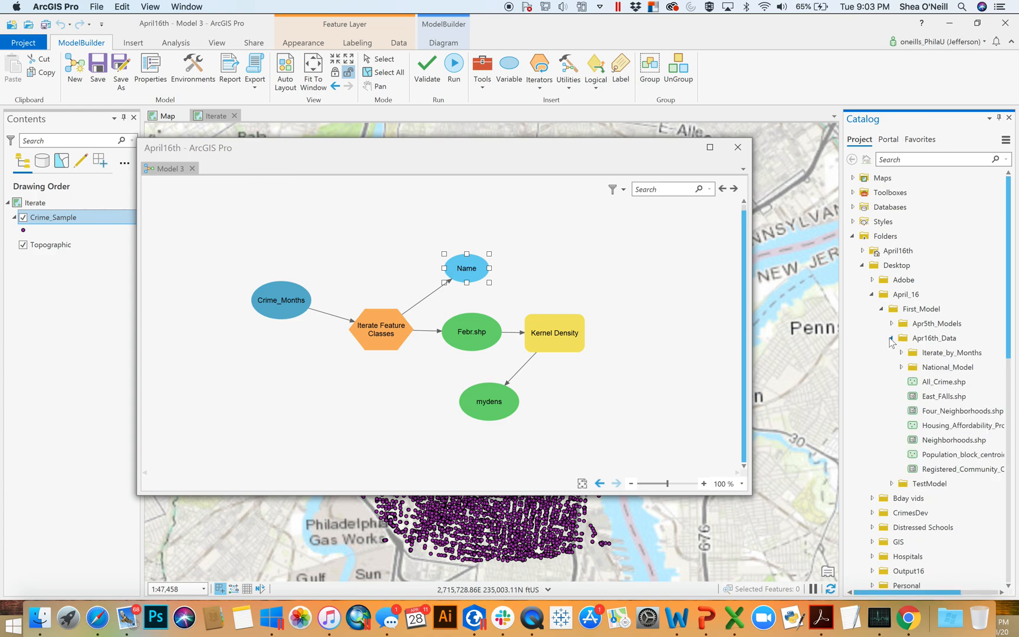
left_click(902, 352)
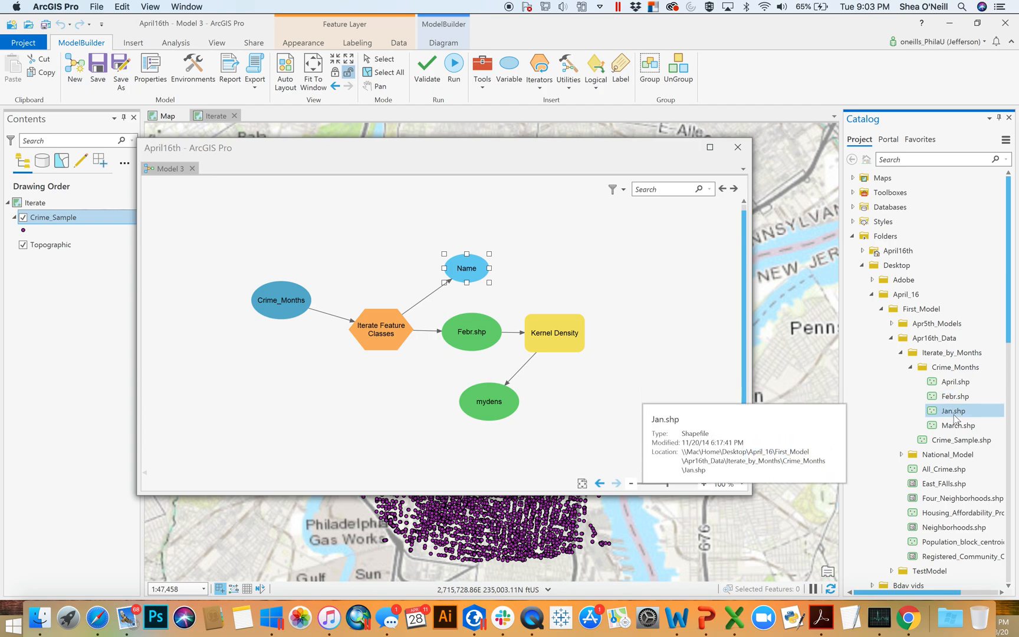
mouse_move(957, 424)
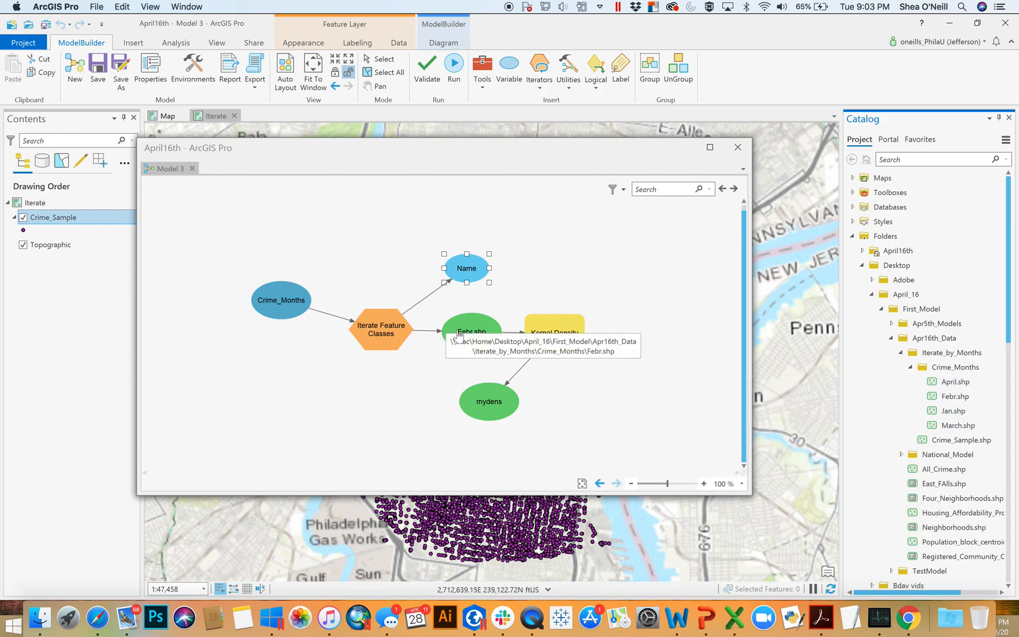
mouse_move(496, 403)
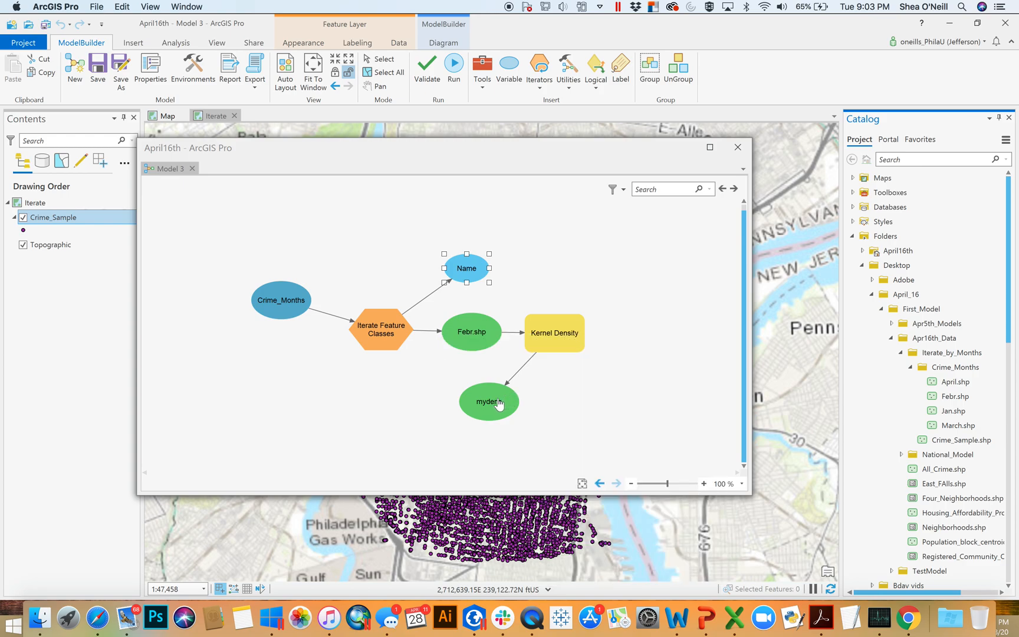
mouse_move(496, 402)
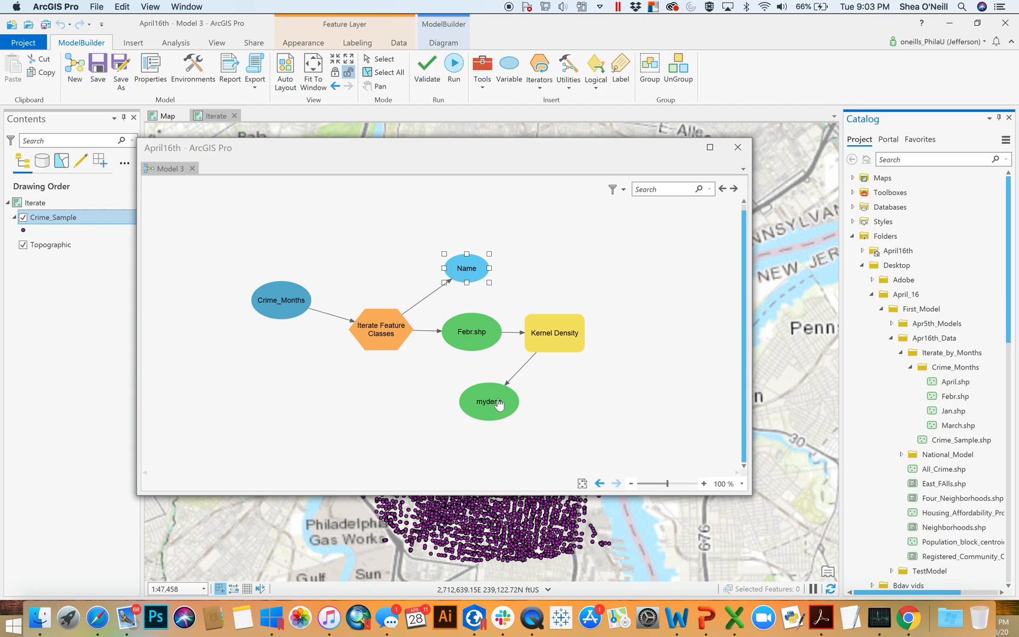
left_click(957, 381)
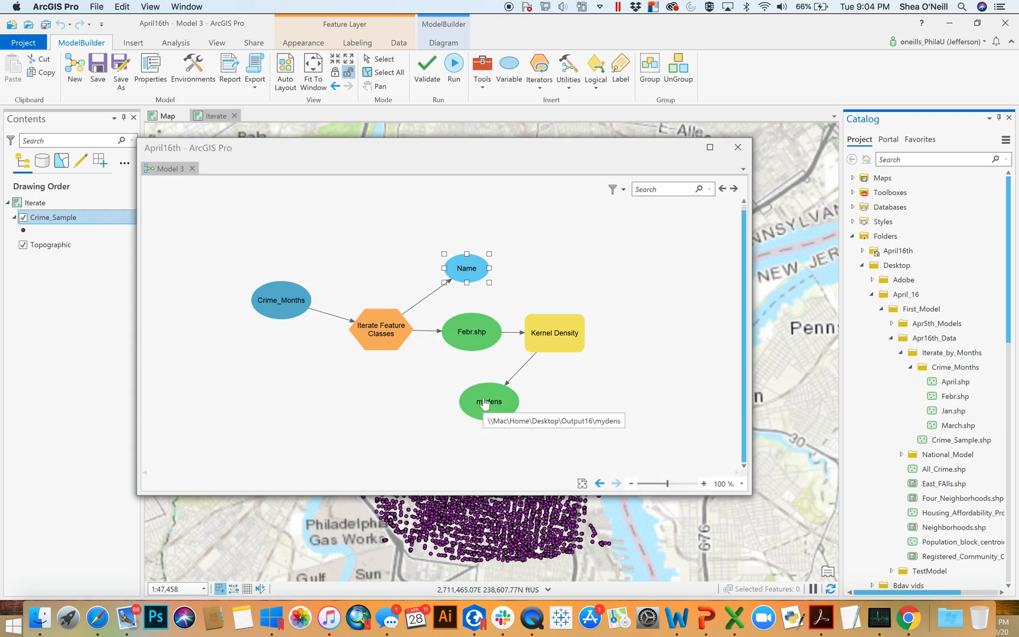
mouse_move(953, 381)
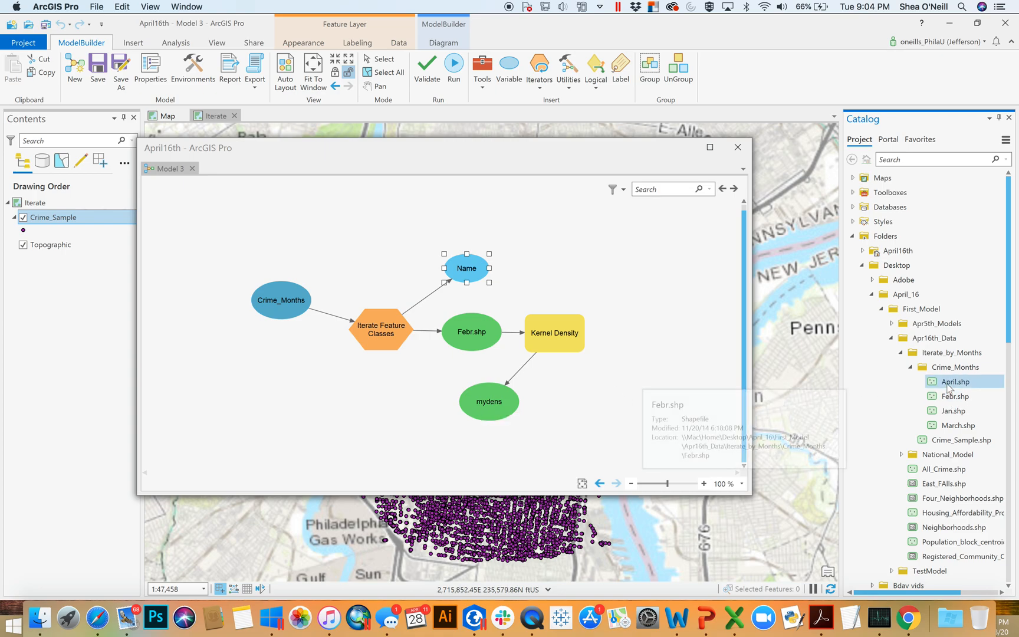
mouse_move(881, 474)
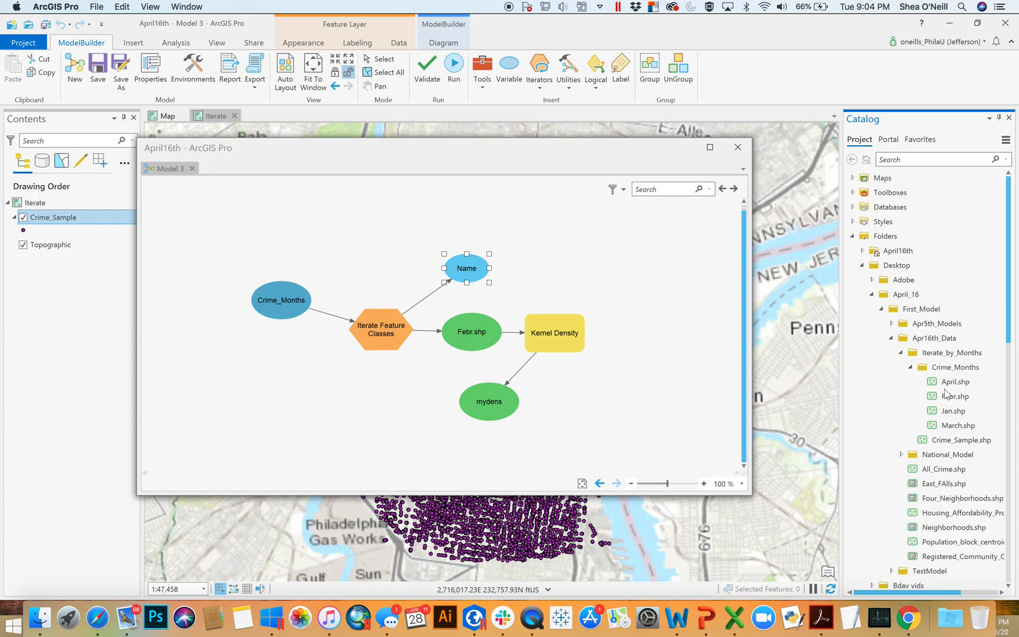
Review the April, Febr, Jan and March shapefiles inside Crime_Months.
left_click(955, 381)
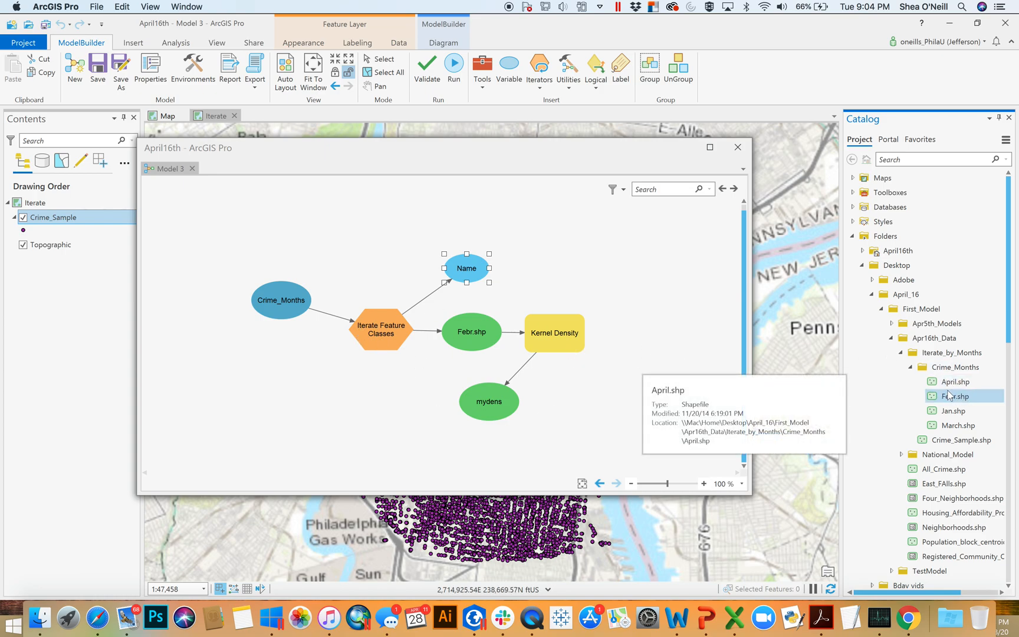
left_click(956, 380)
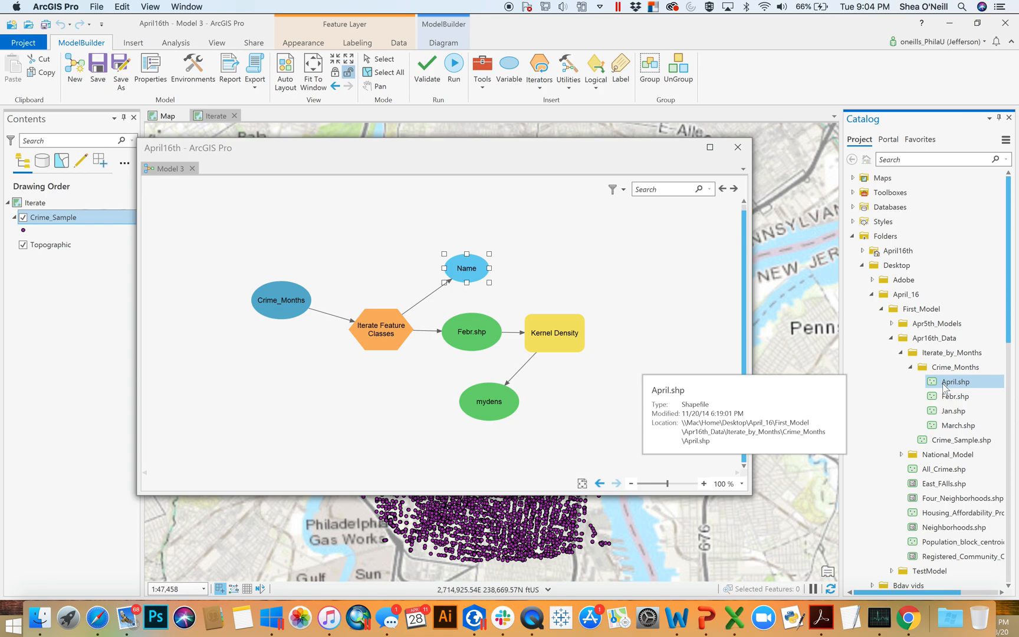
mouse_move(939, 383)
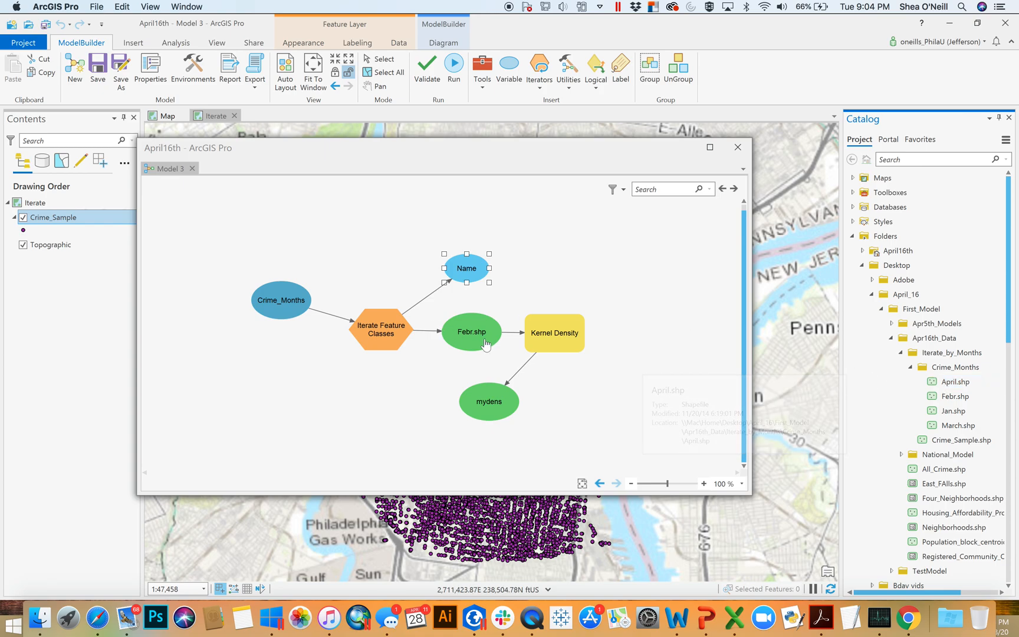
left_click(954, 367)
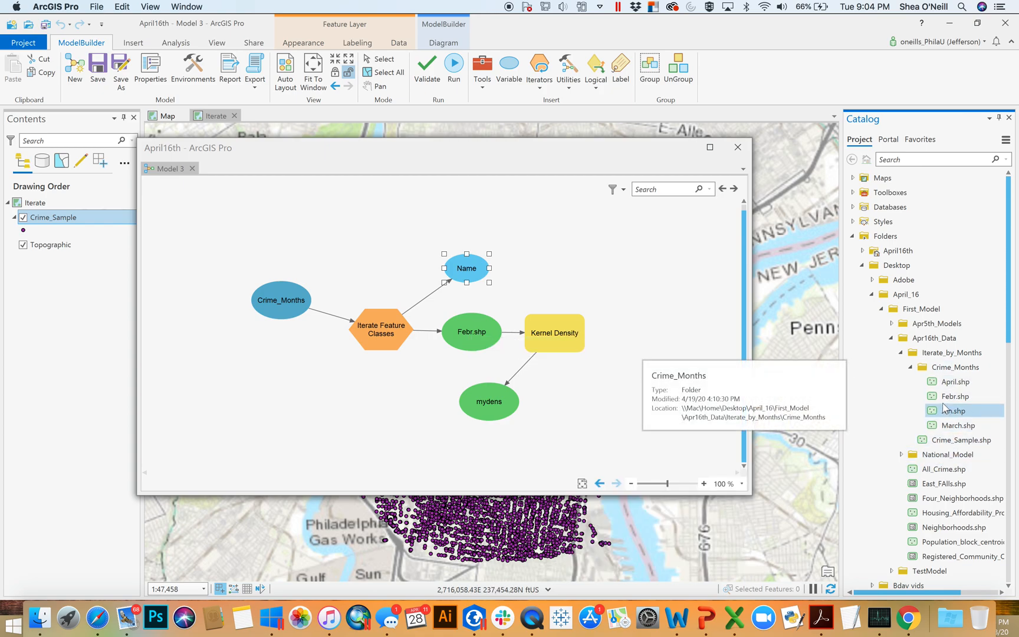
left_click(532, 266)
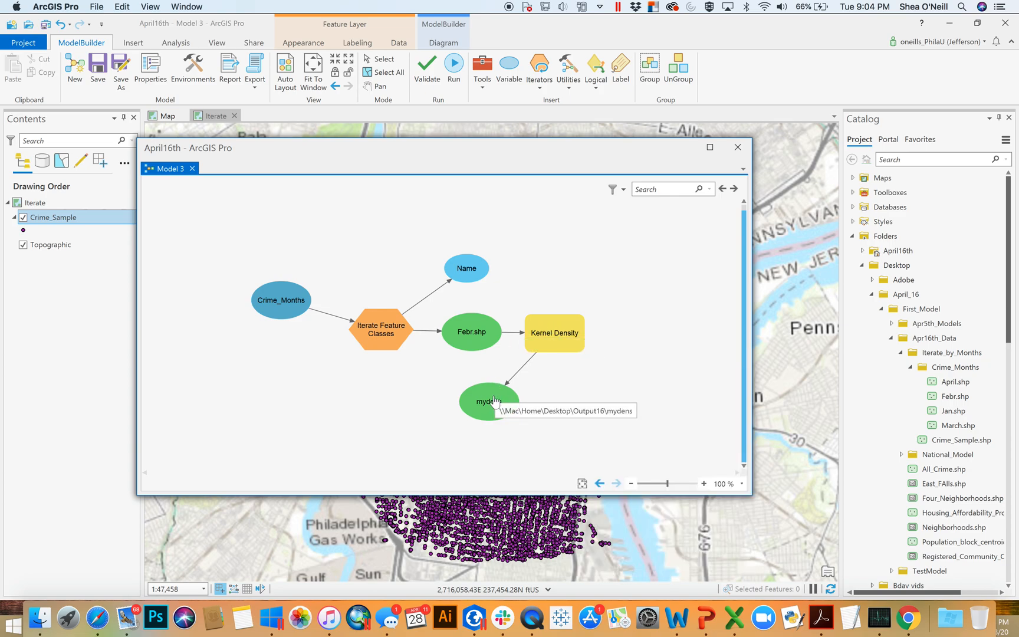
mouse_move(488, 401)
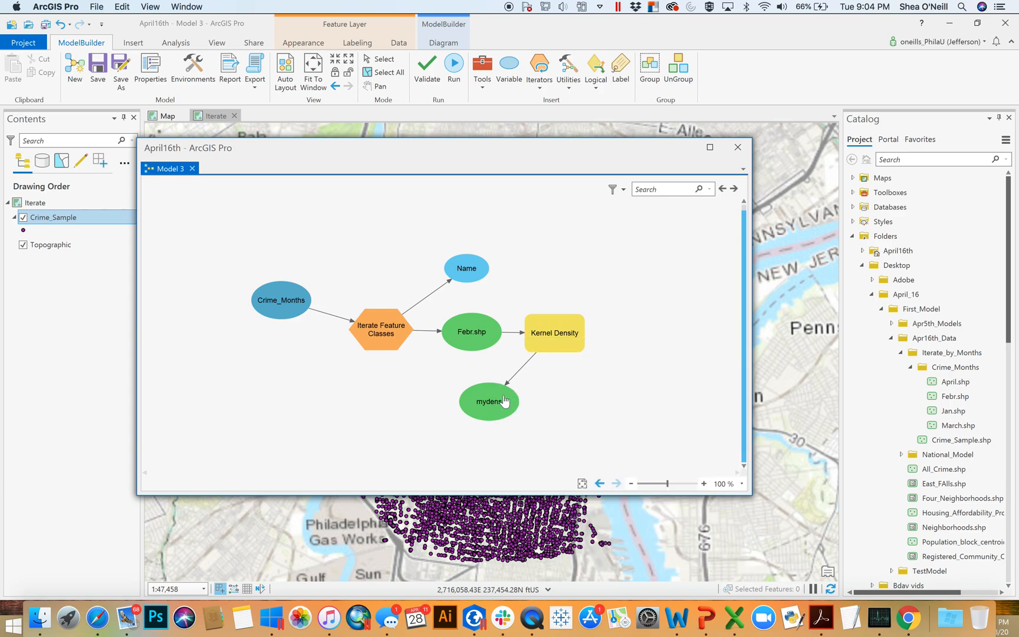
Change the mydens output path to Output16\%Name% so each month gets its own raster.
double_click(488, 401)
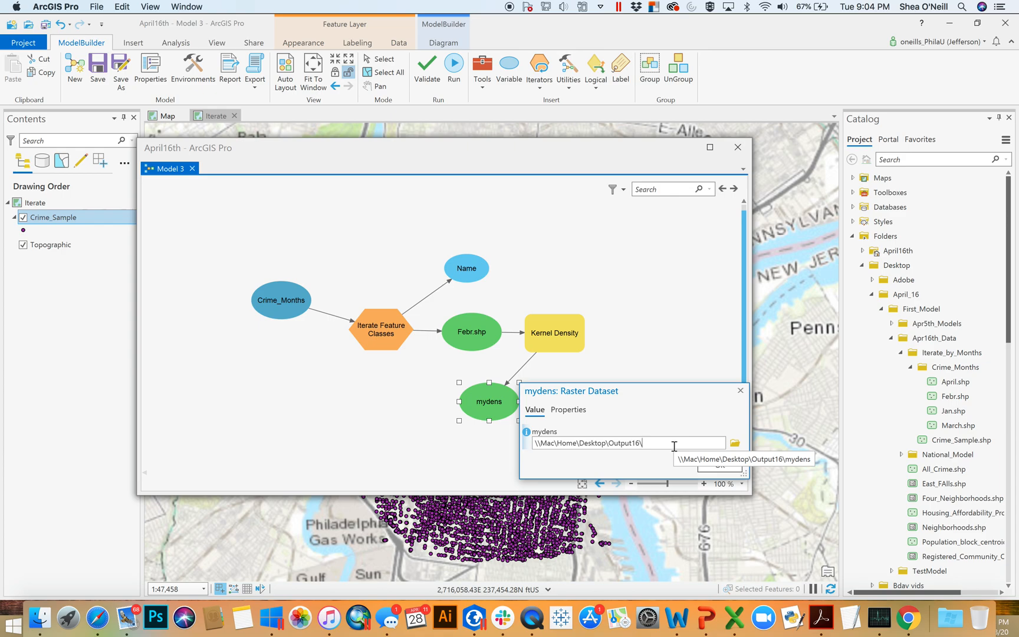
type("%Name%")
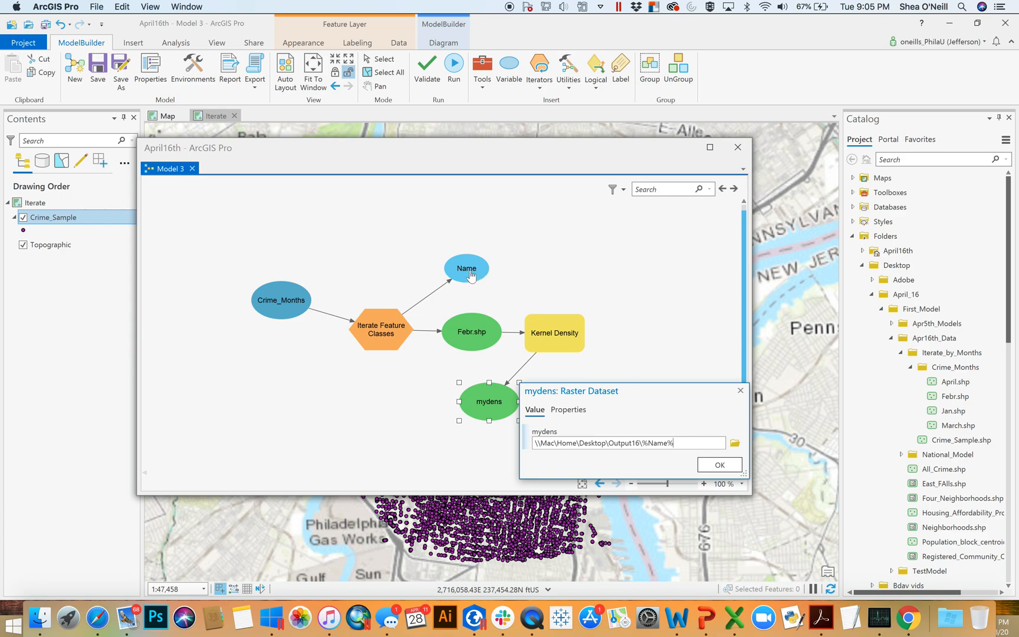
mouse_move(472, 278)
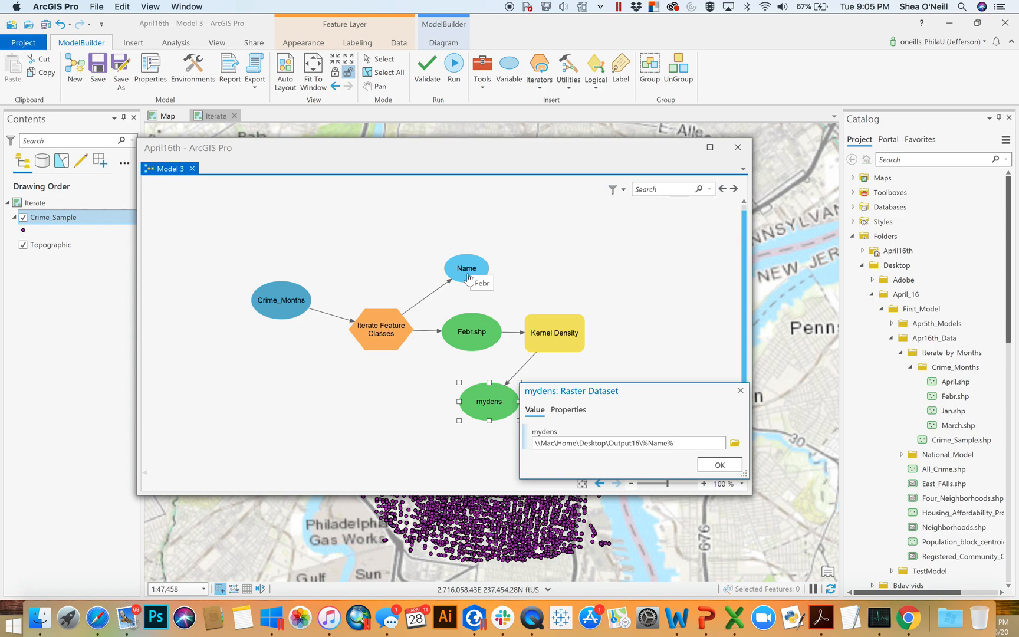
mouse_move(472, 271)
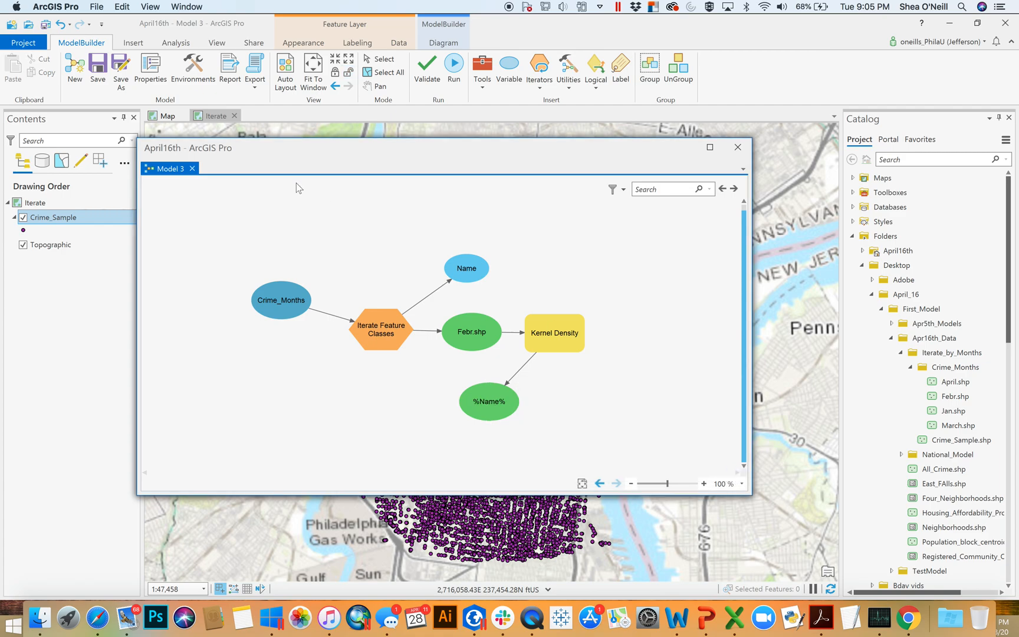
mouse_move(503, 421)
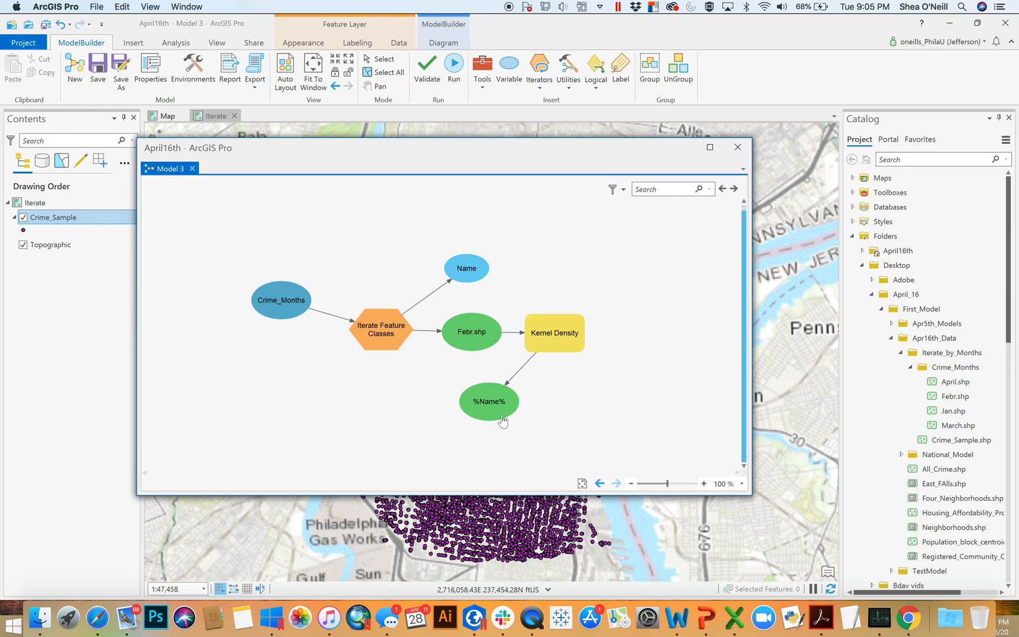
Run the model so Kernel Density begins processing Febr.shp.
right_click(488, 401)
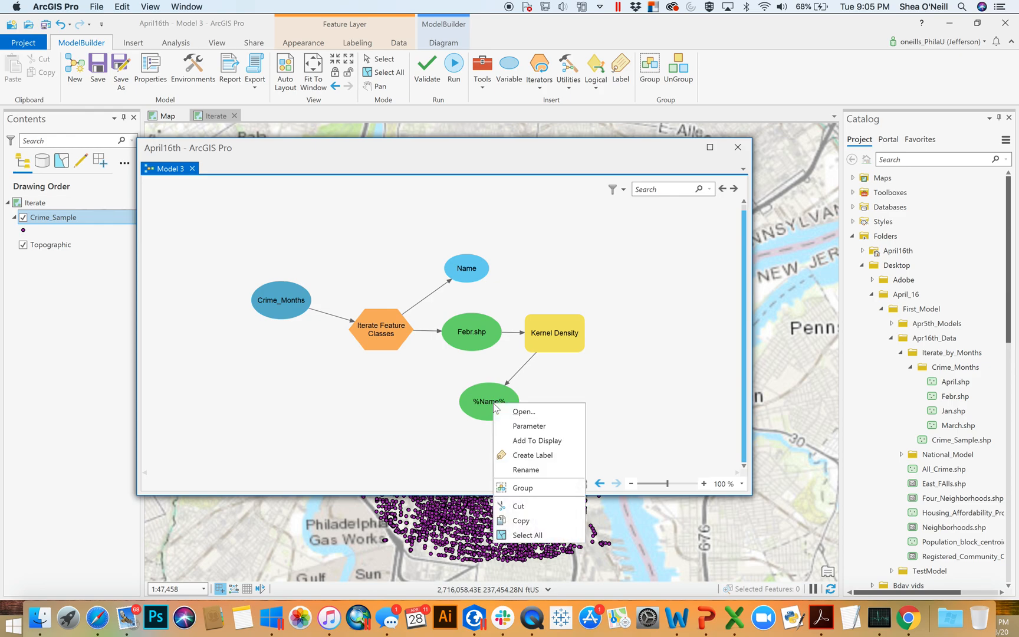
left_click(306, 335)
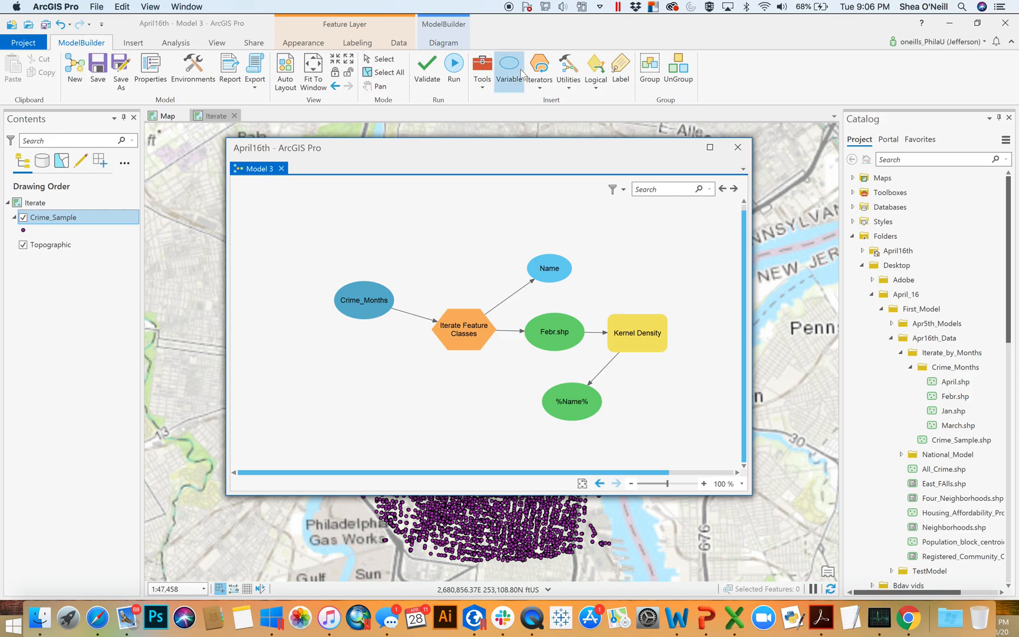
left_click(454, 66)
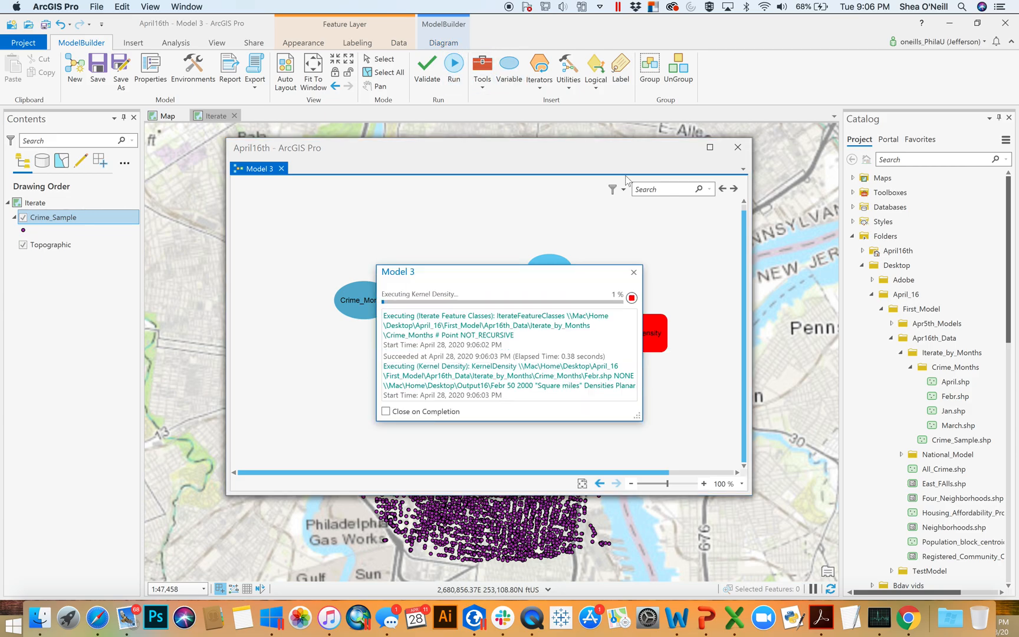